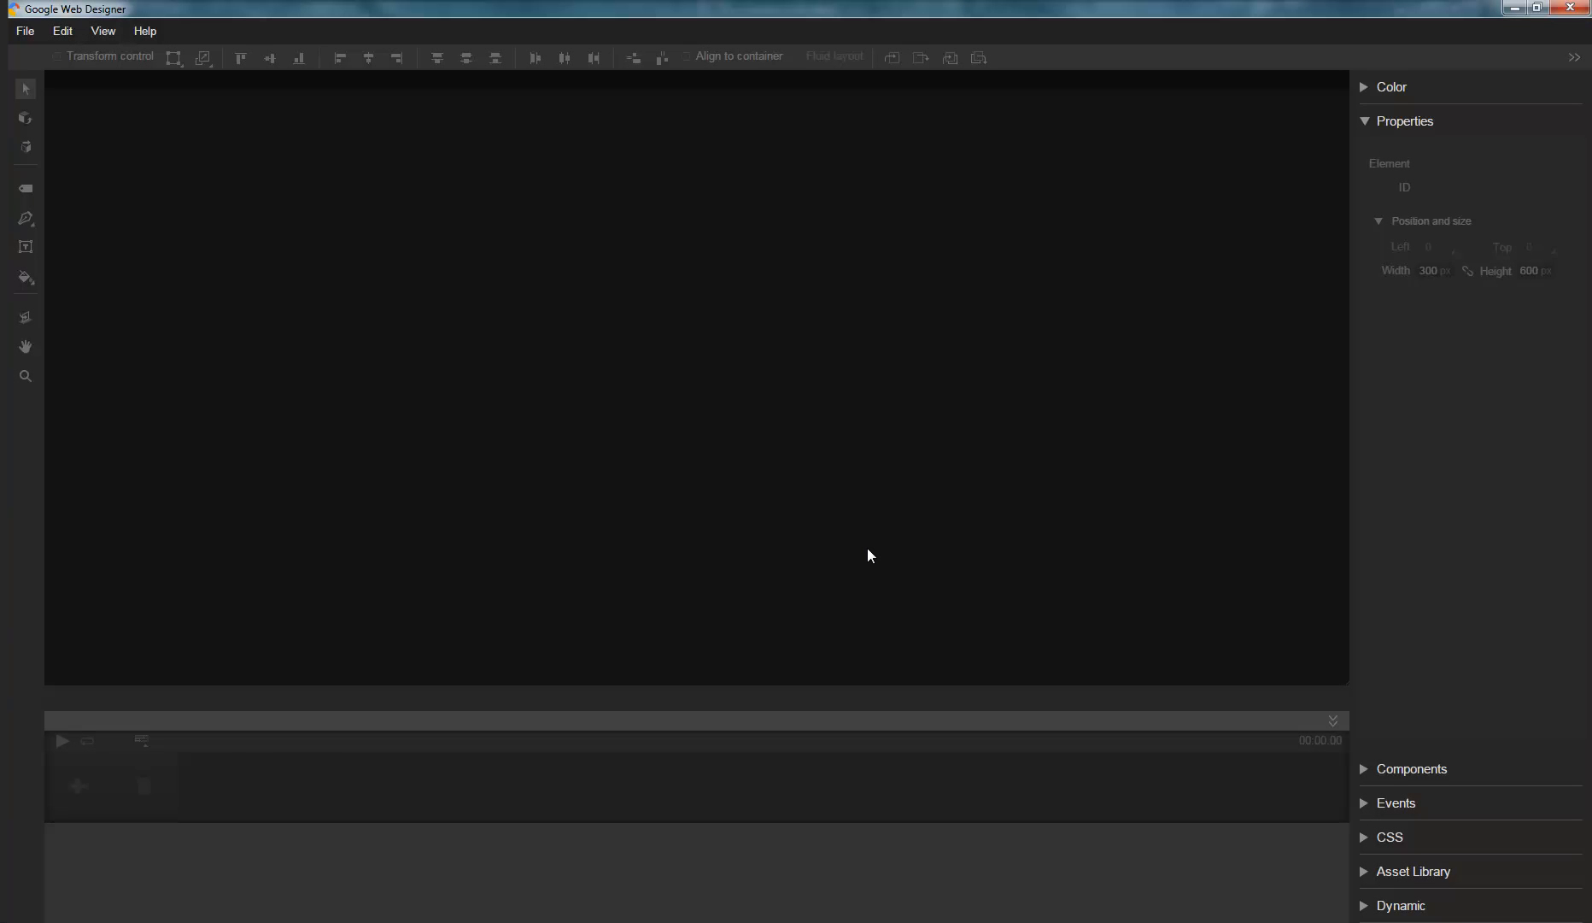
mouse_move(35, 46)
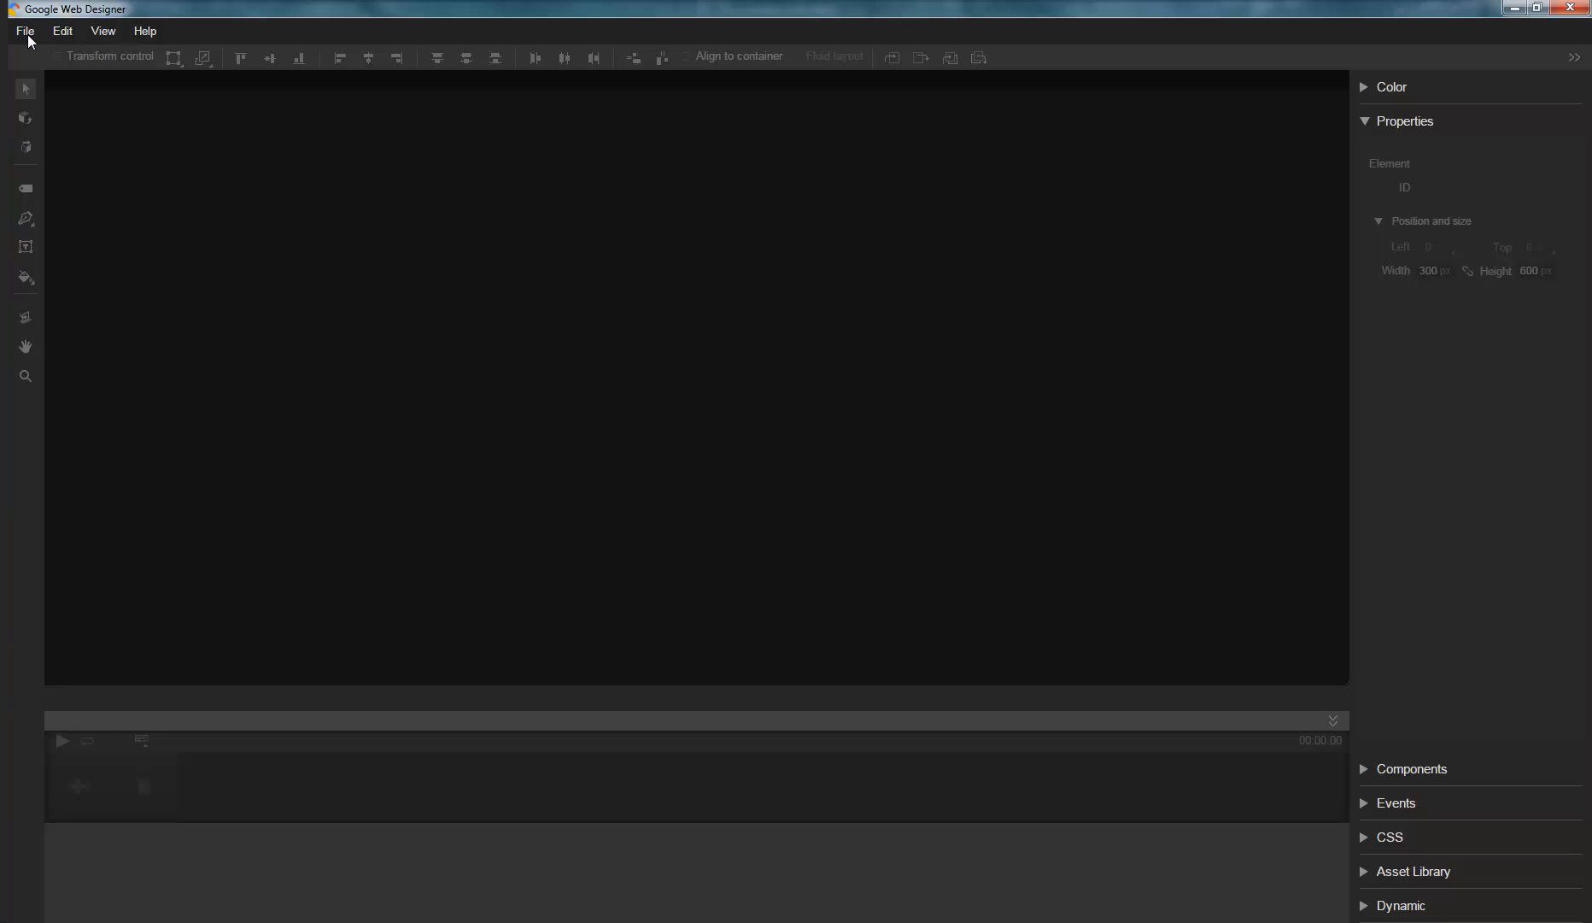
- Rotate the Googleplex photo sphere toward the garden and trees, then leave Google Maps
left_click(24, 31)
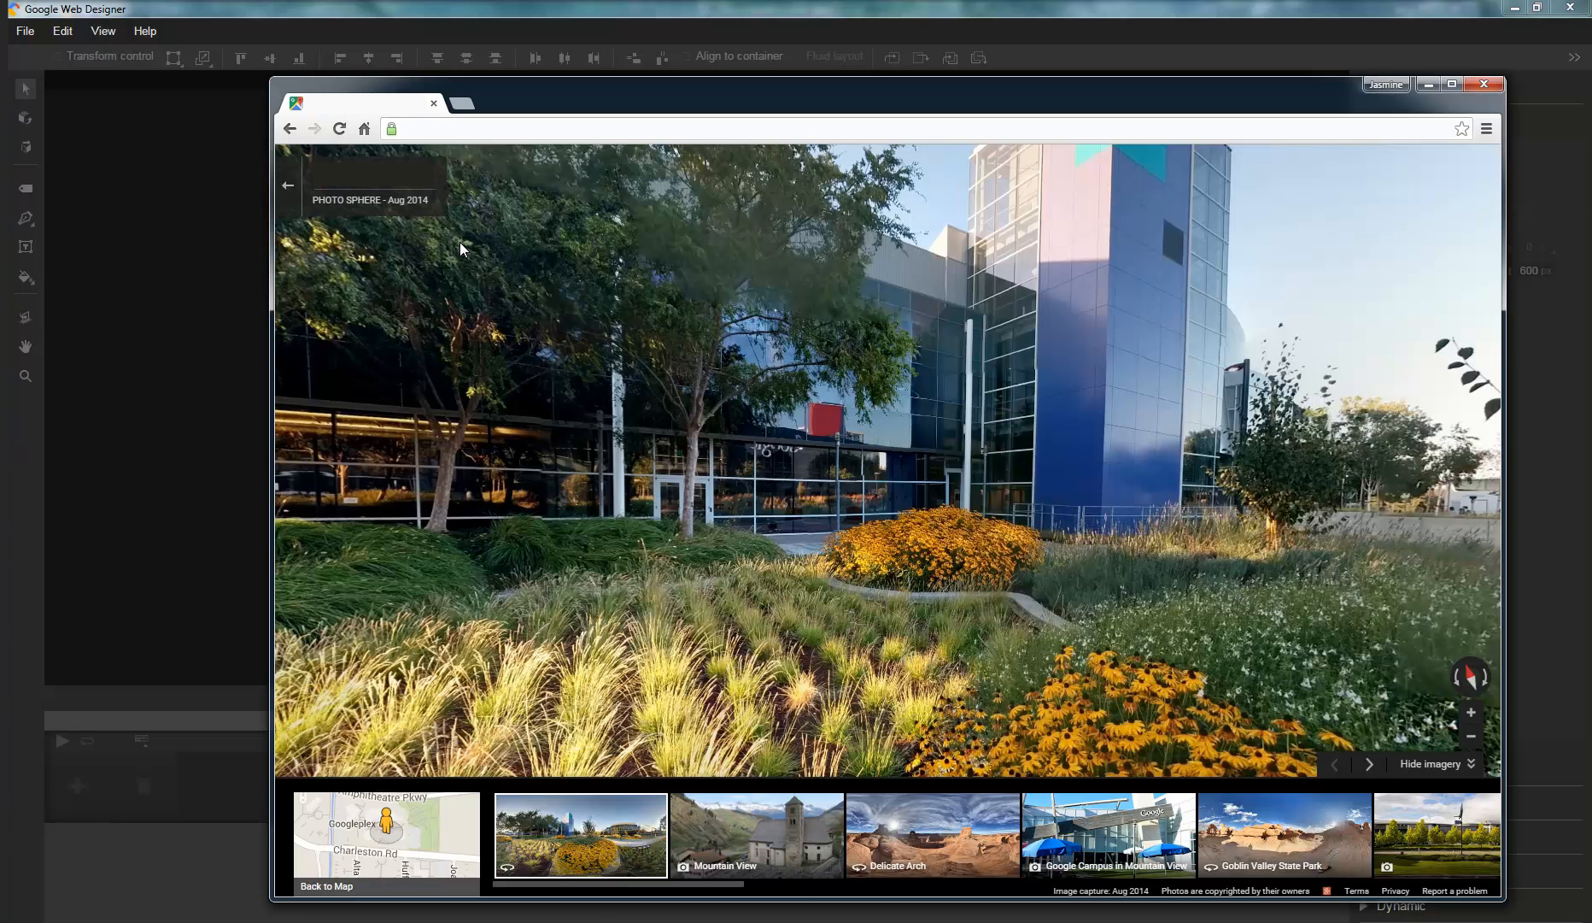
mouse_move(749, 451)
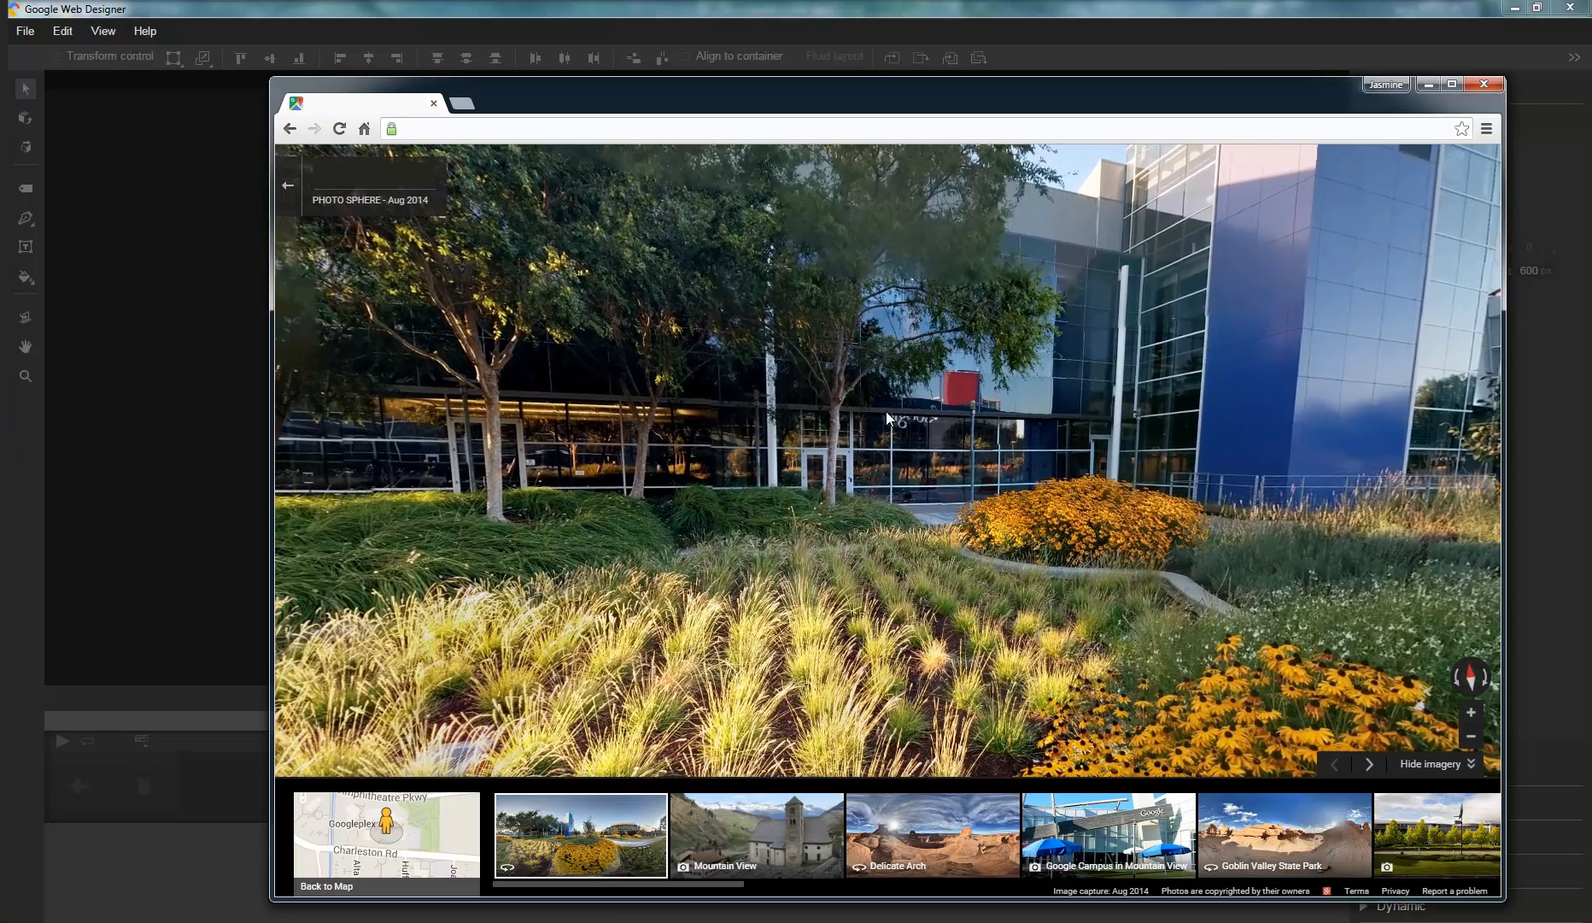
mouse_move(660, 388)
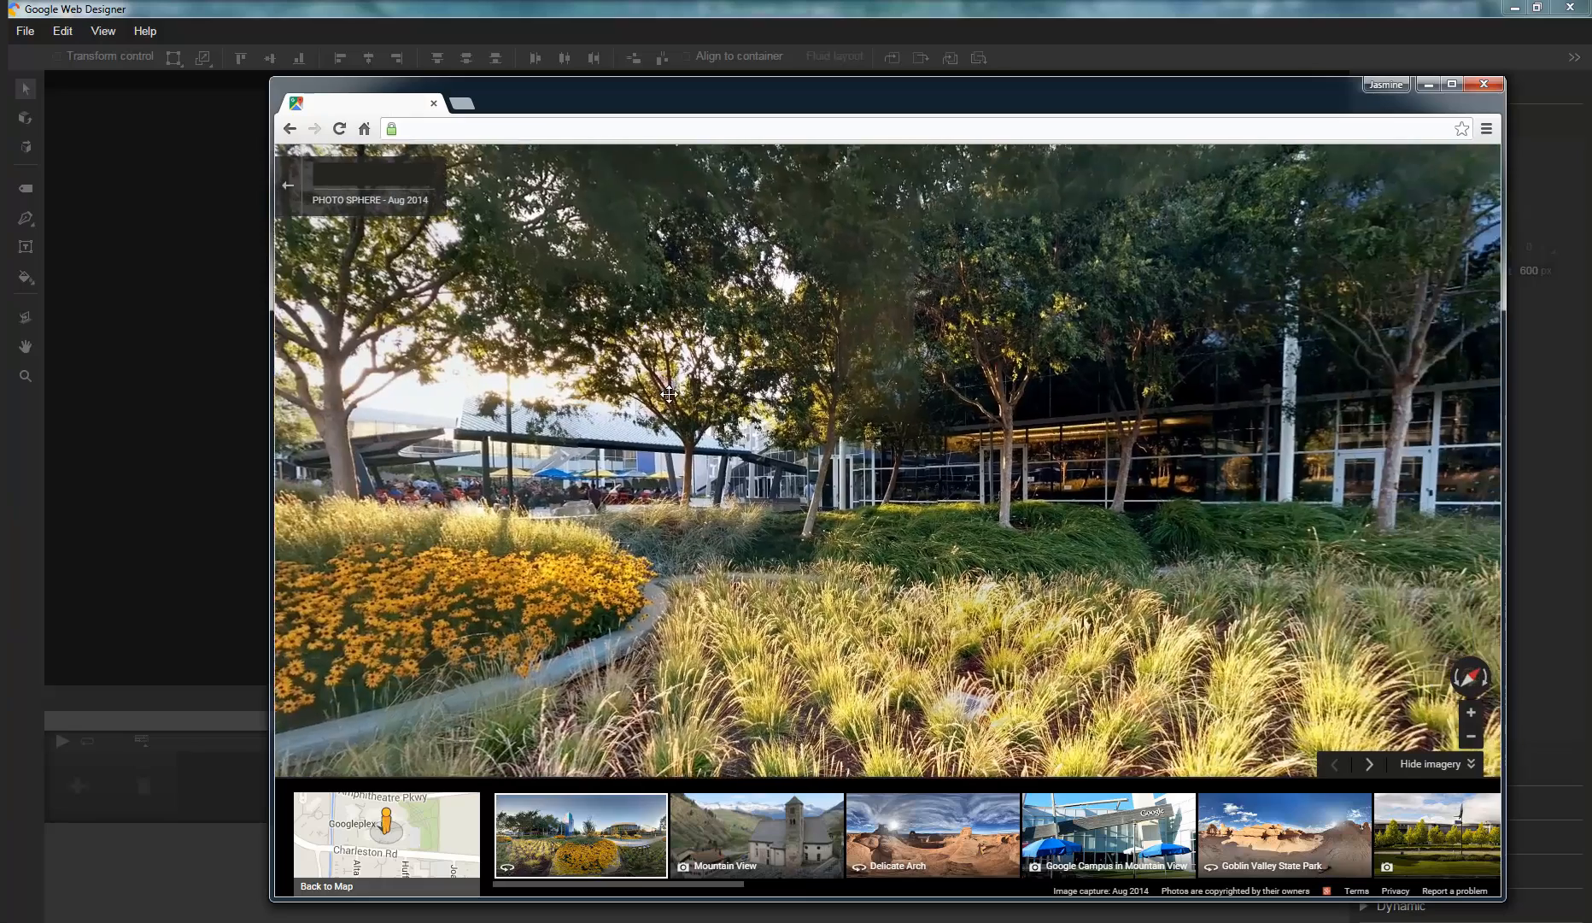
- Start a new blank file with custom dimensions 600 x 300
left_click(24, 31)
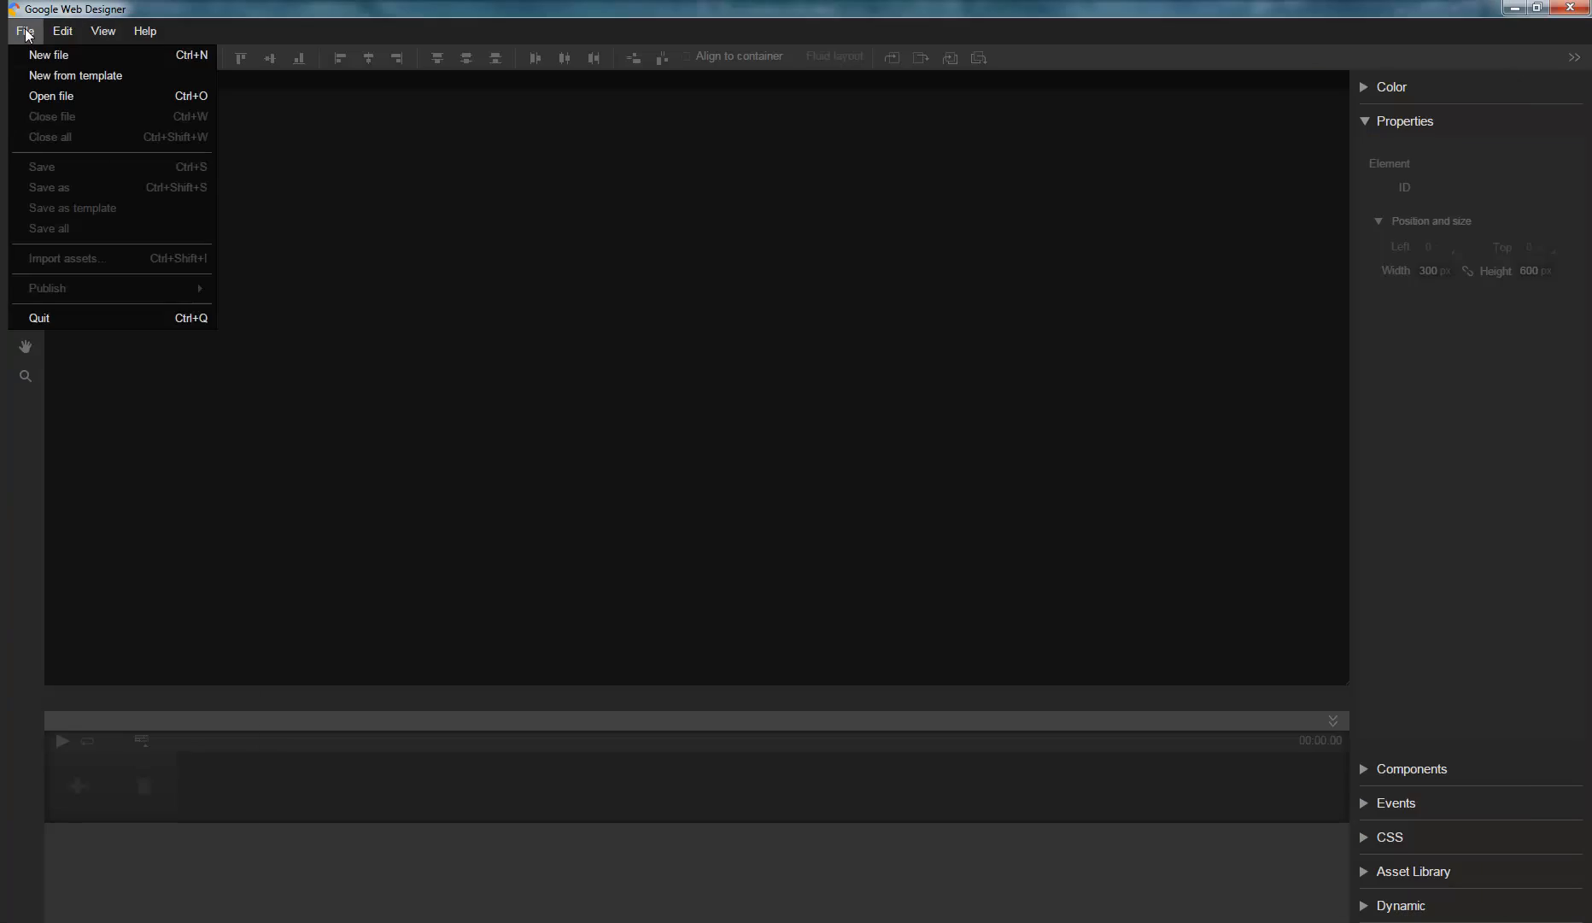
left_click(48, 55)
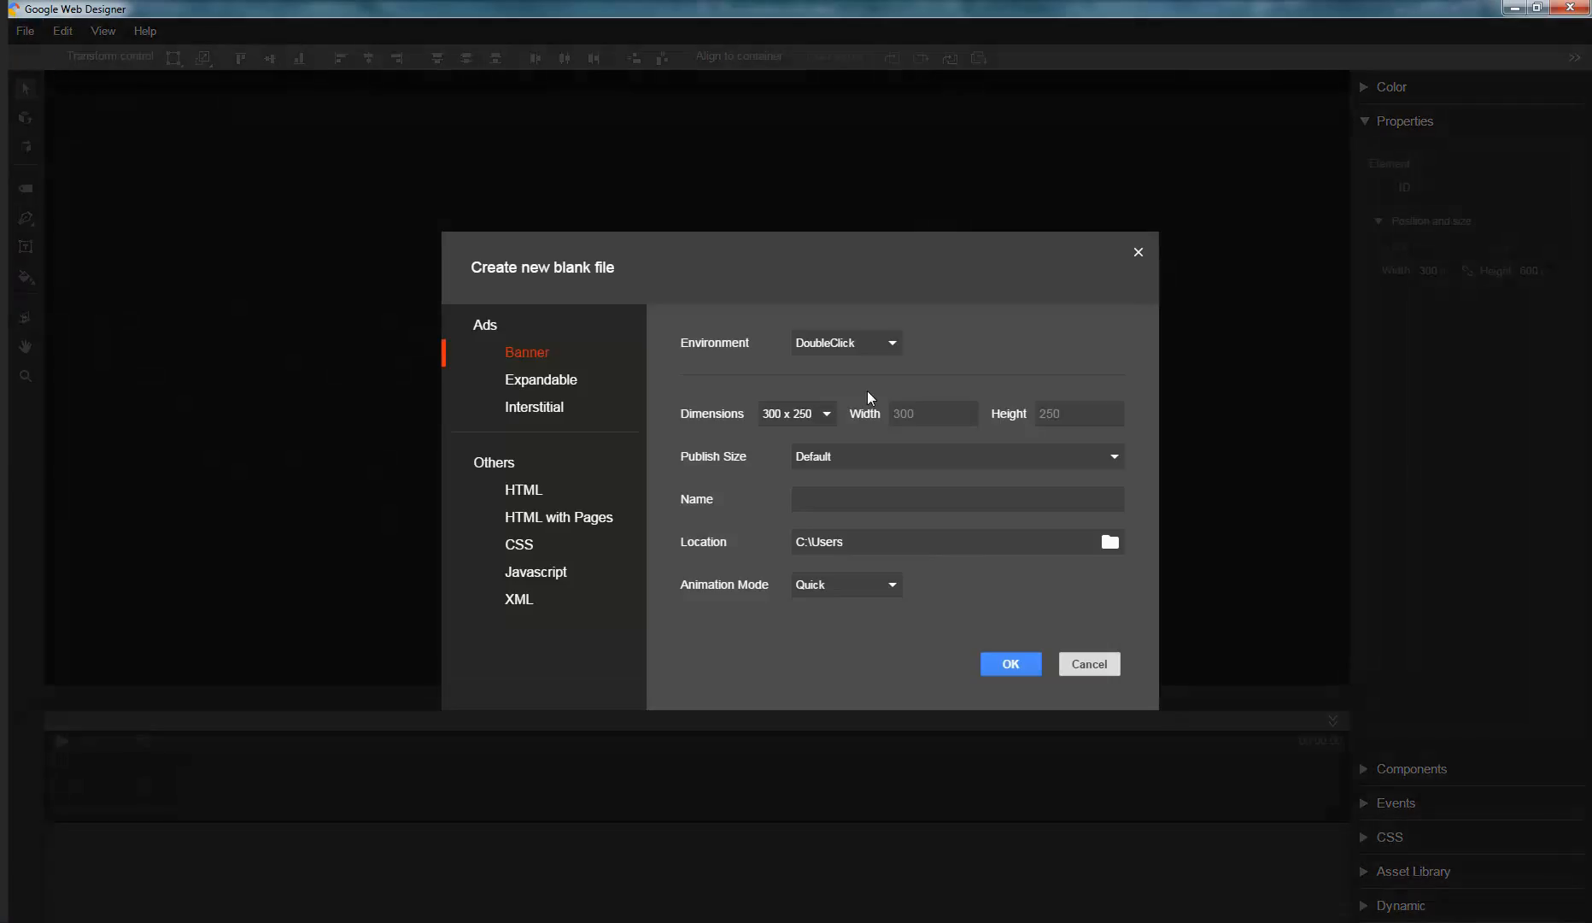
left_click(933, 413)
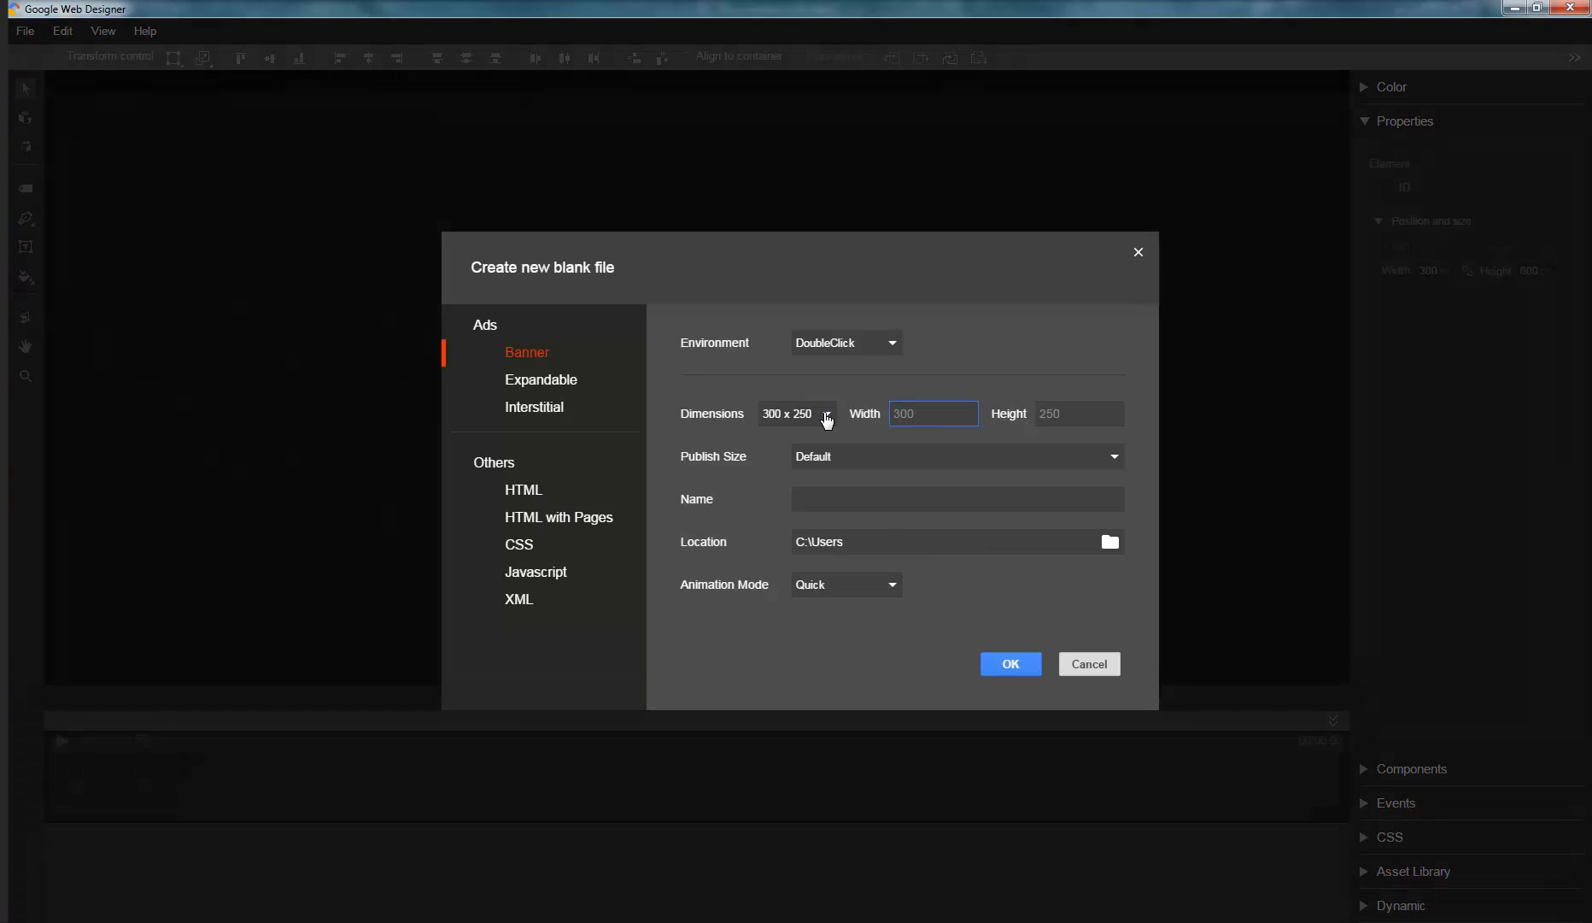
left_click(796, 412)
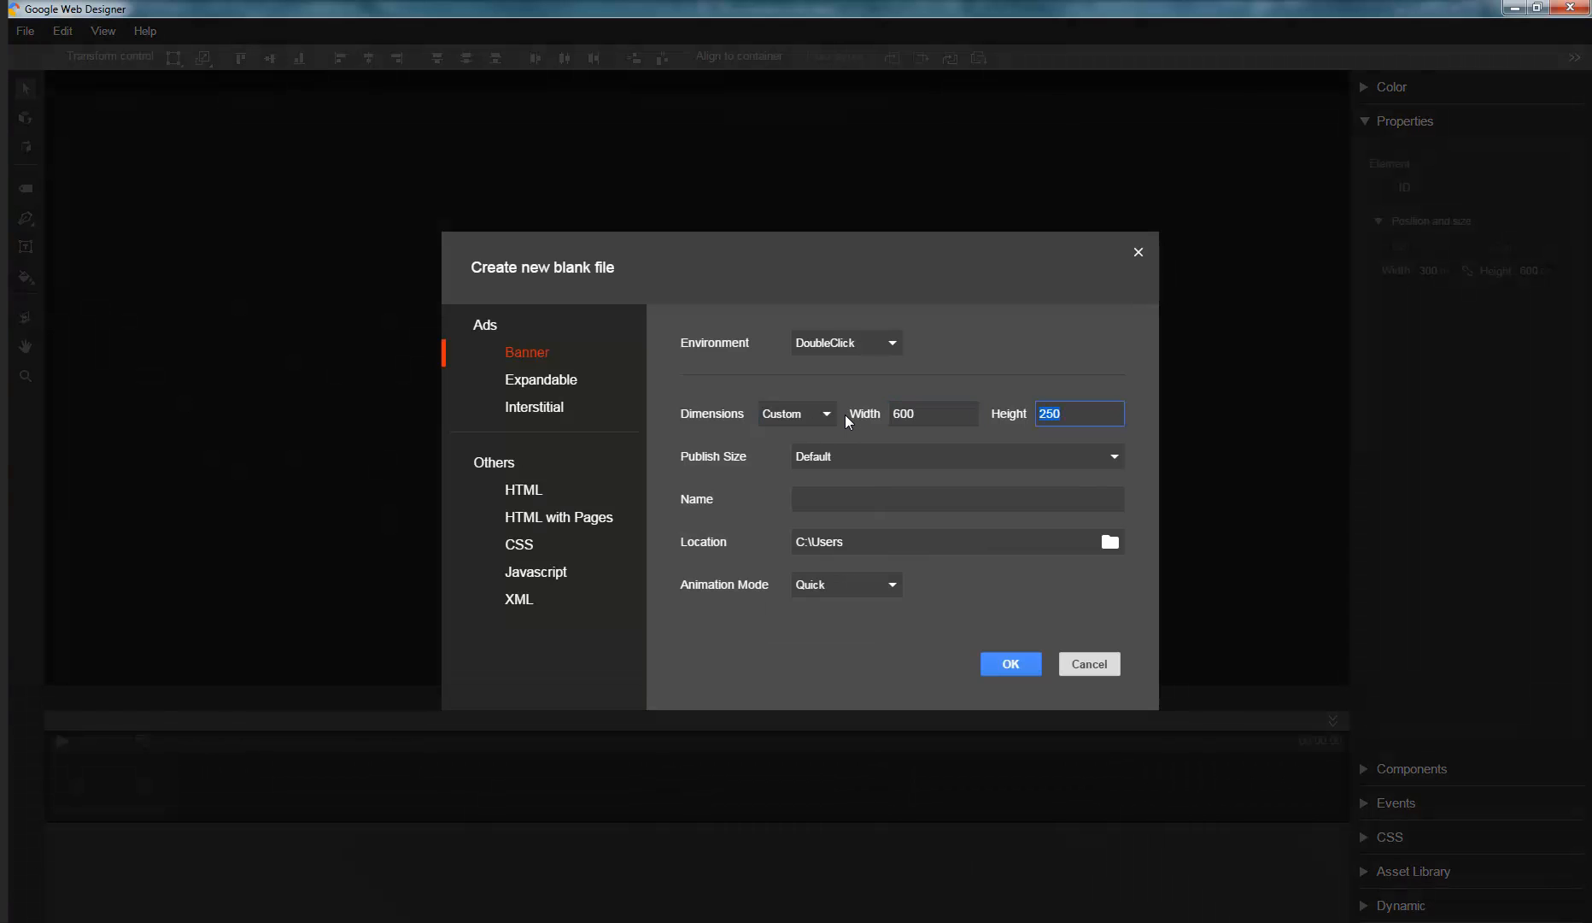
type("300")
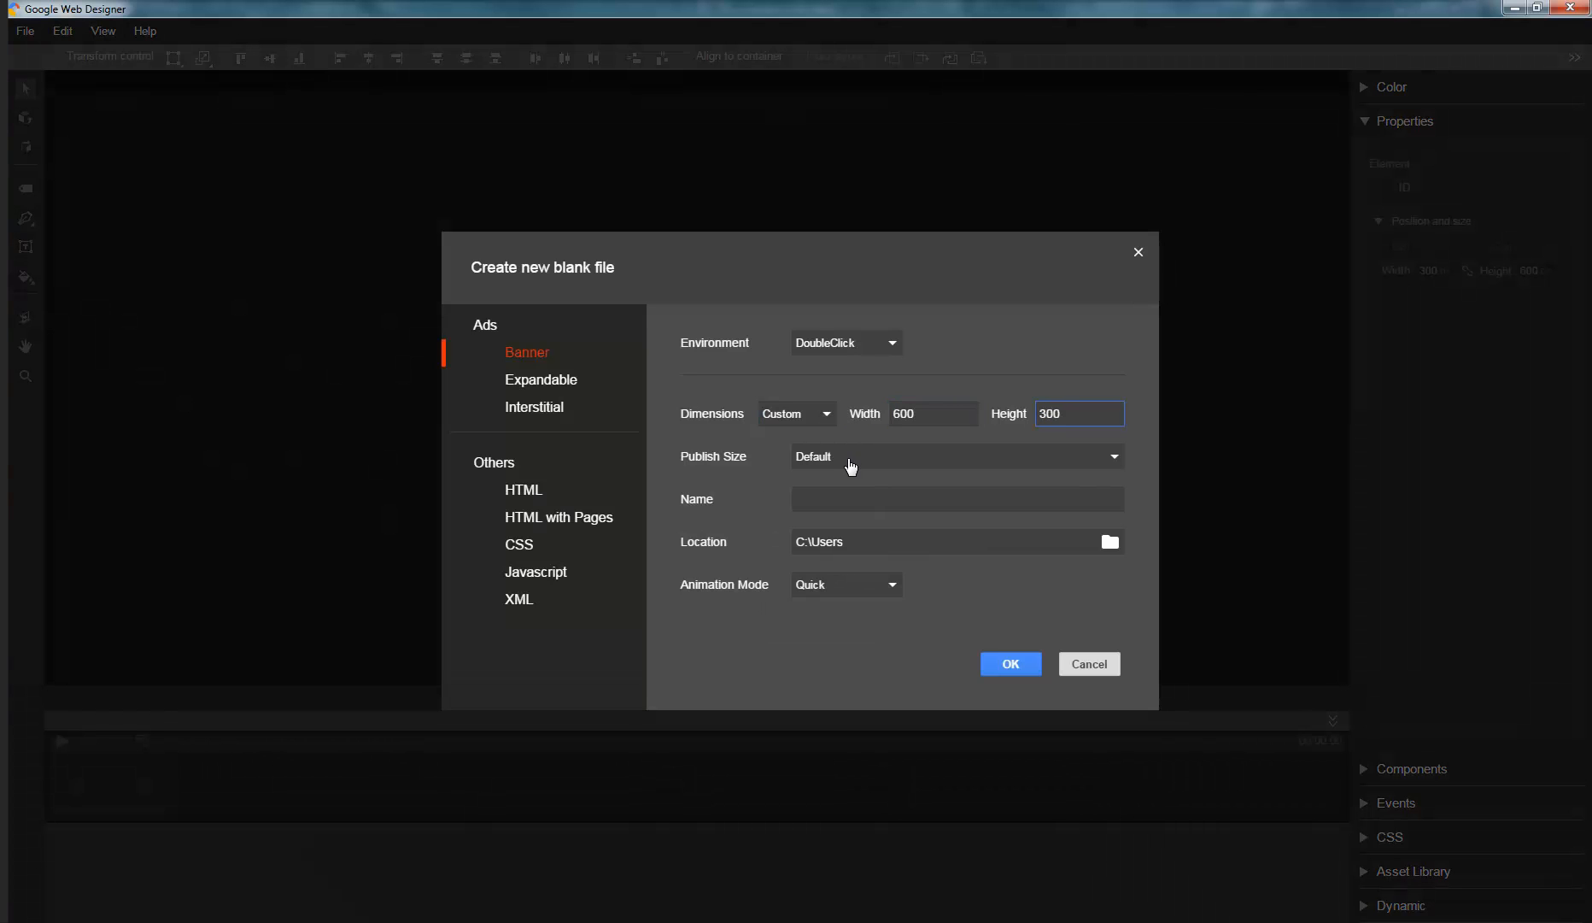
- Name the file StreetView and create the banner
left_click(955, 498)
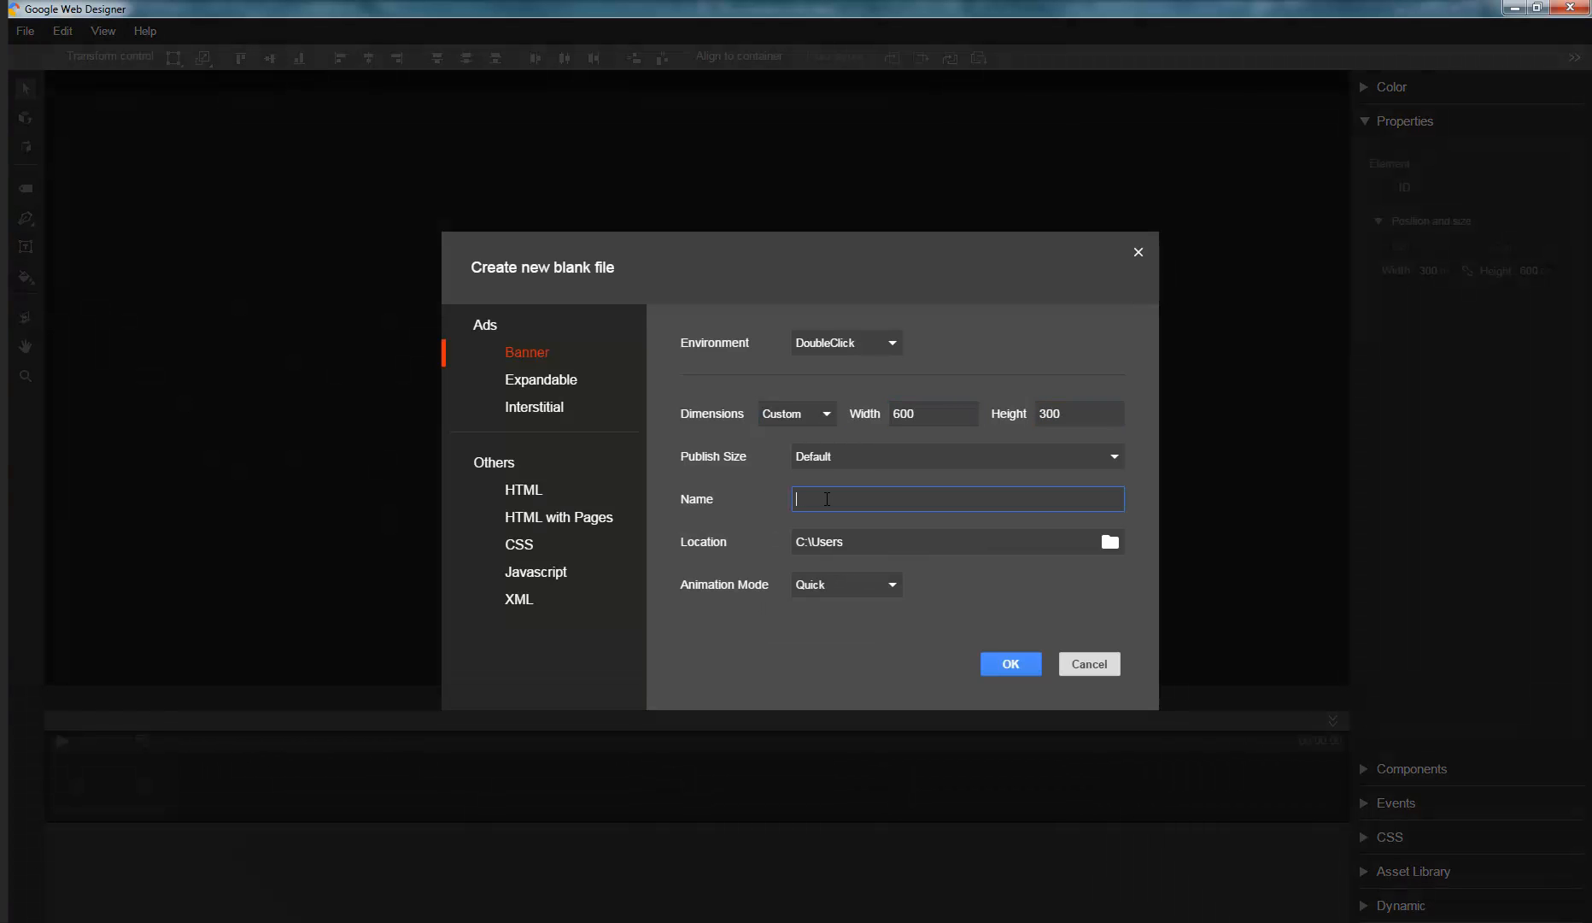
type("Street")
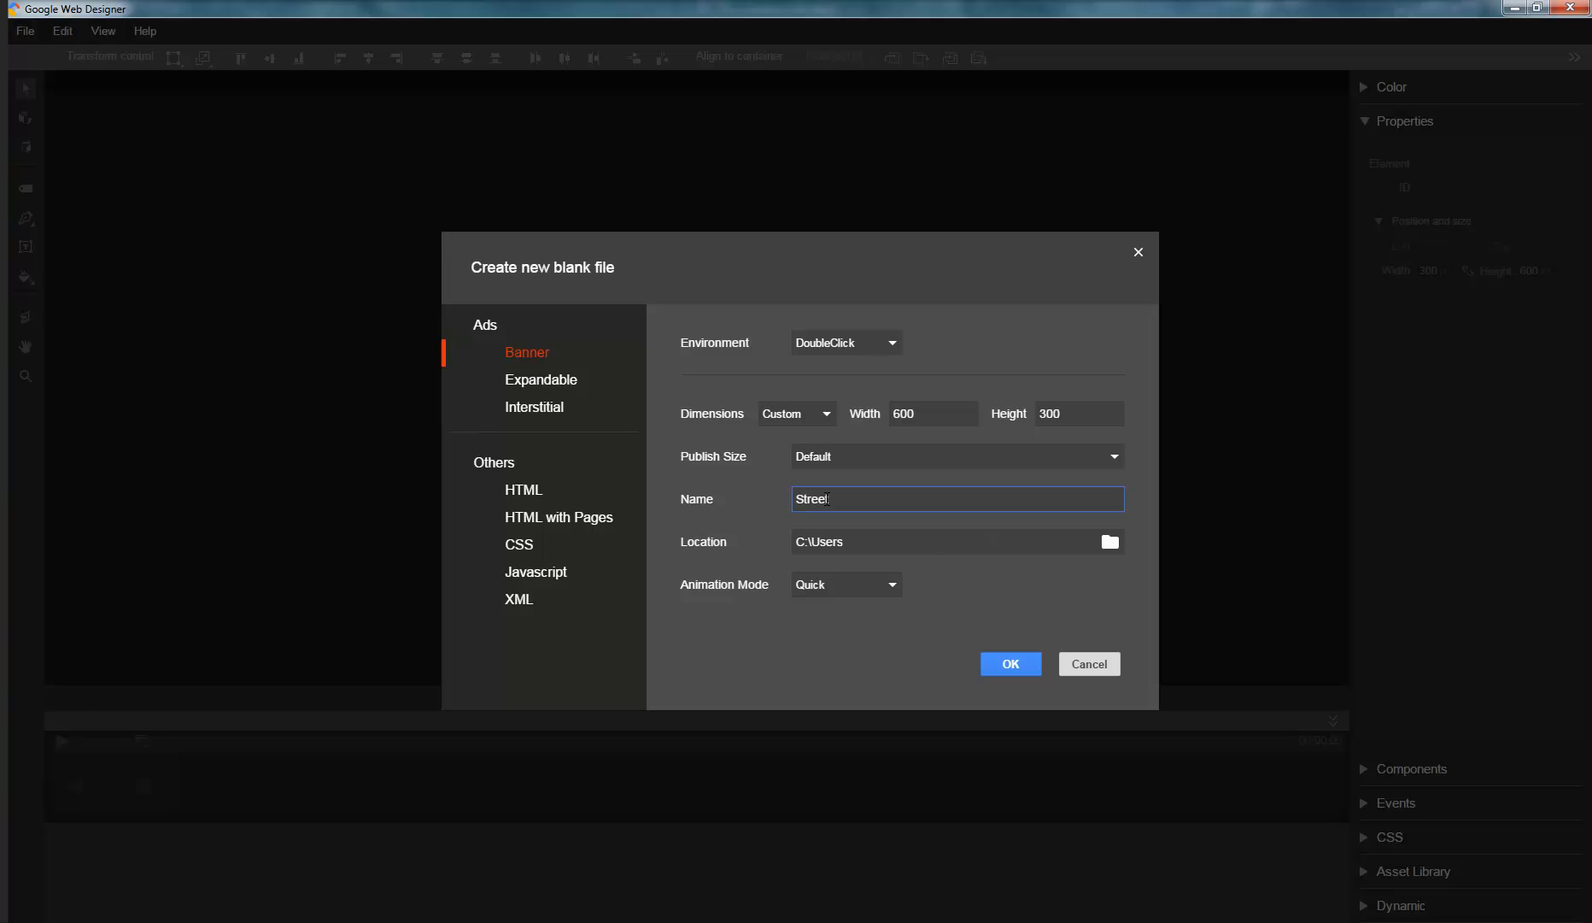
type("View")
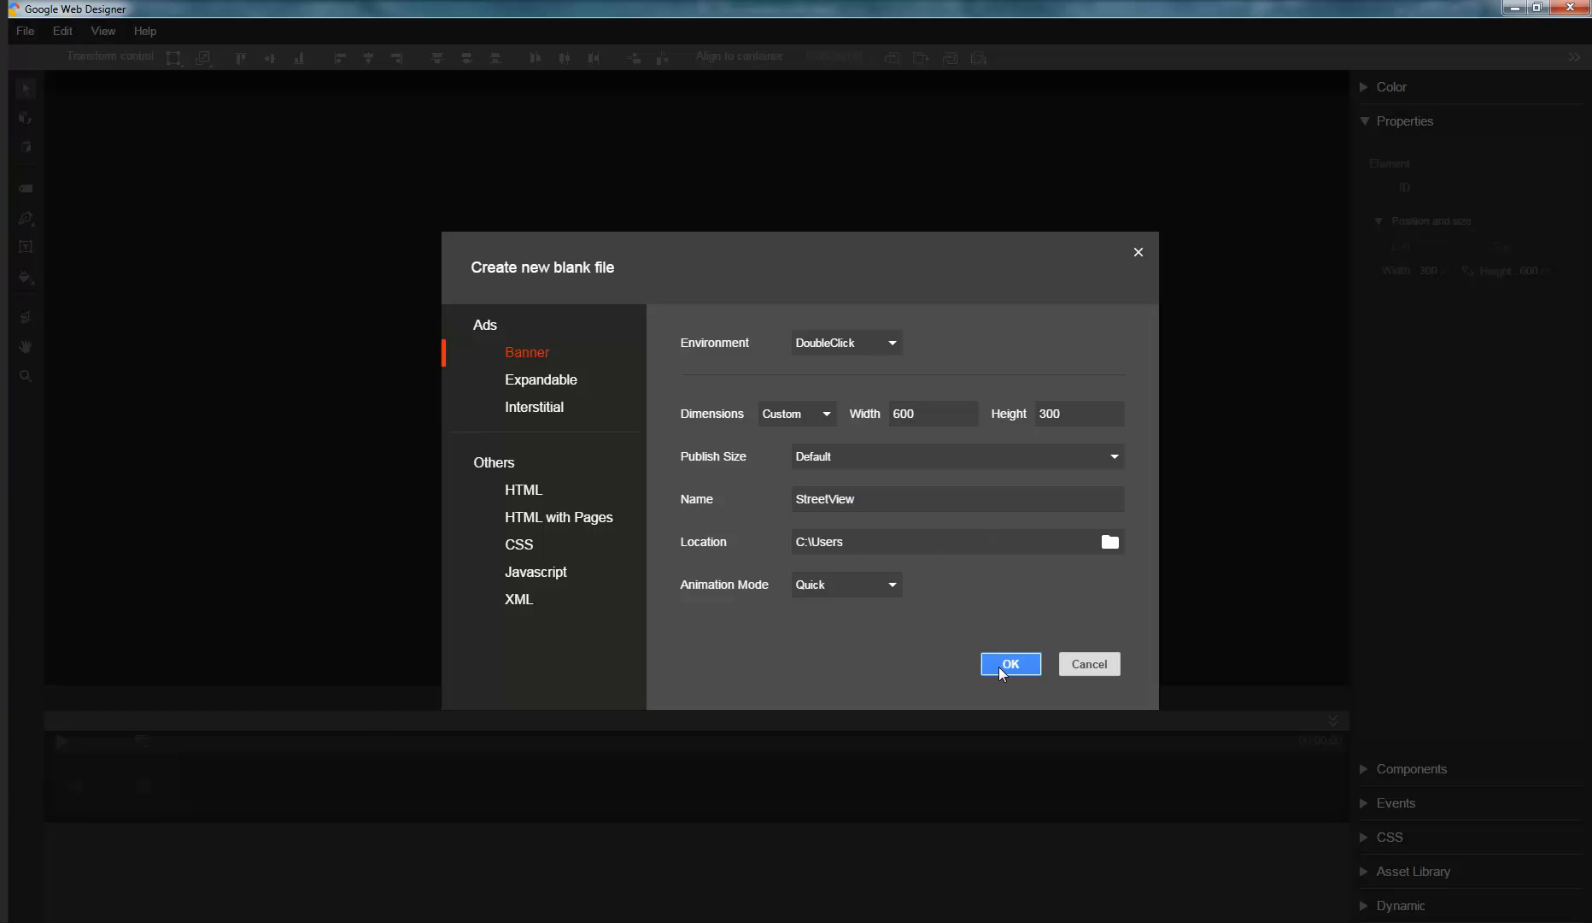
left_click(1009, 662)
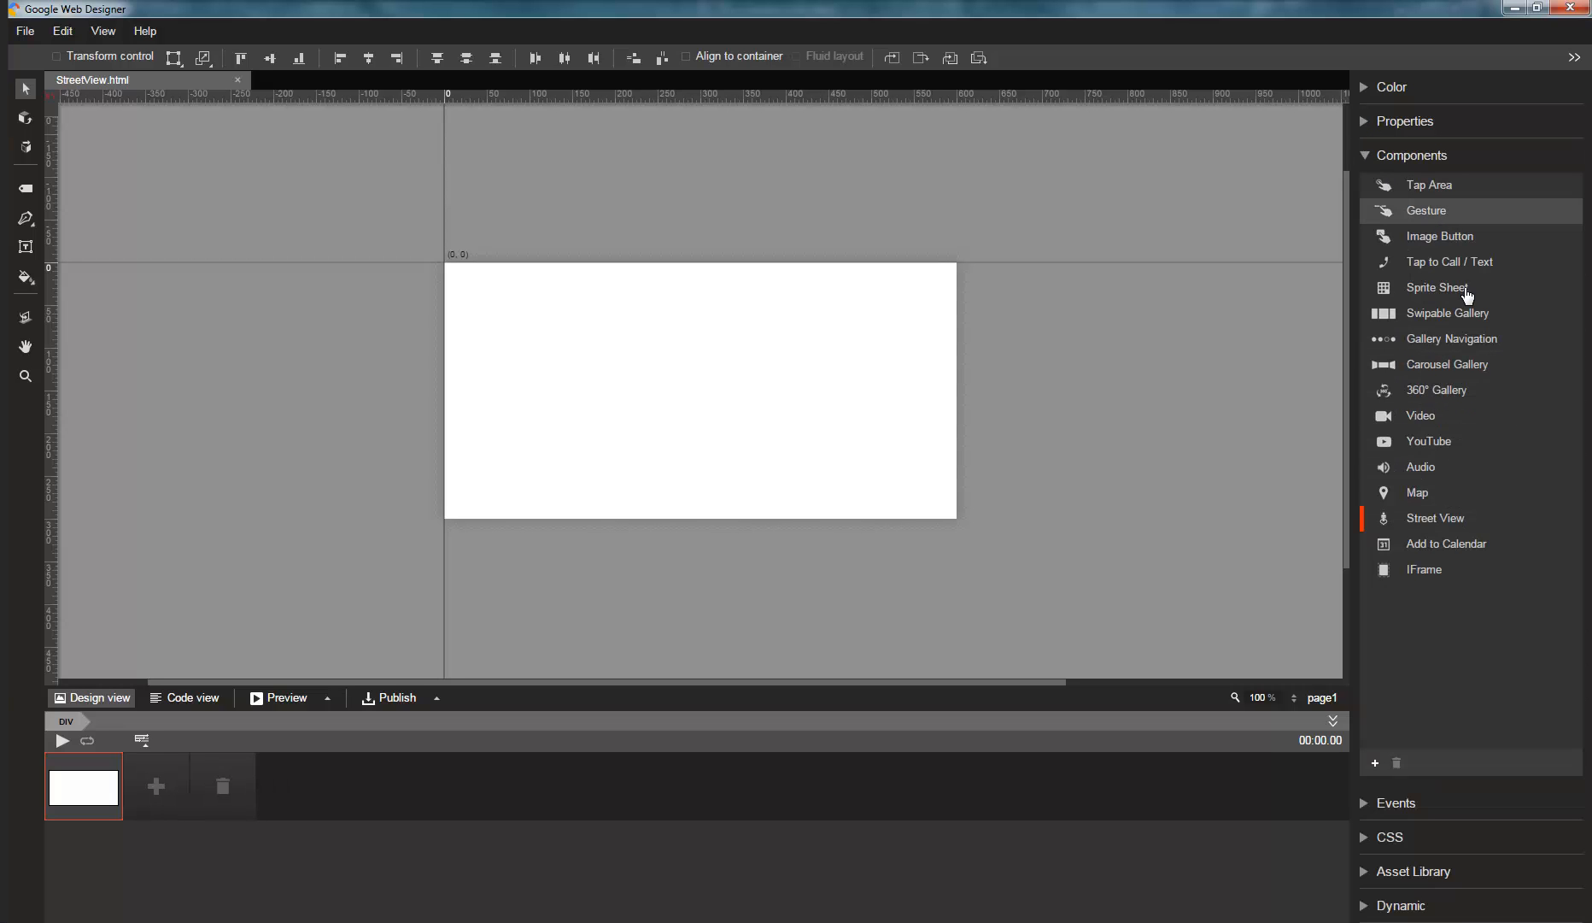
mouse_move(1483, 538)
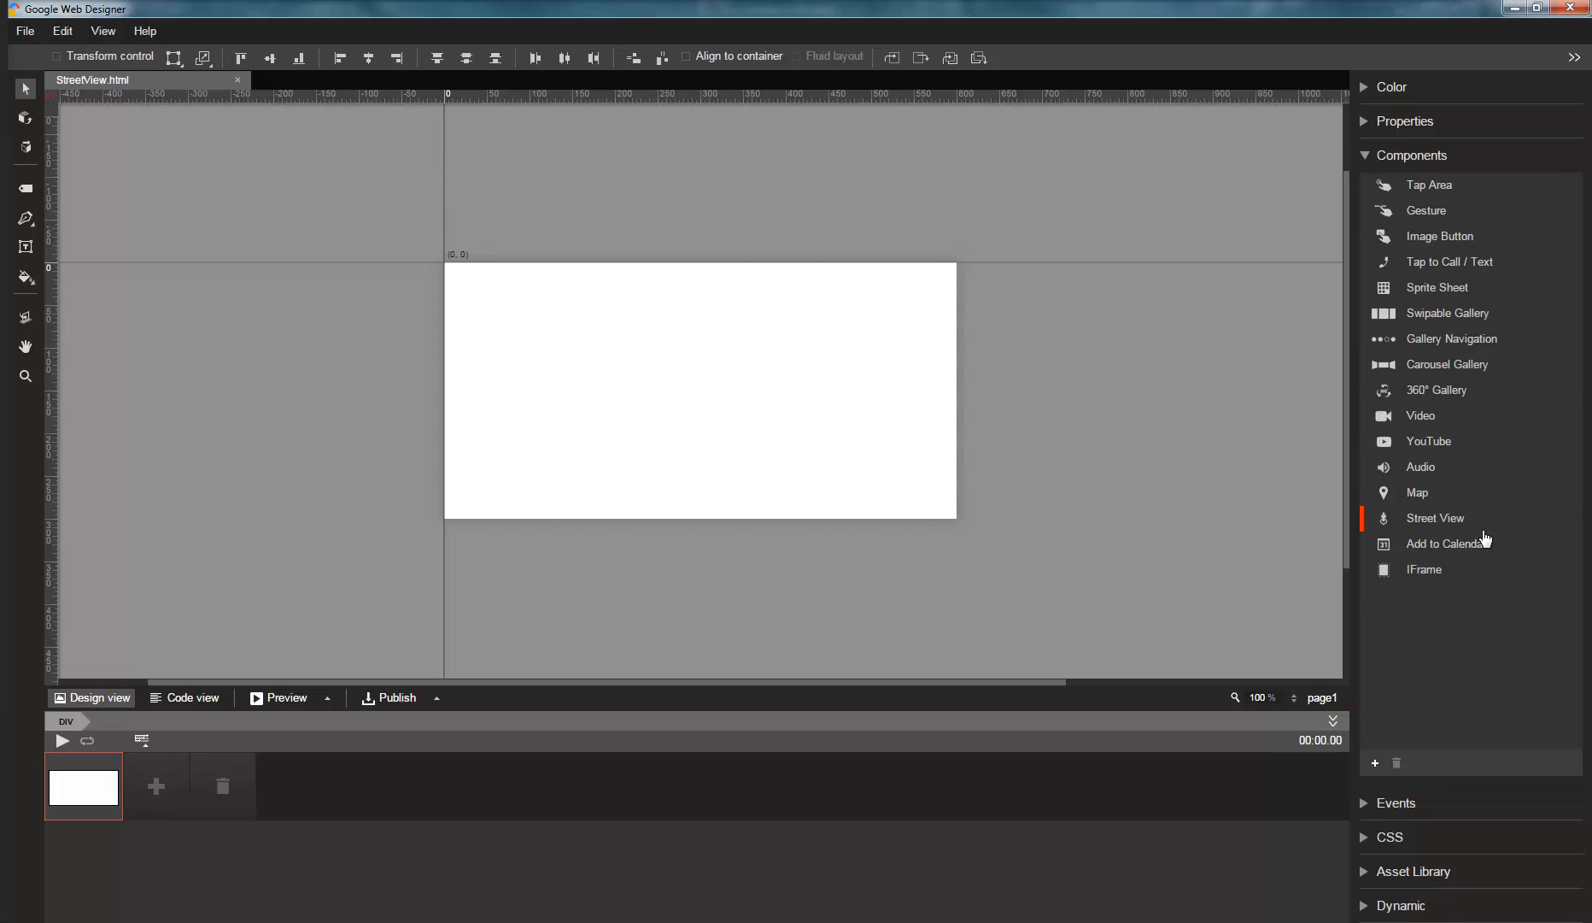
mouse_move(572, 369)
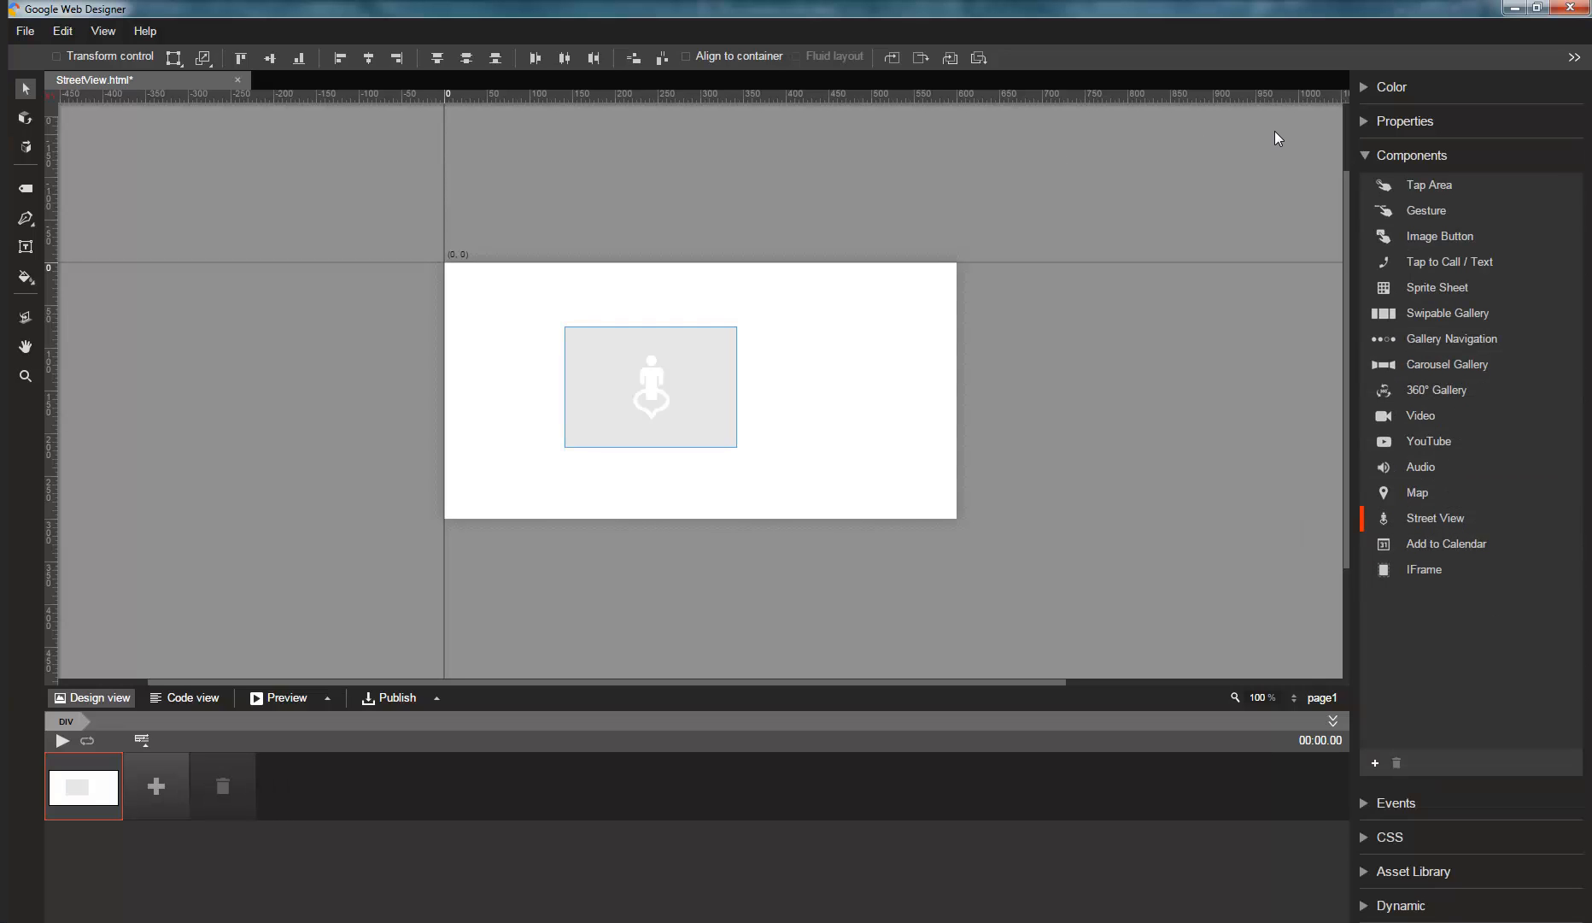
- Show the placed Street View component's properties to size it 600 x 300
left_click(1412, 156)
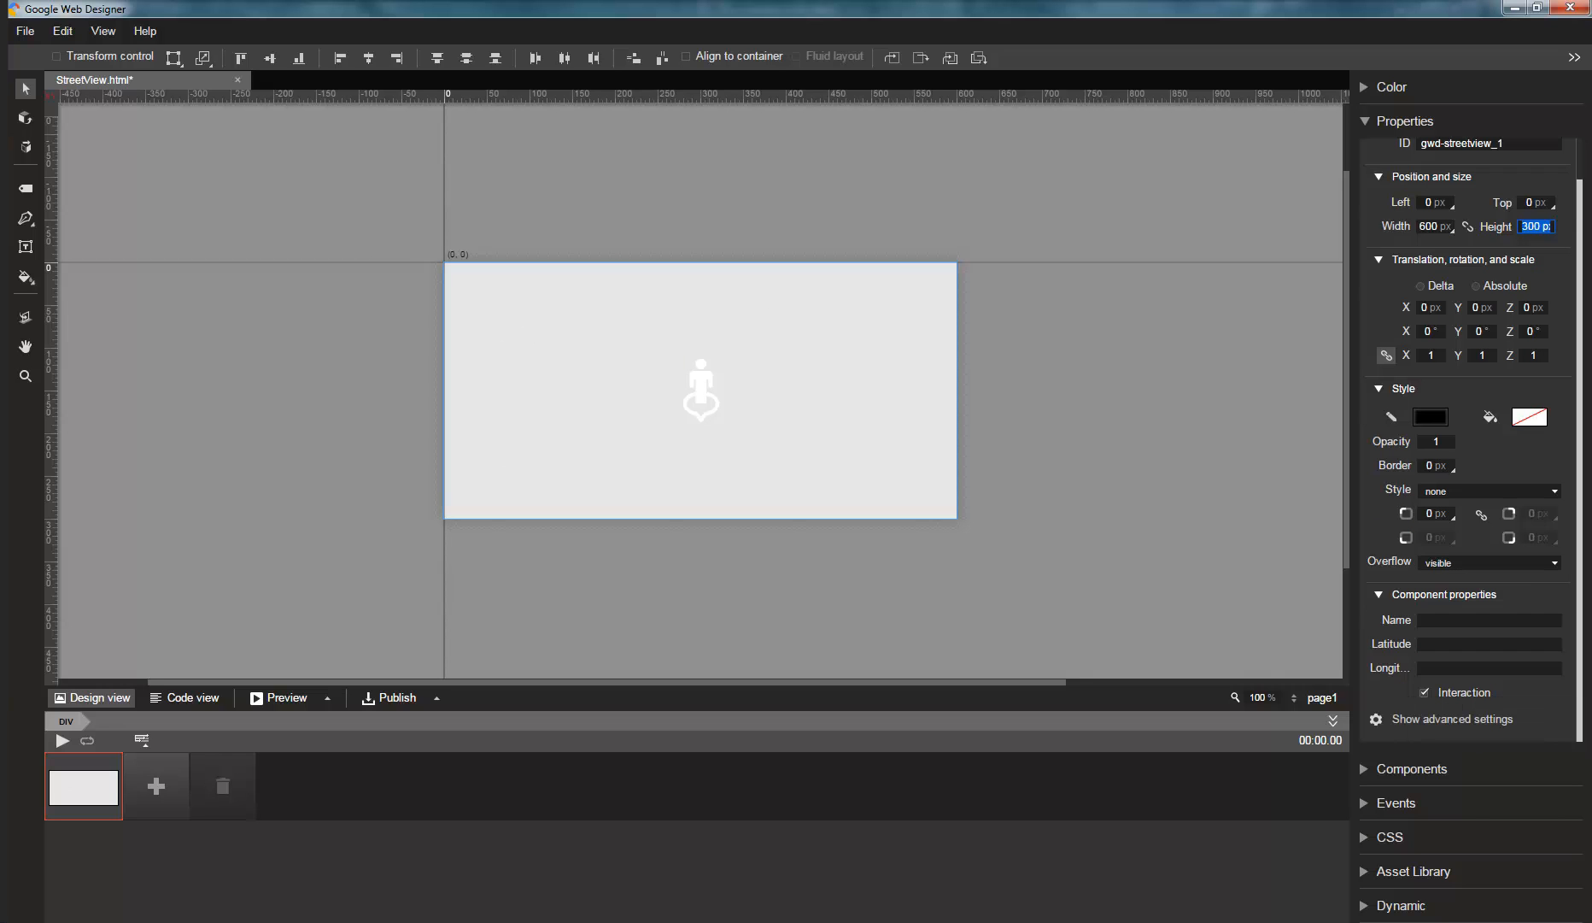
mouse_move(1418, 422)
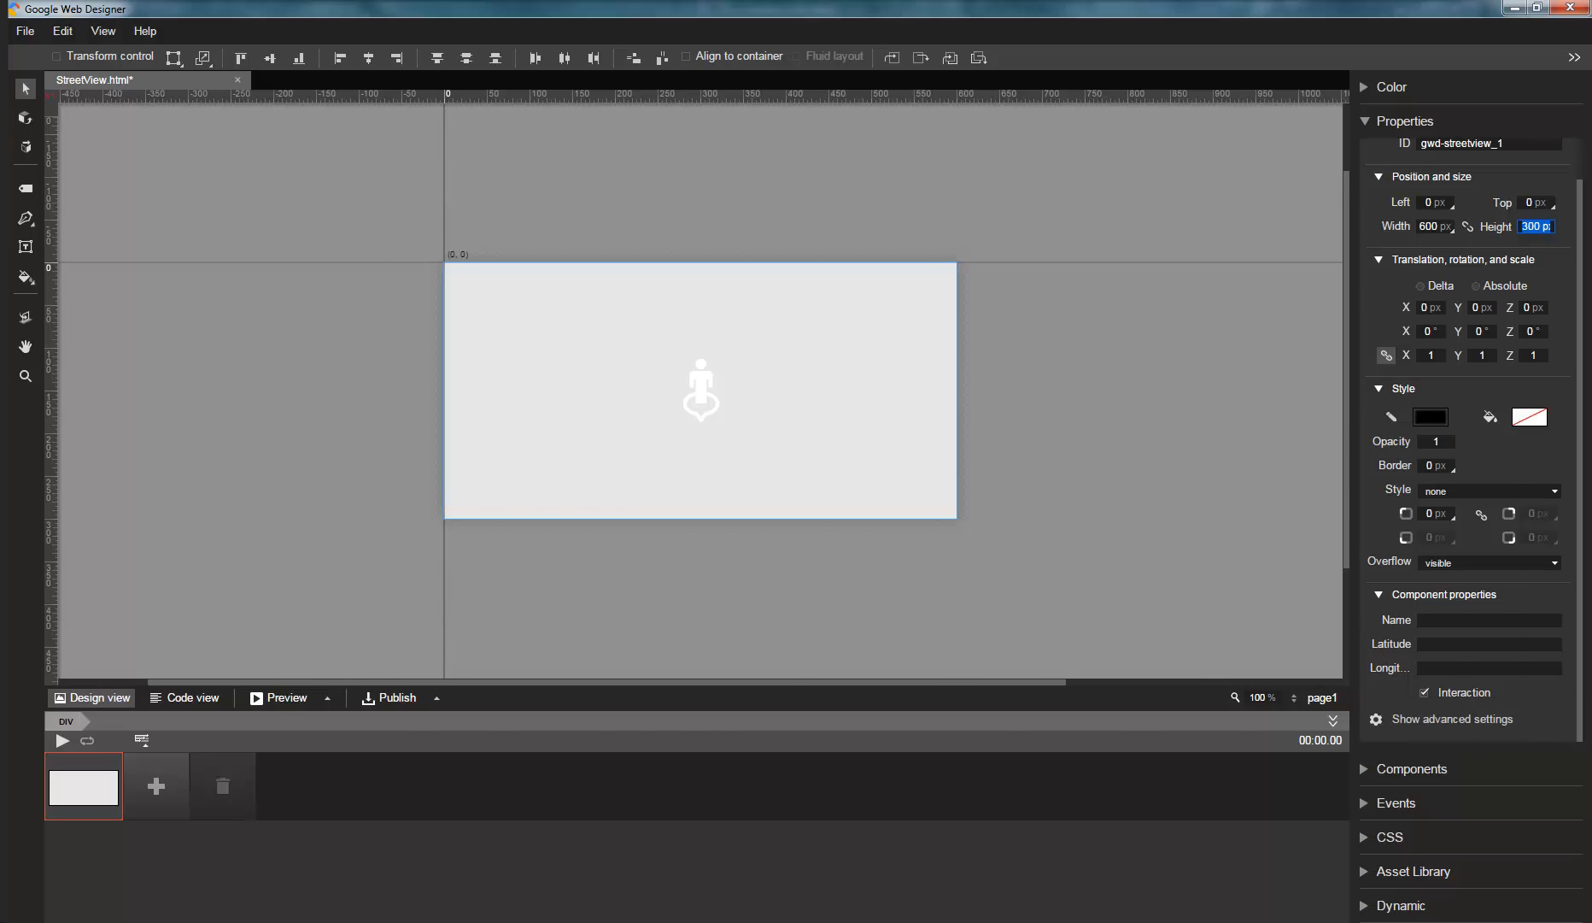
- Copy latitude 37.4216558 from the Google Maps address into the Street View component
left_click(277, 697)
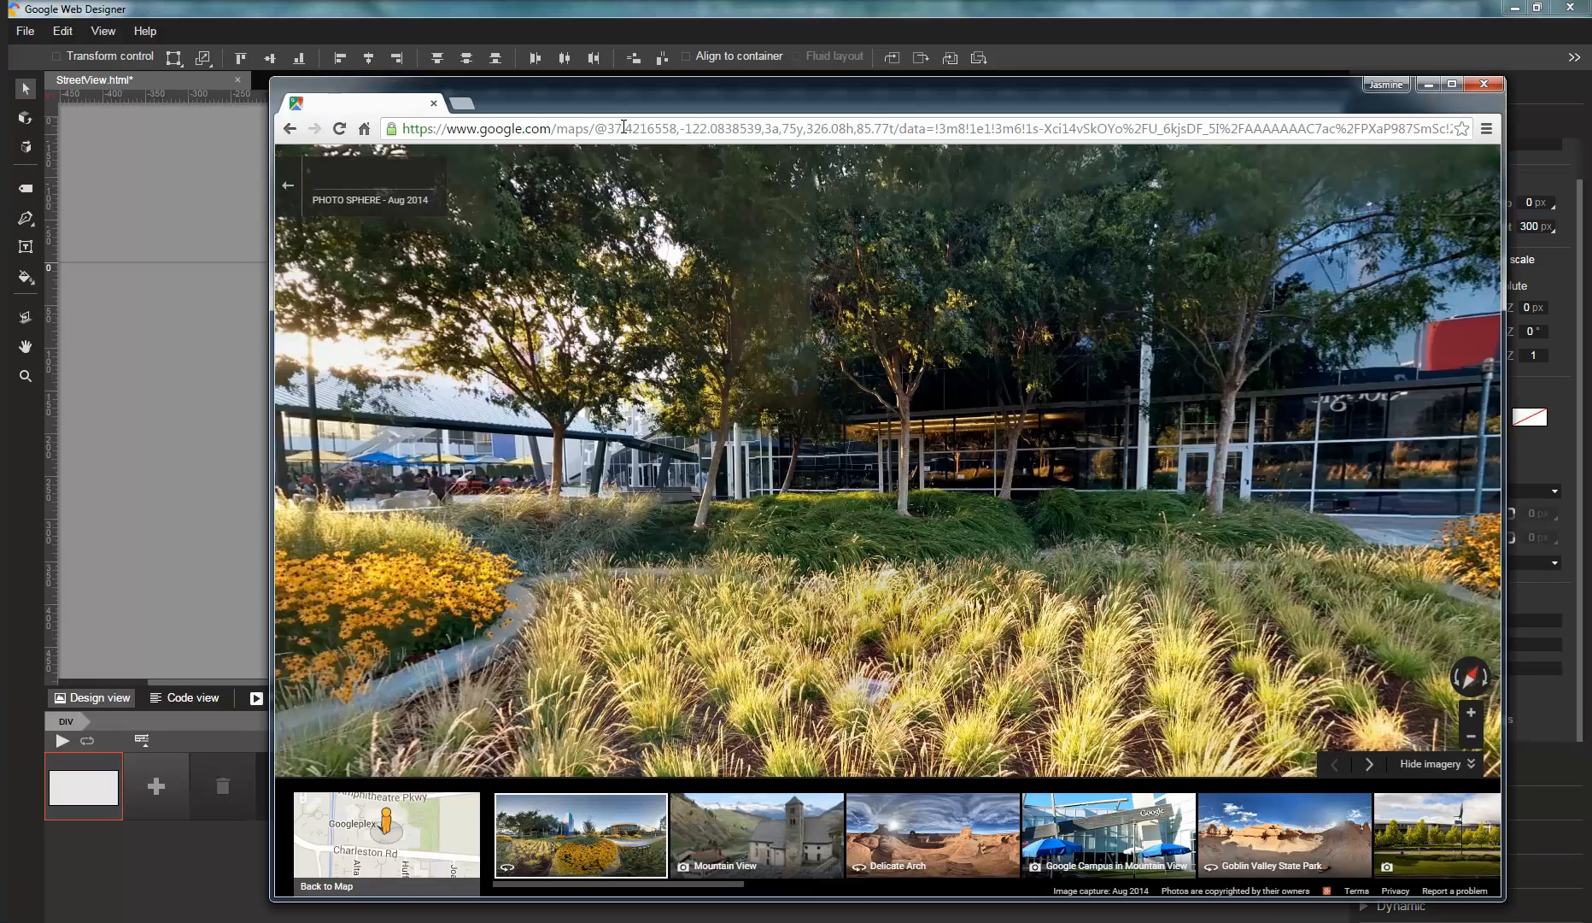
double_click(642, 130)
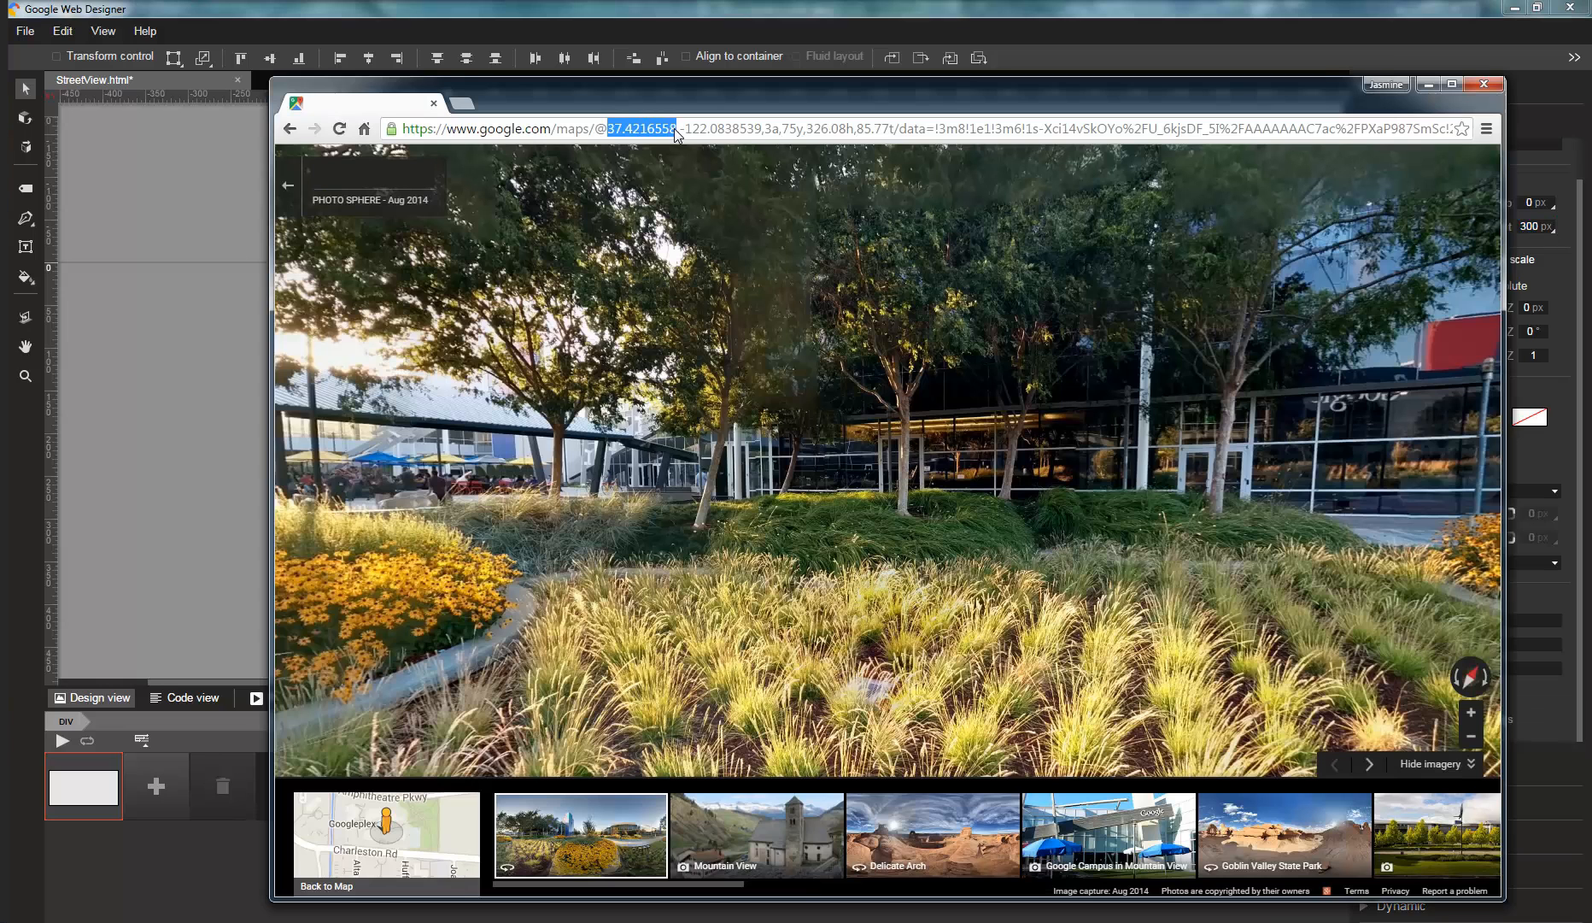
mouse_move(187, 323)
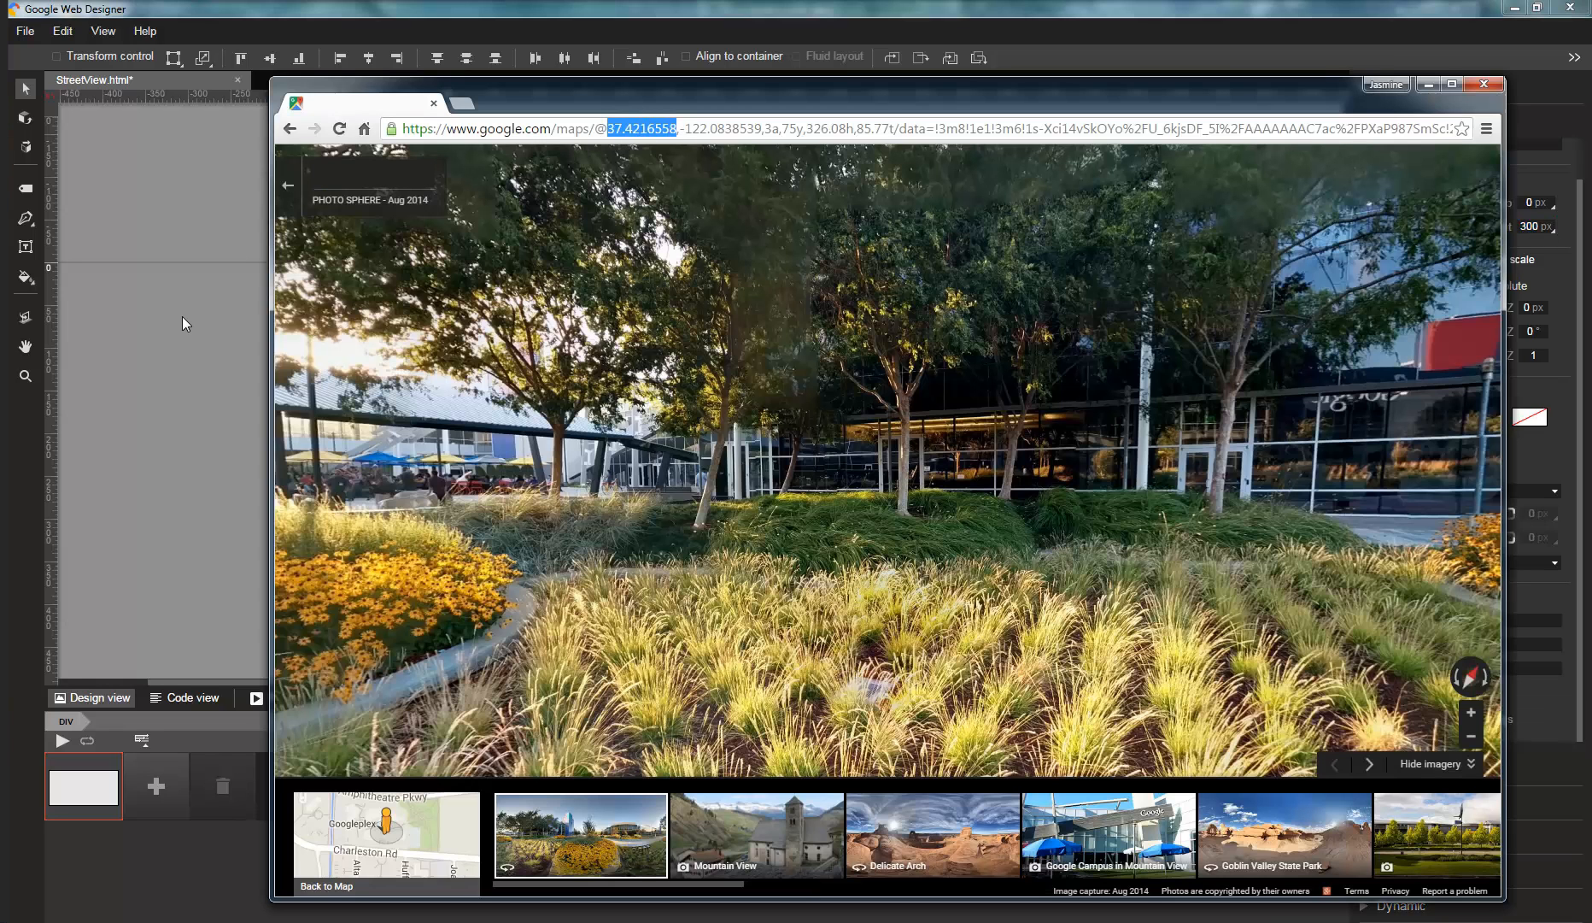
left_click(1483, 83)
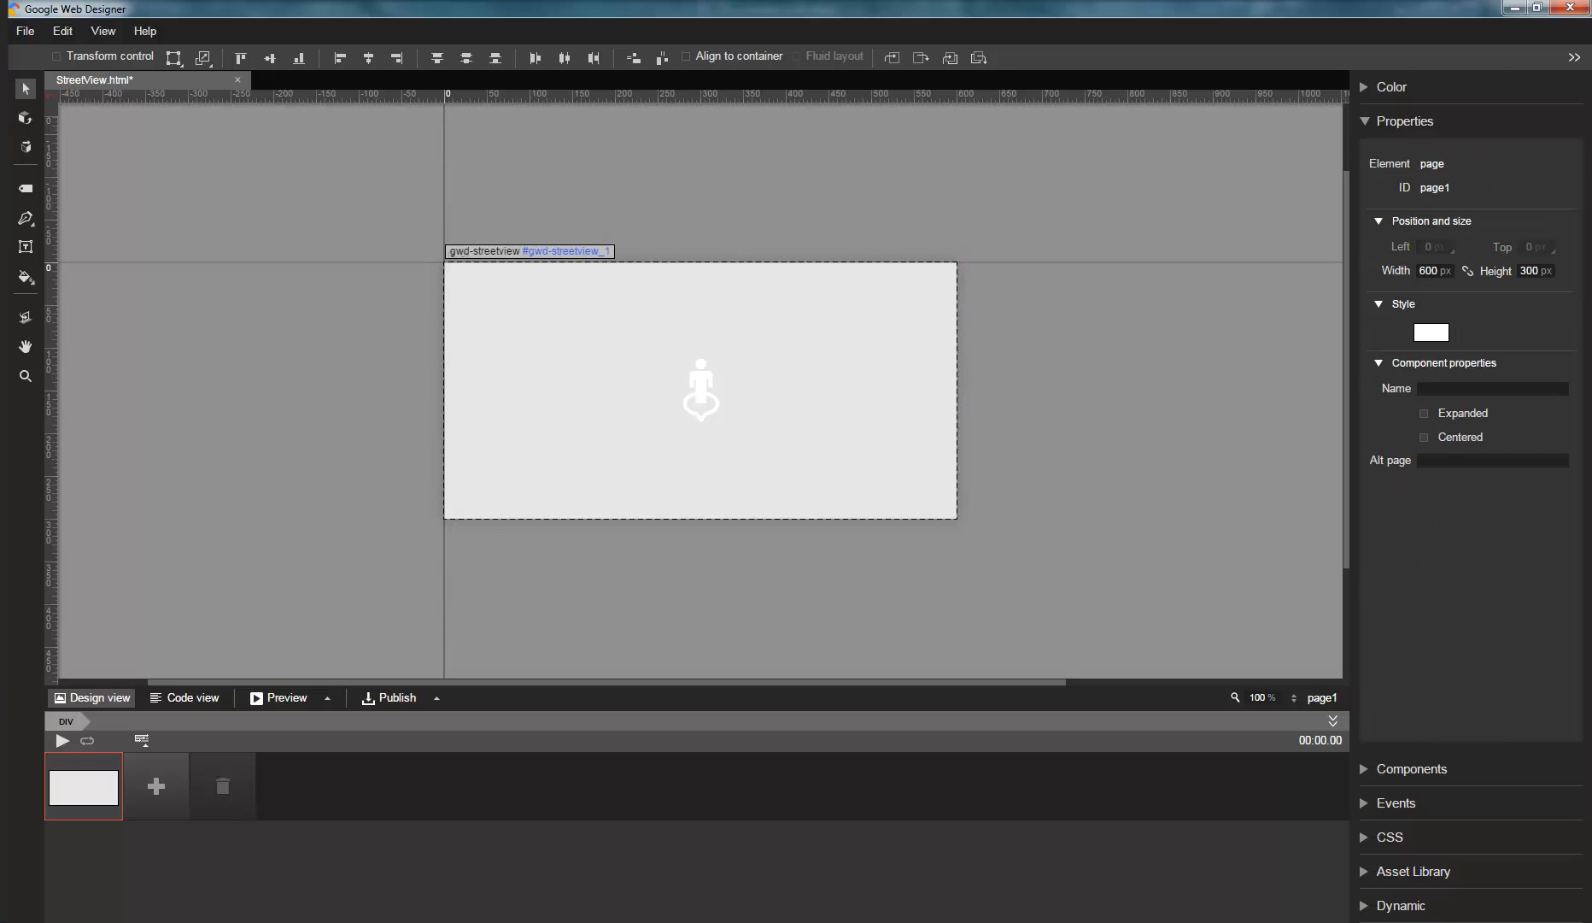
left_click(699, 391)
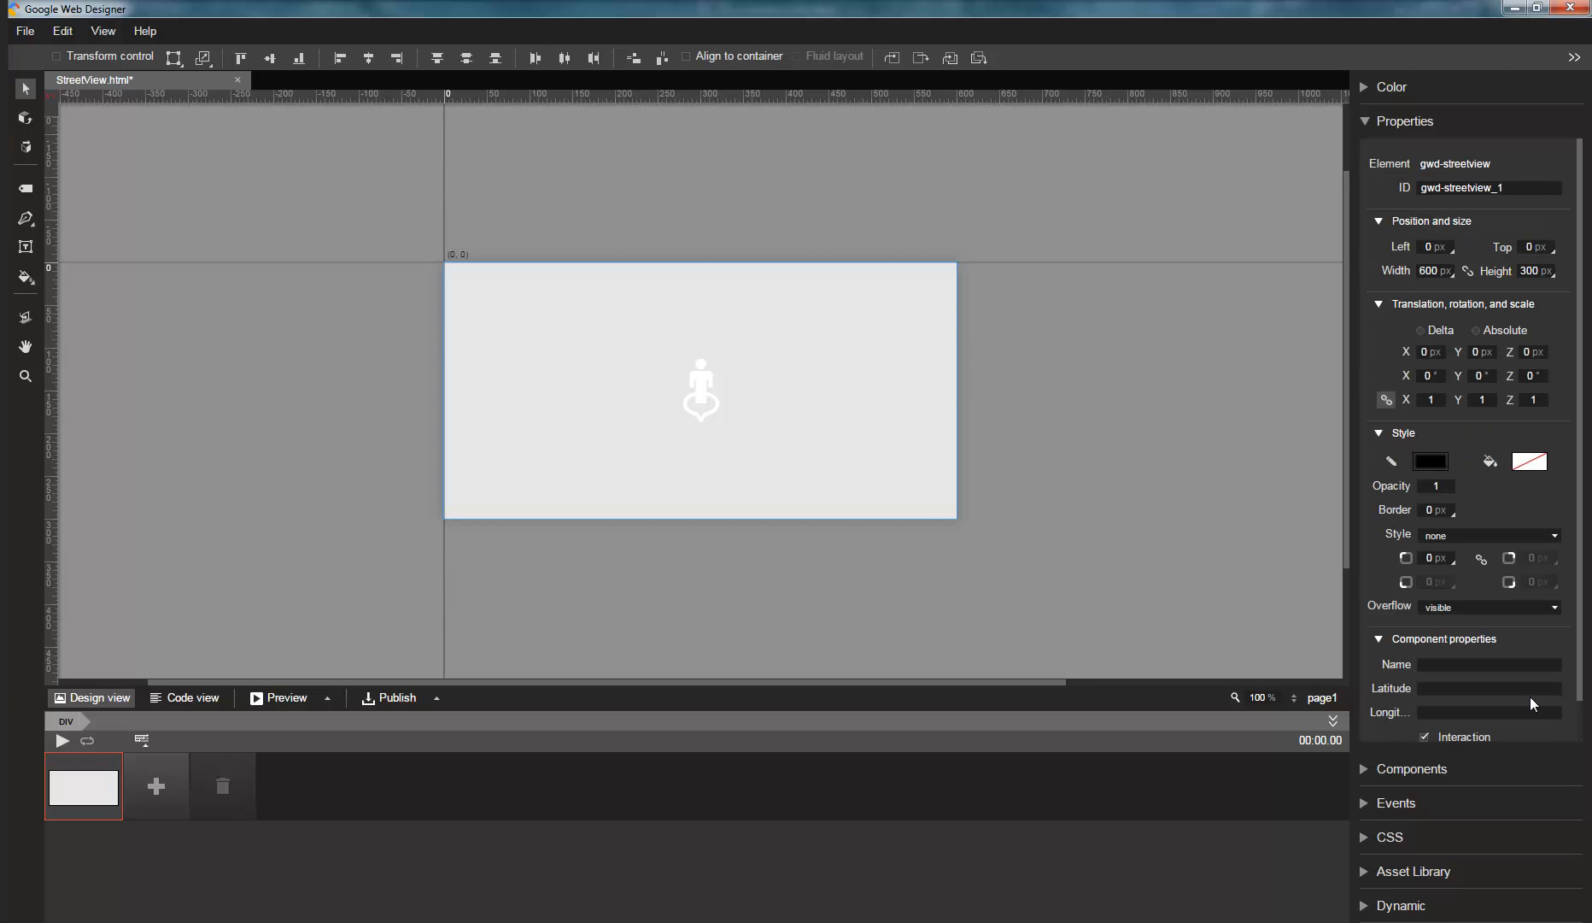
type("37.4216558")
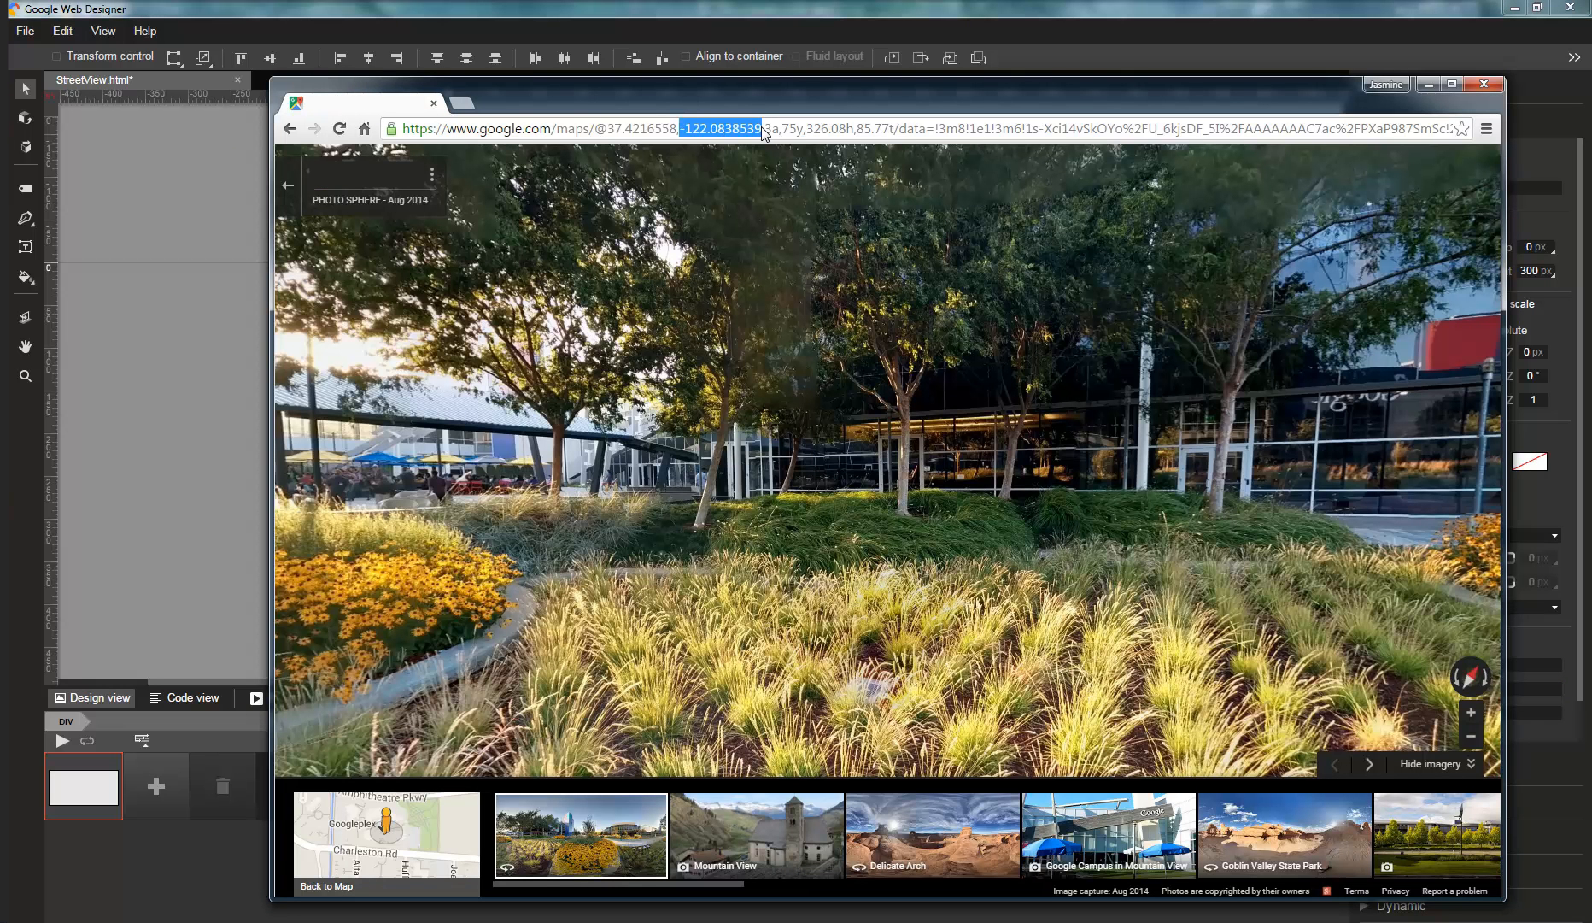
- Reselect the Street View component and start editing its Longitude field
left_click(1482, 84)
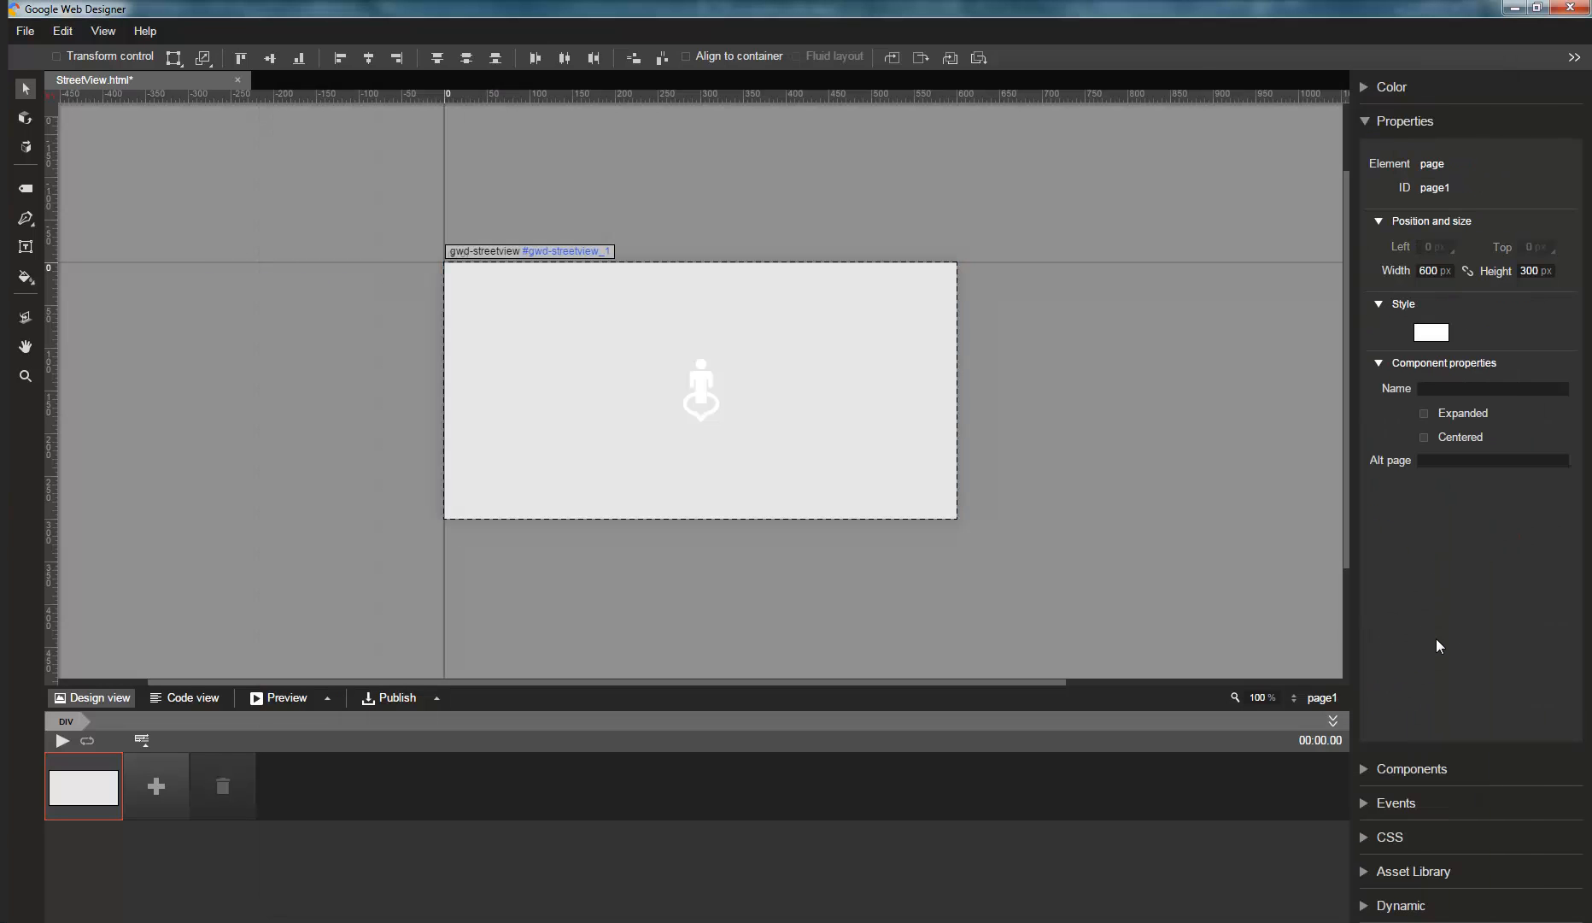
left_click(701, 390)
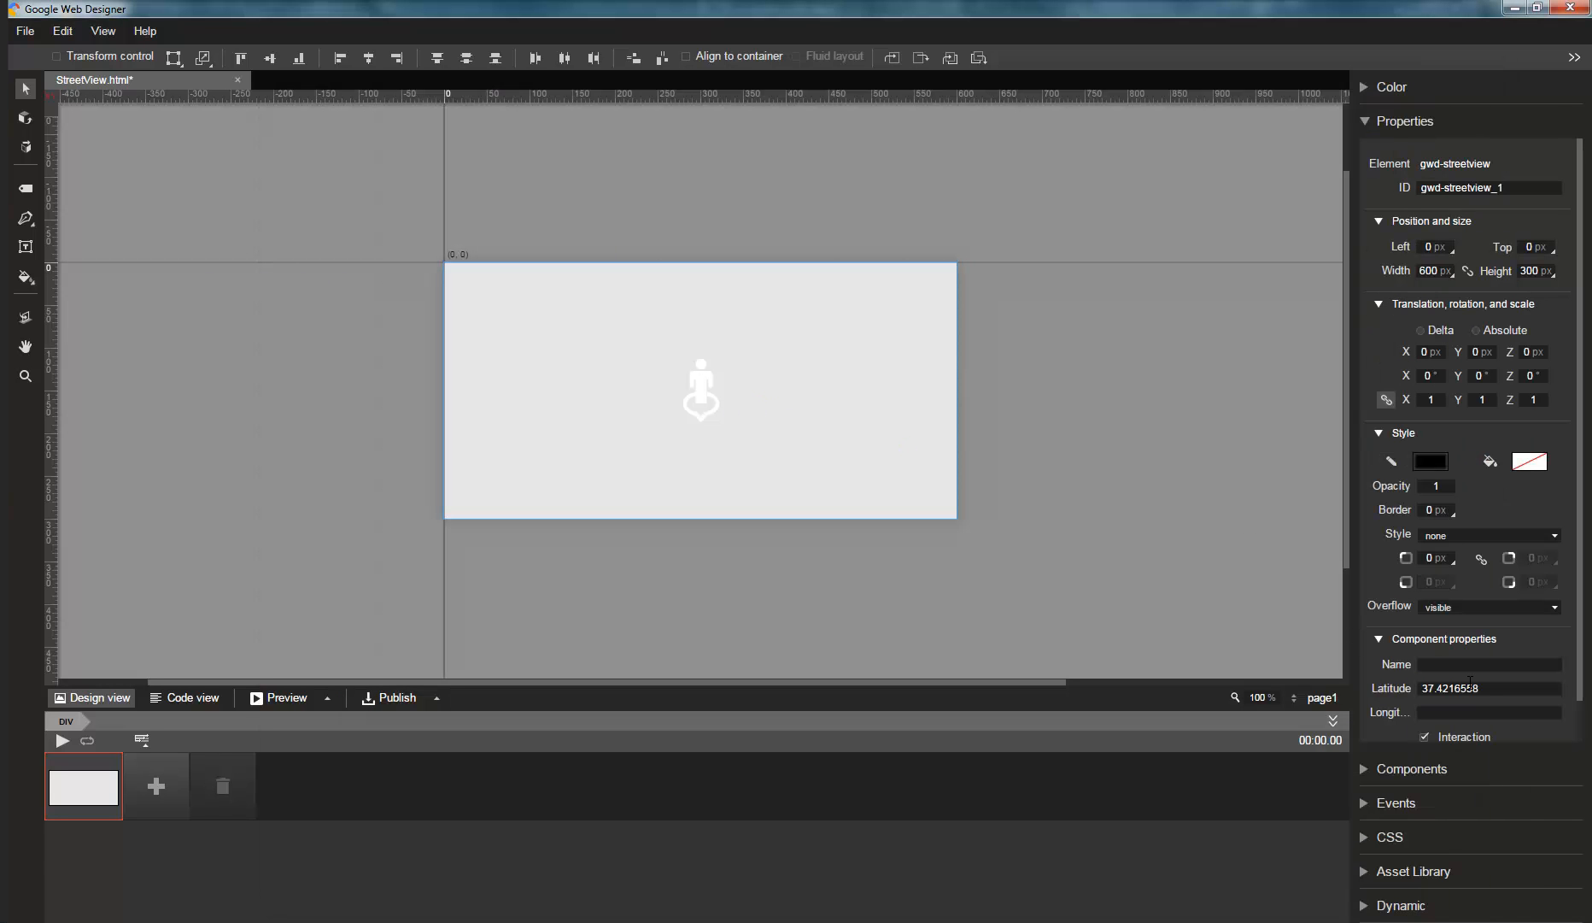
left_click(1488, 713)
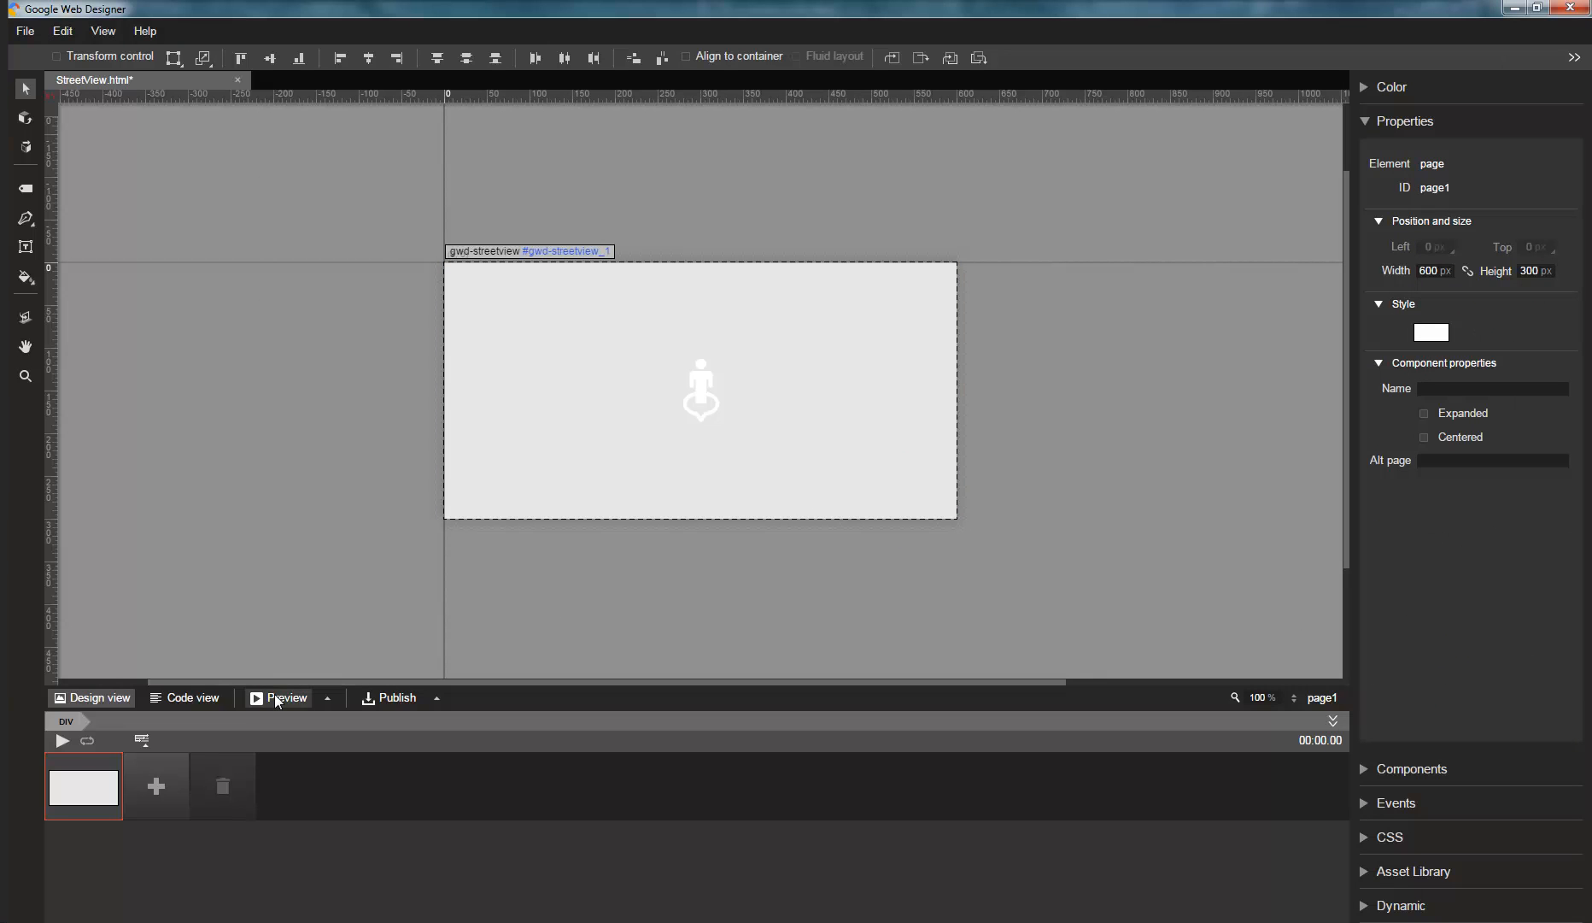
left_click(284, 697)
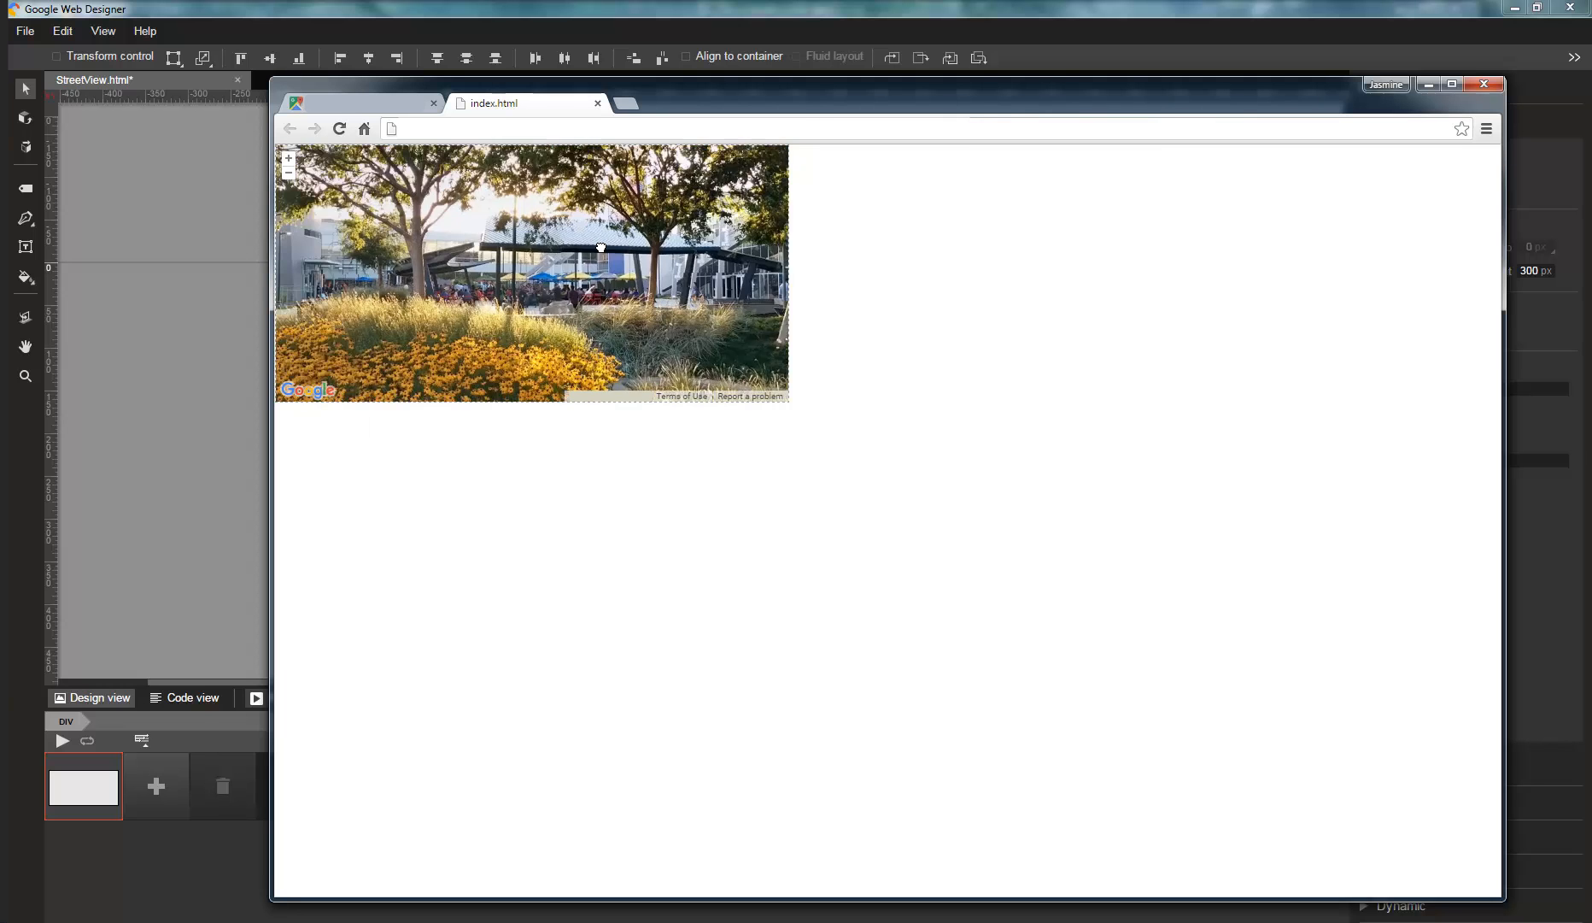
left_click(1483, 84)
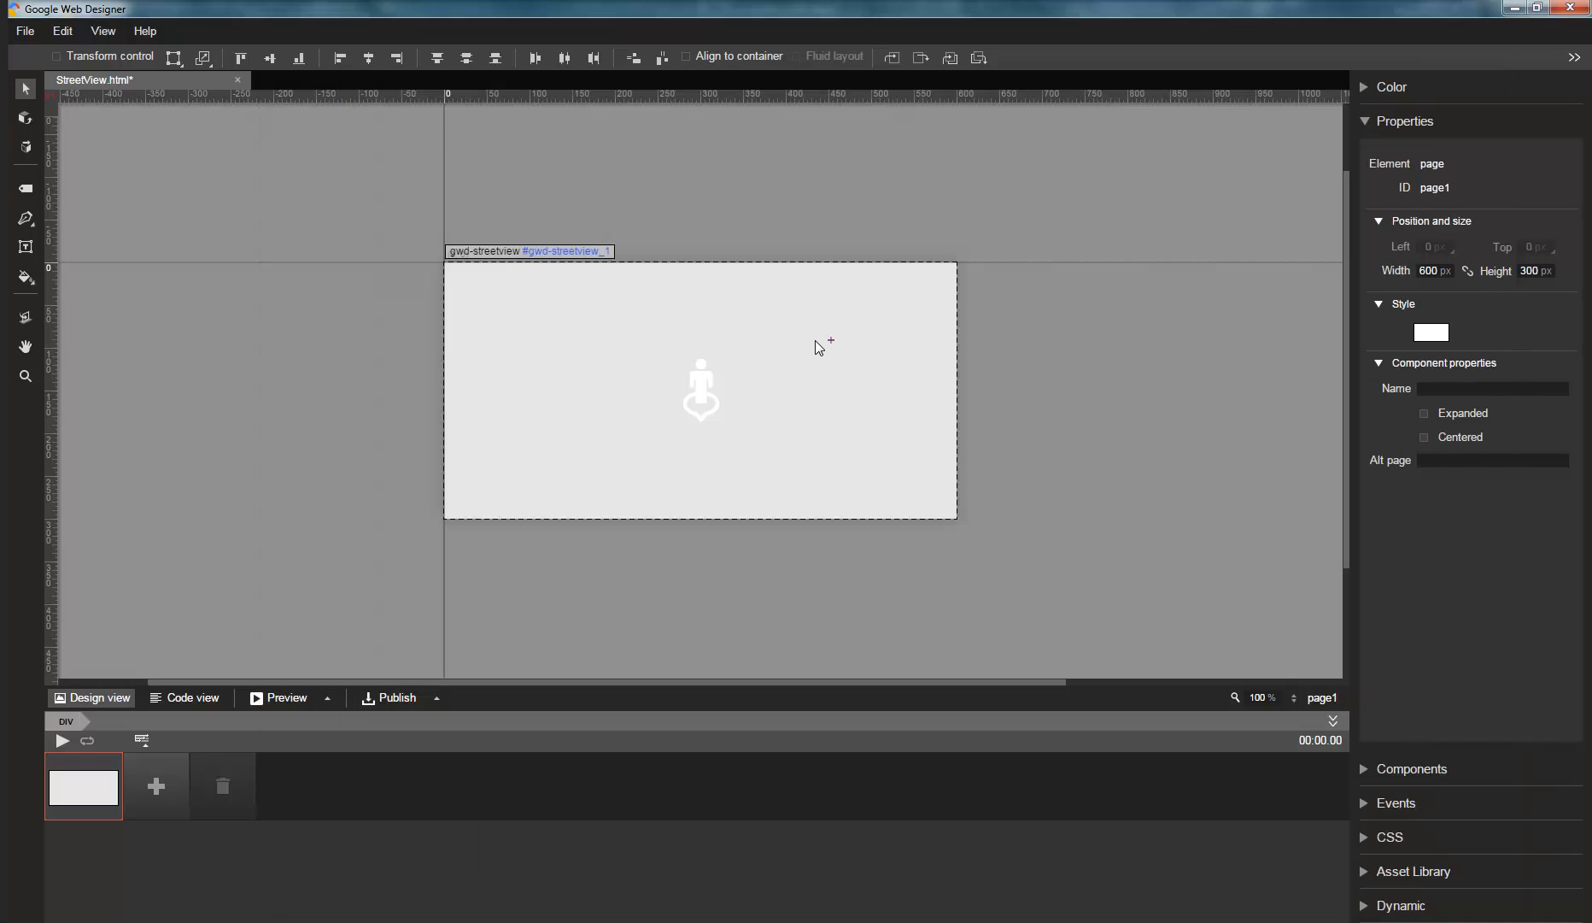
- Change the Street View zoom from 2 to 10 in advanced properties and preview the banner
left_click(698, 391)
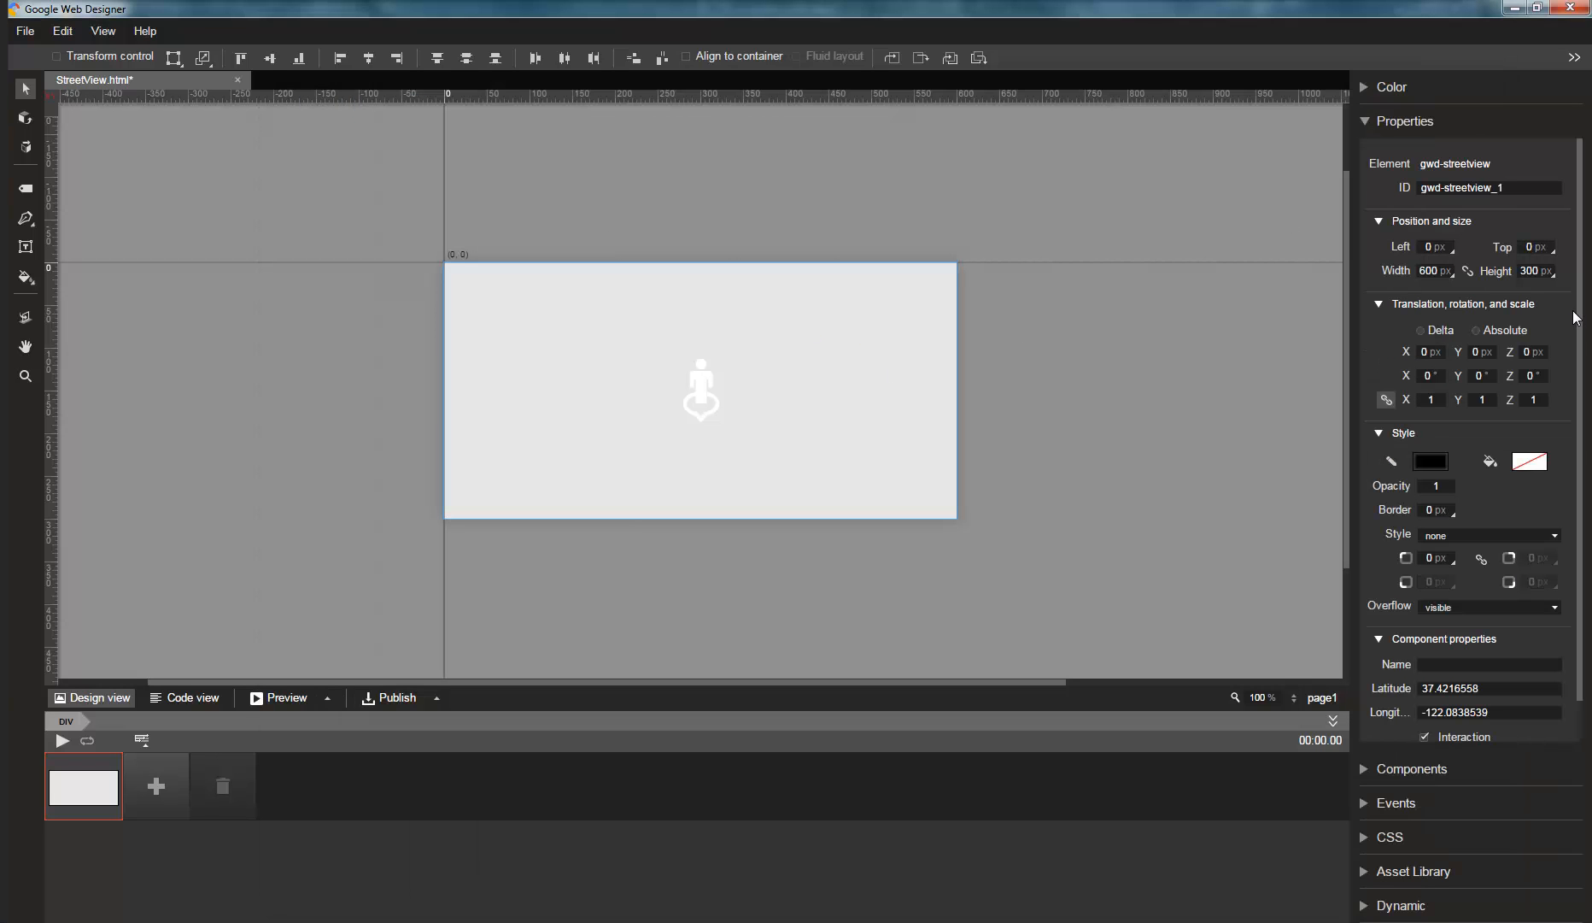
scroll("down", 3)
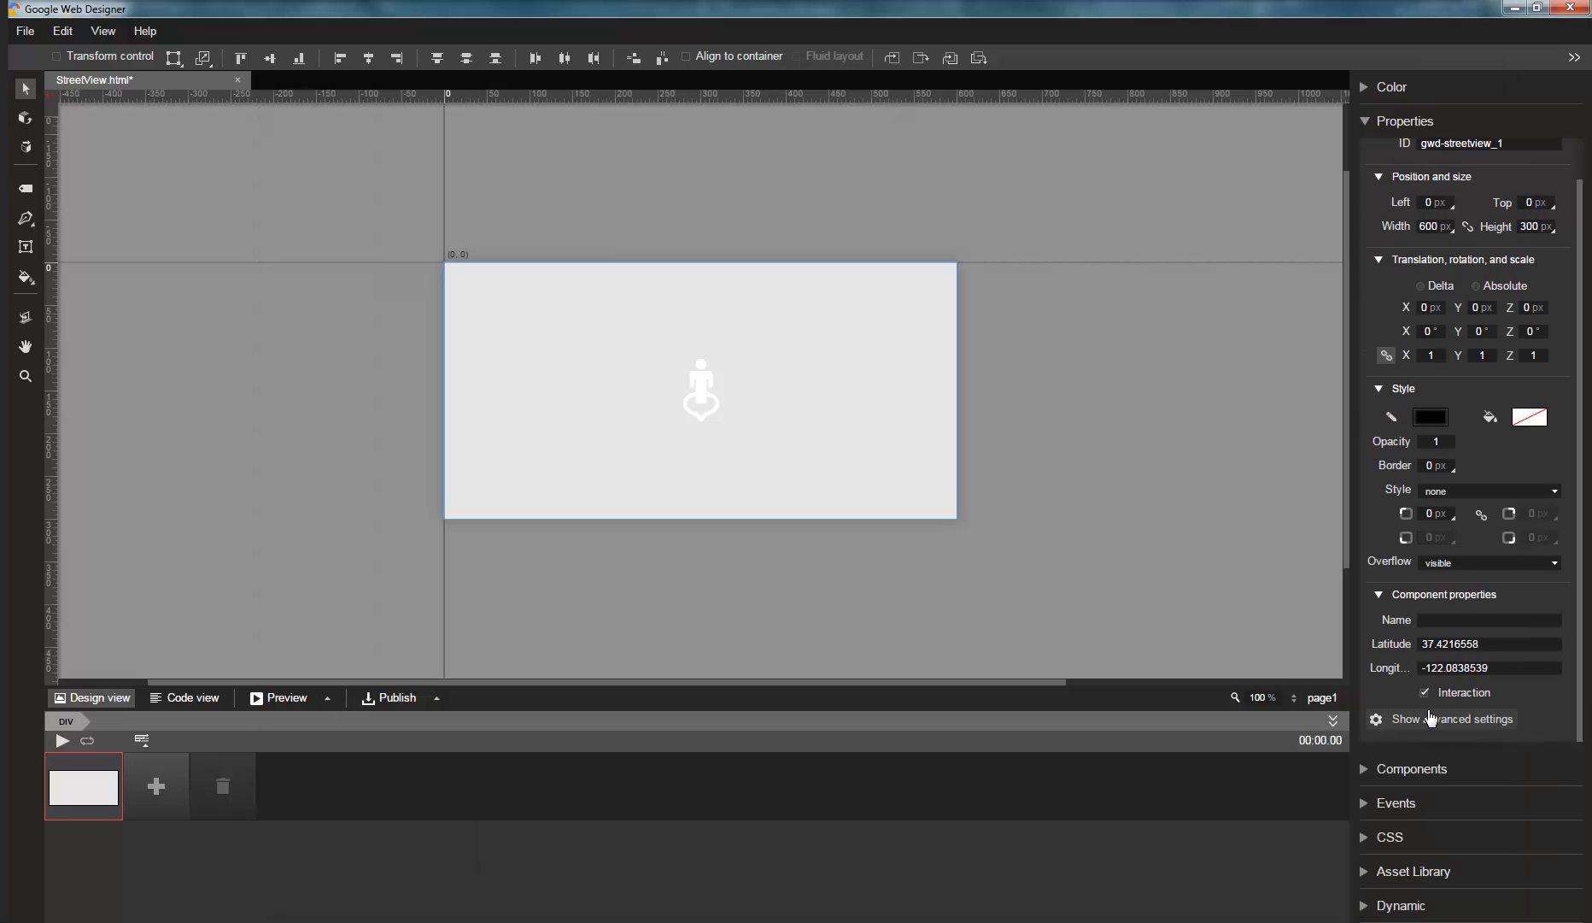
left_click(1450, 718)
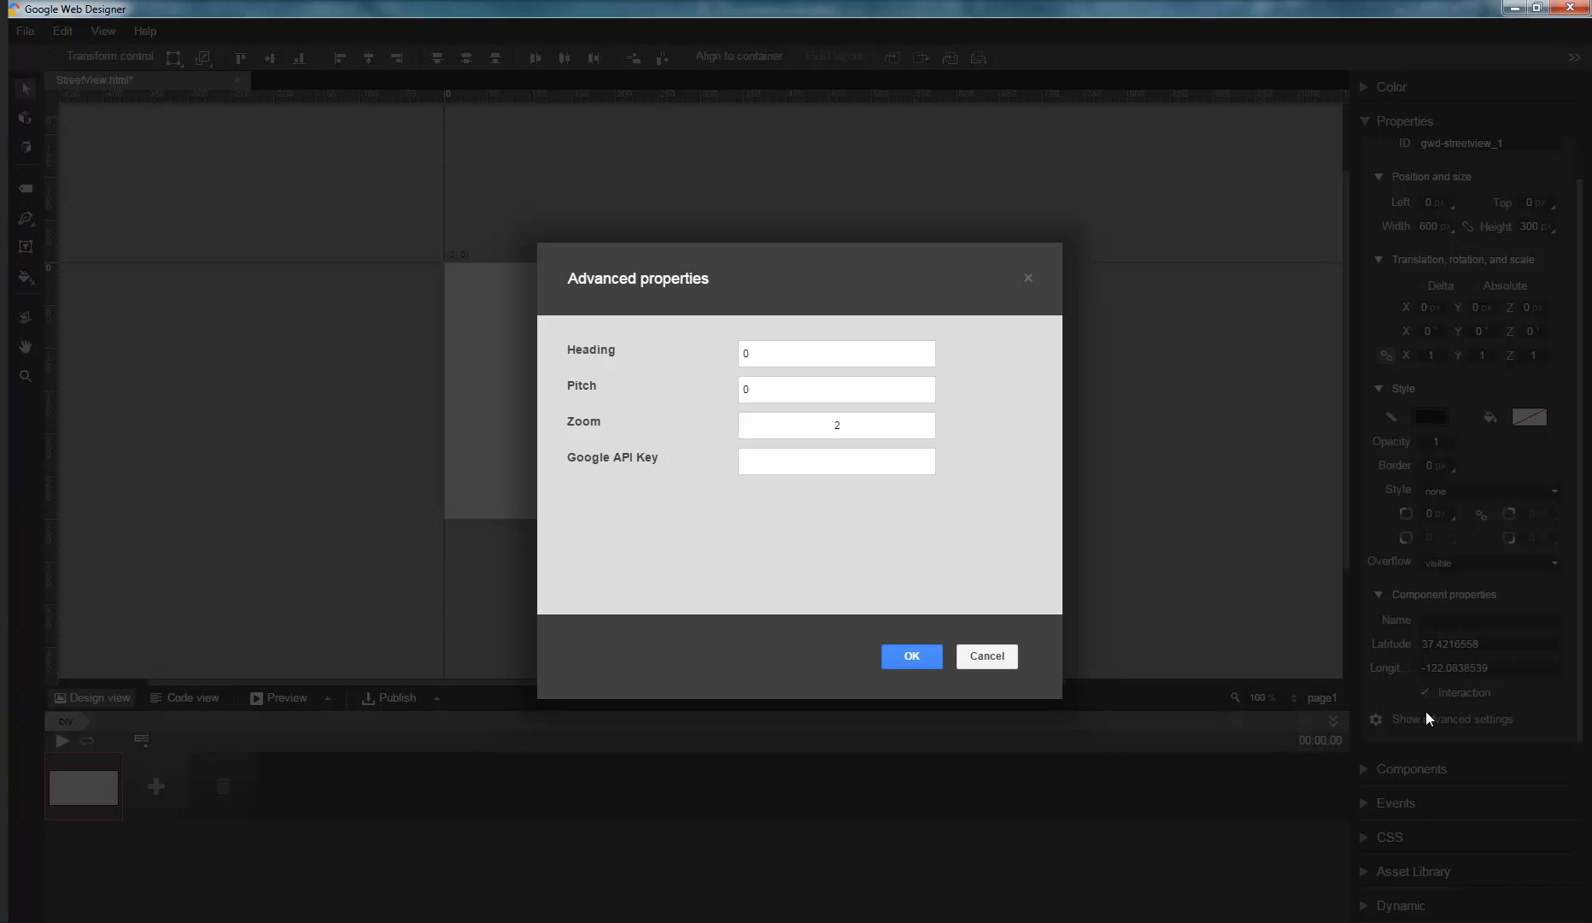
left_click(836, 425)
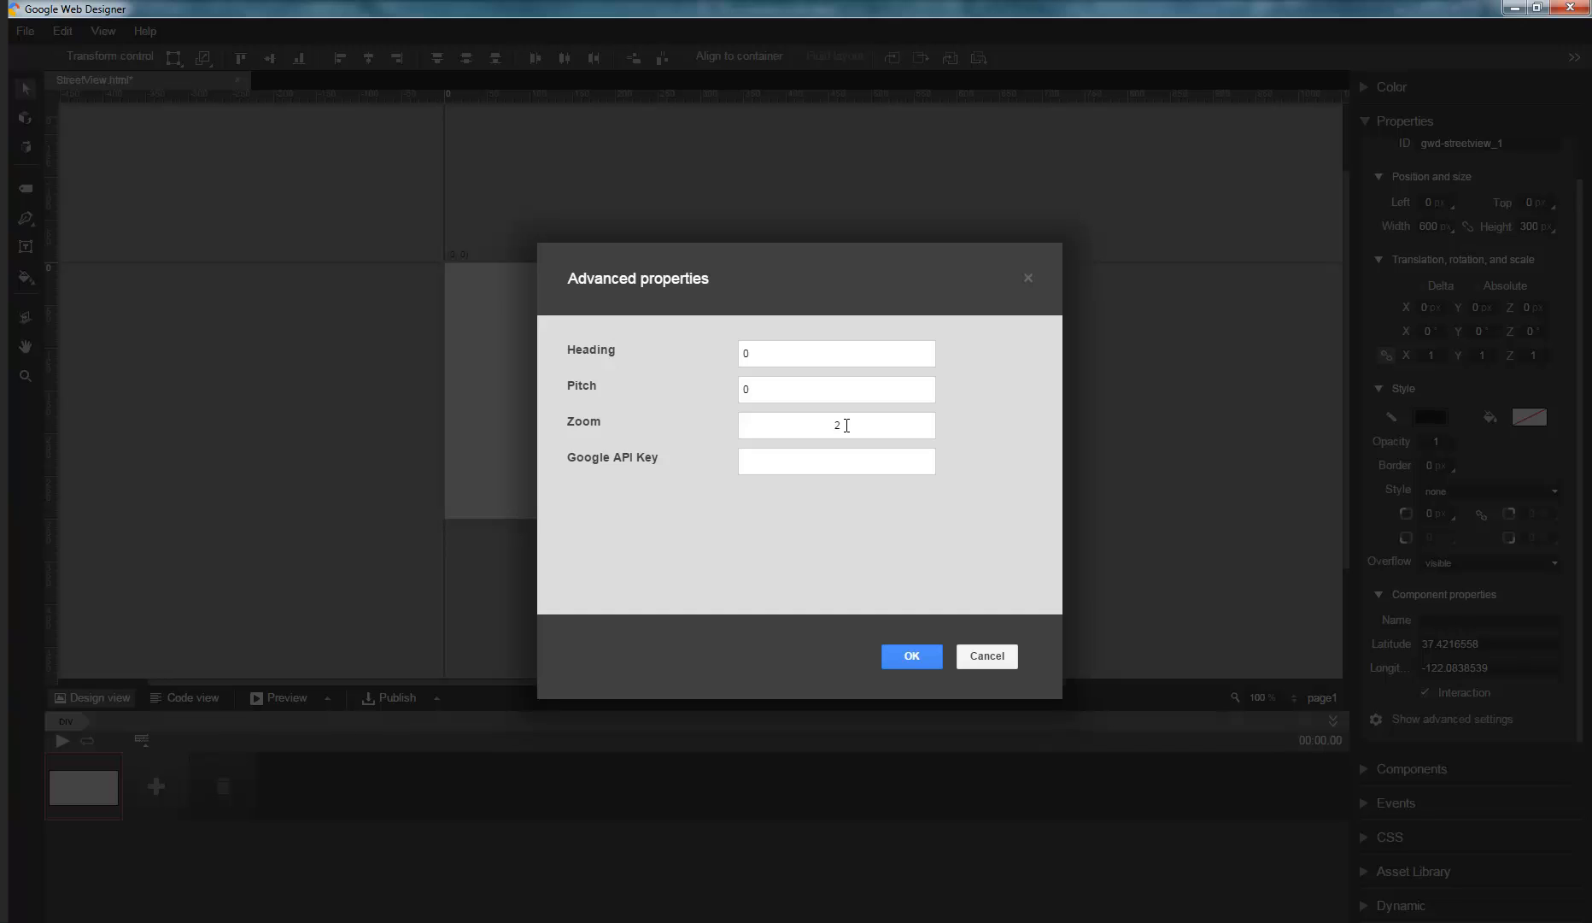
type("10")
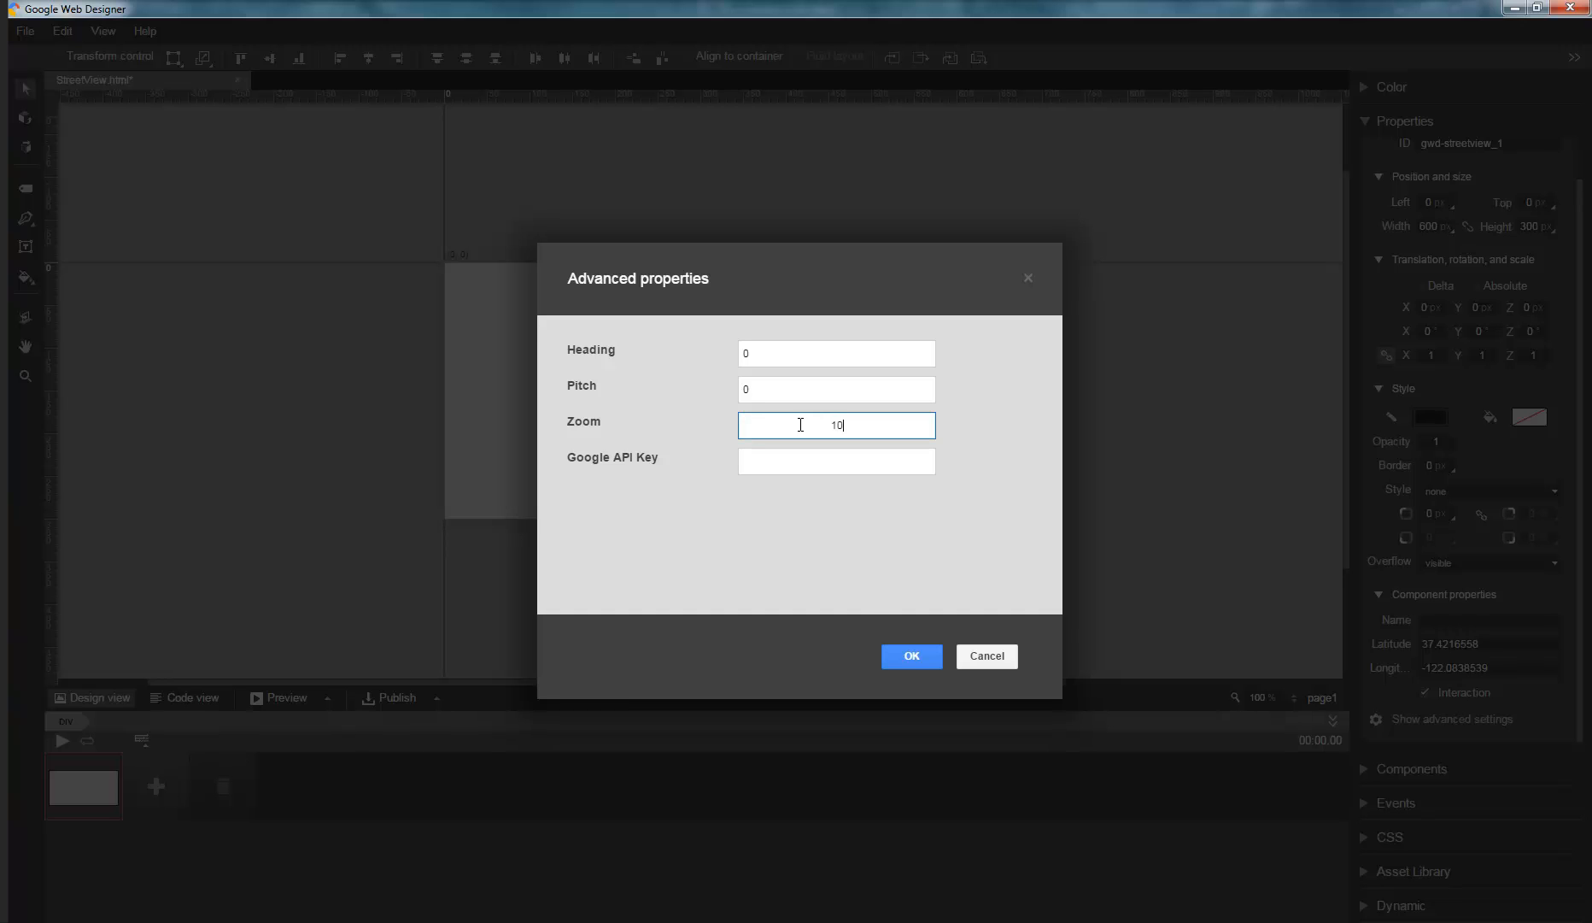
left_click(911, 656)
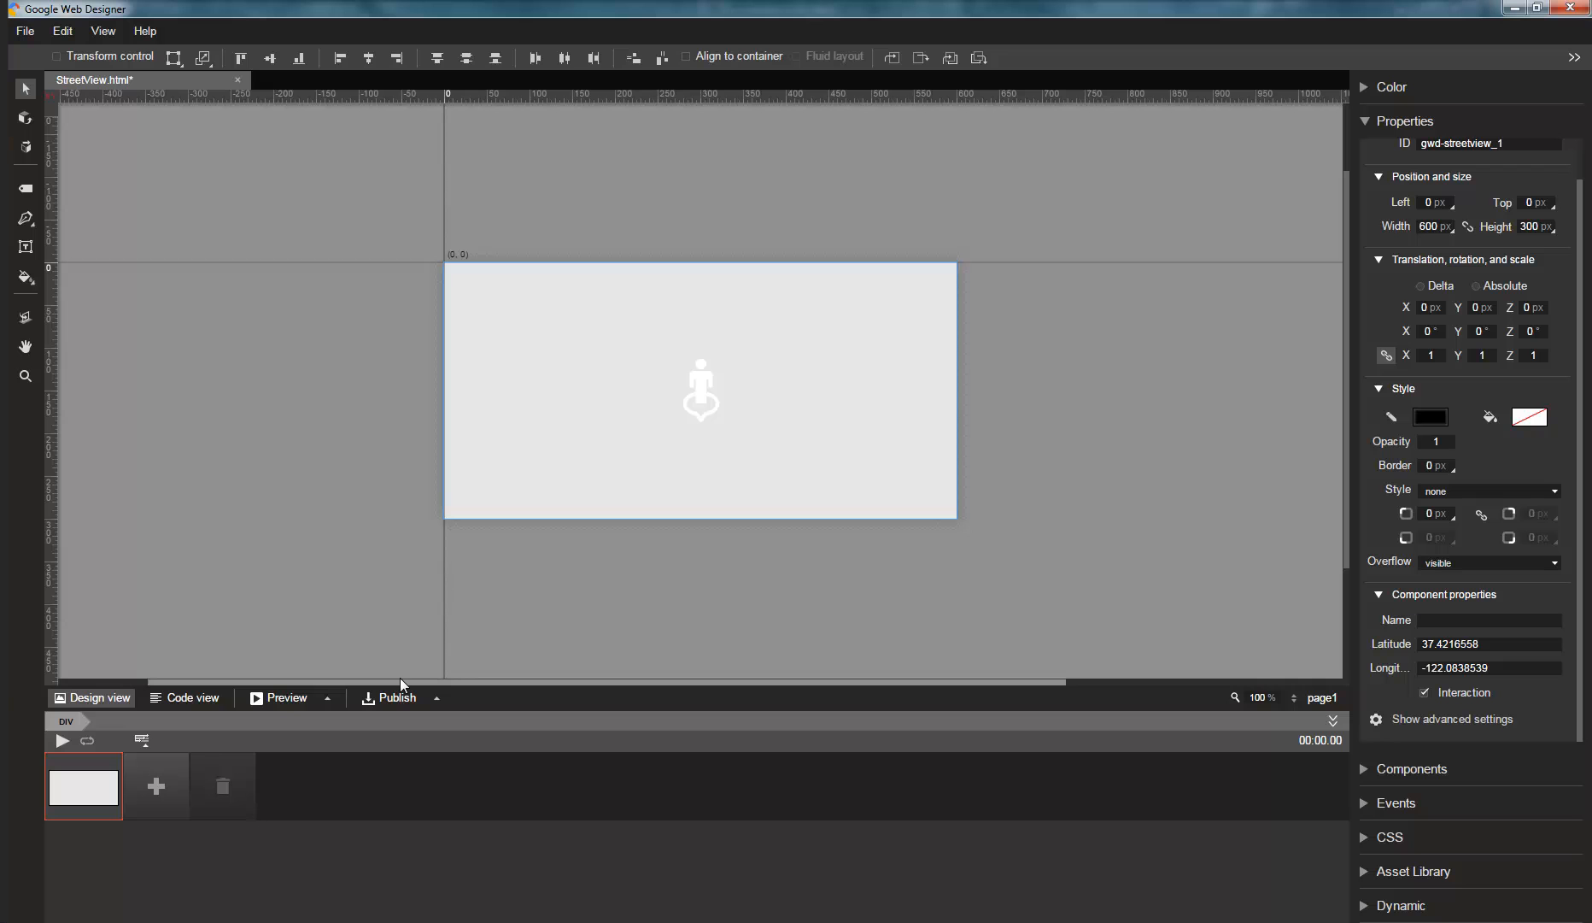
left_click(285, 698)
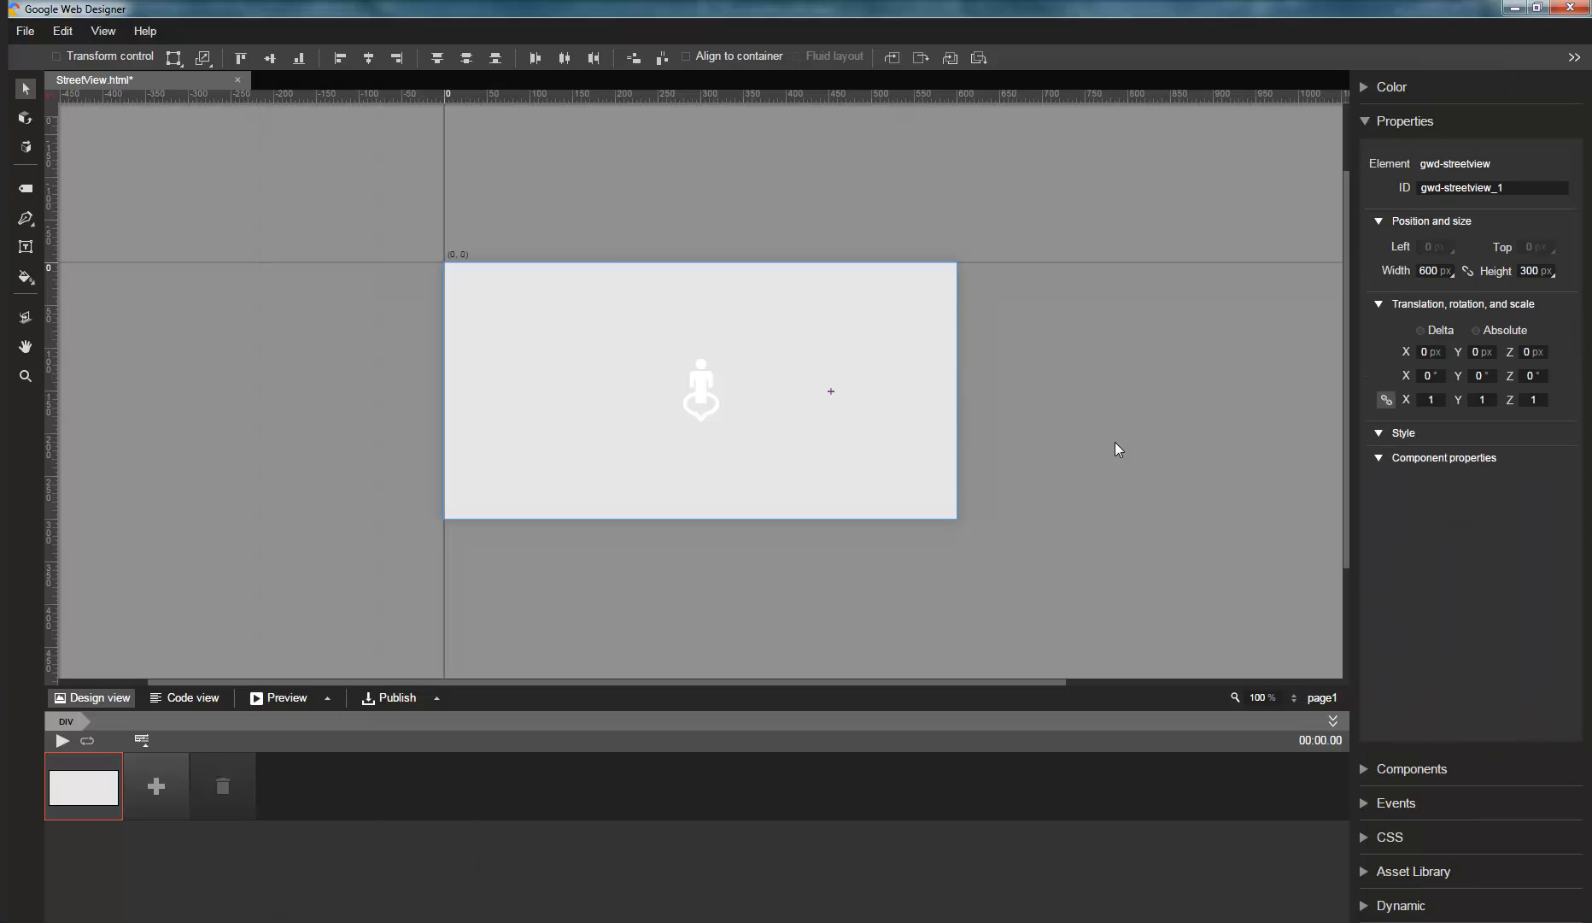
- Set zoom back to 2 and heading to 50 in advanced properties, then preview
left_click(1402, 432)
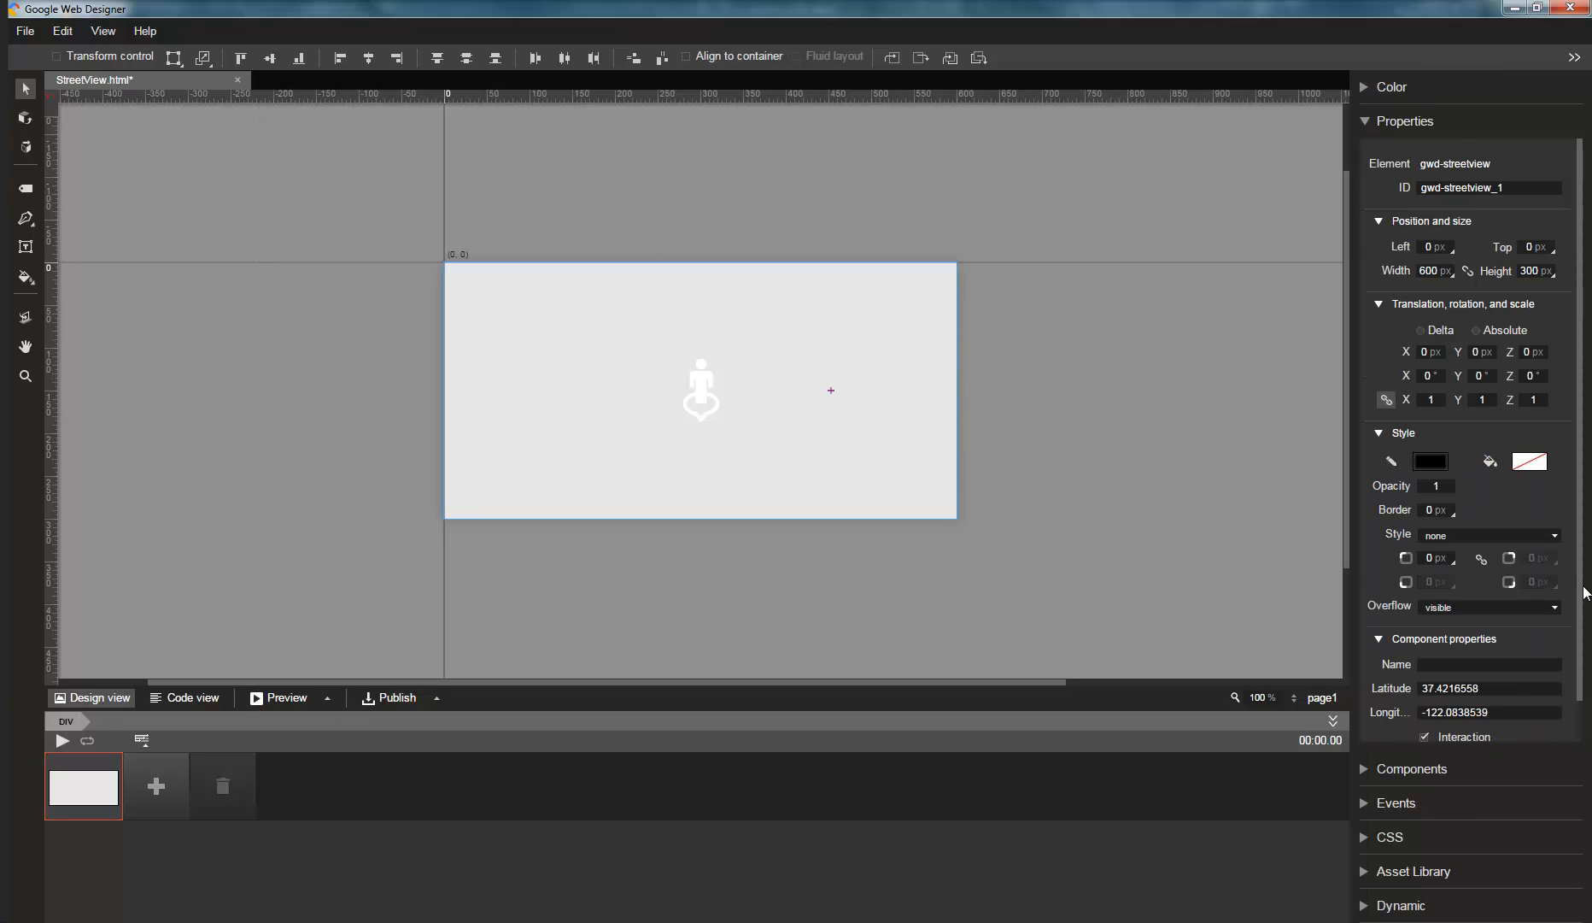
scroll("down", 3)
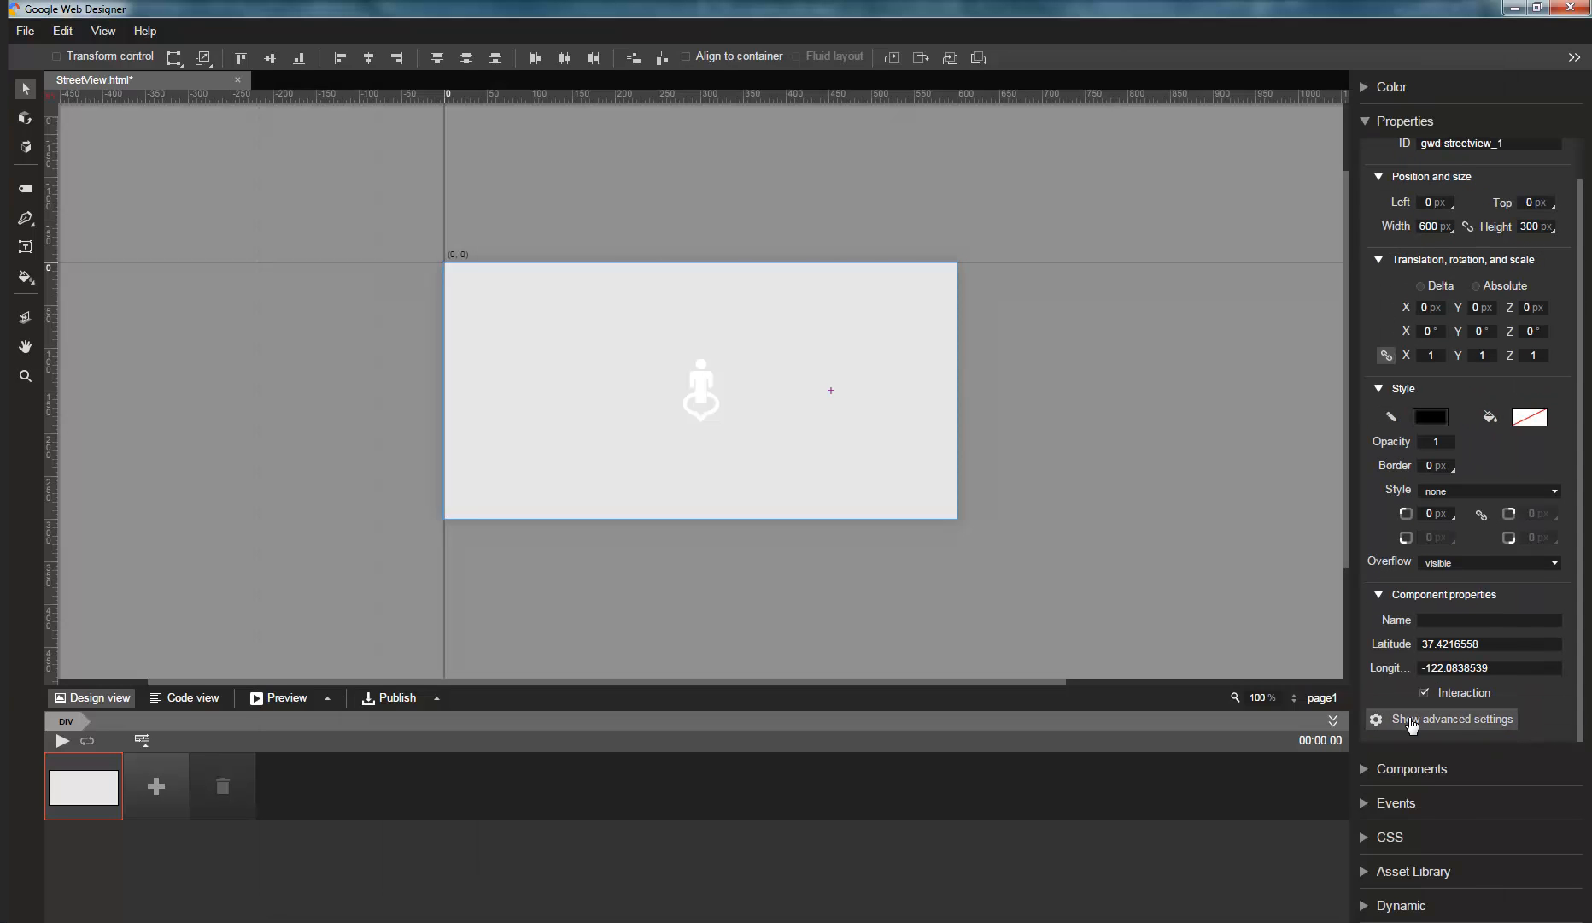
left_click(1452, 717)
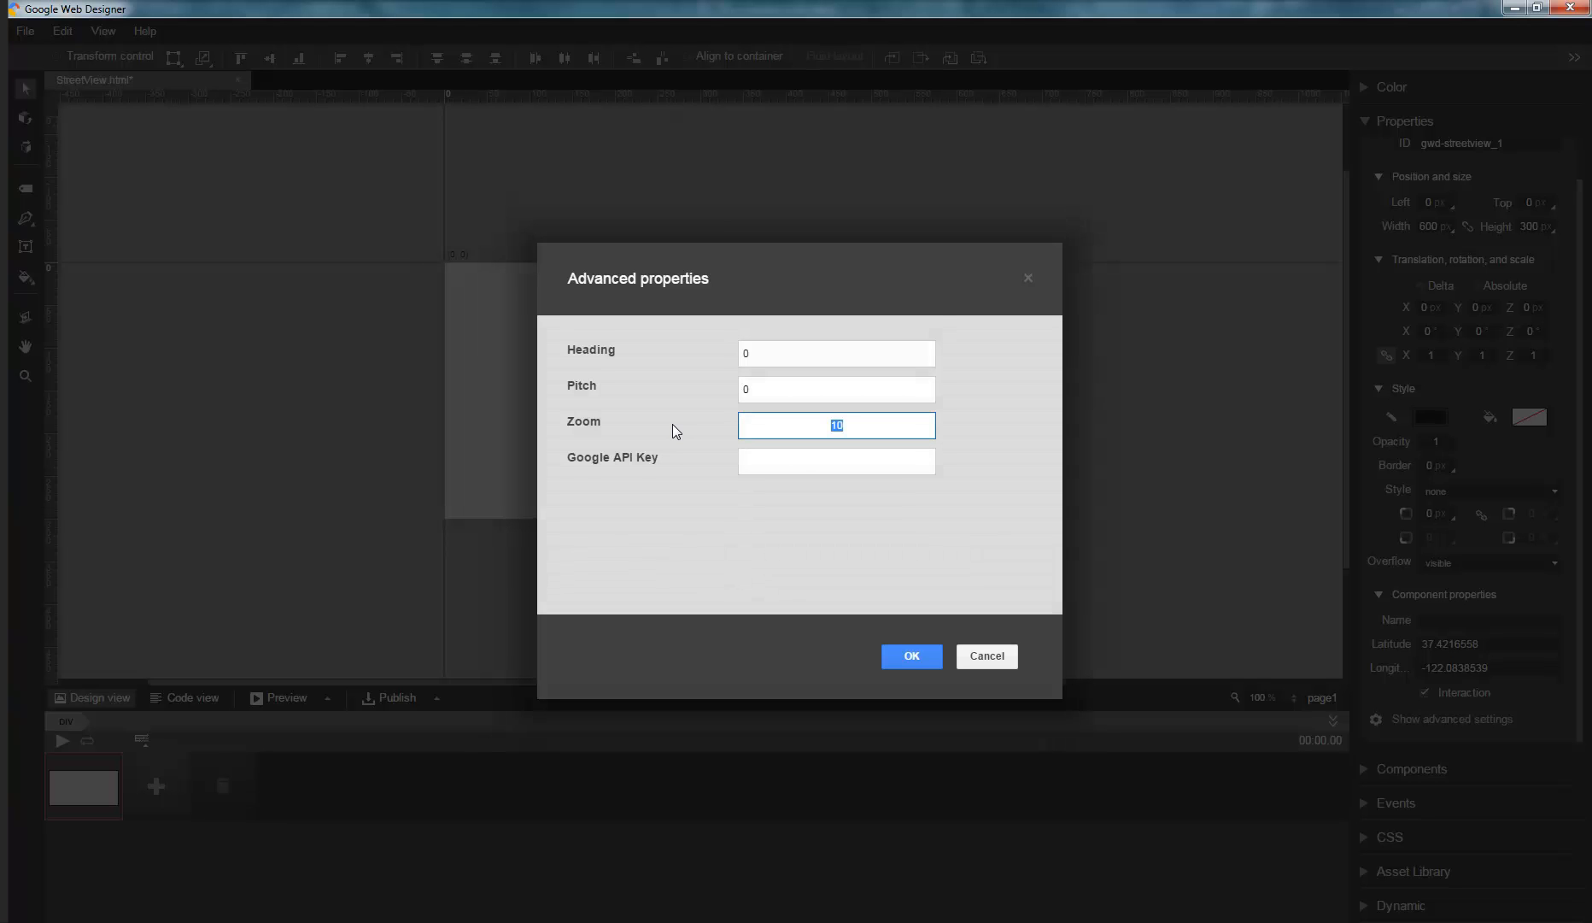
type("2")
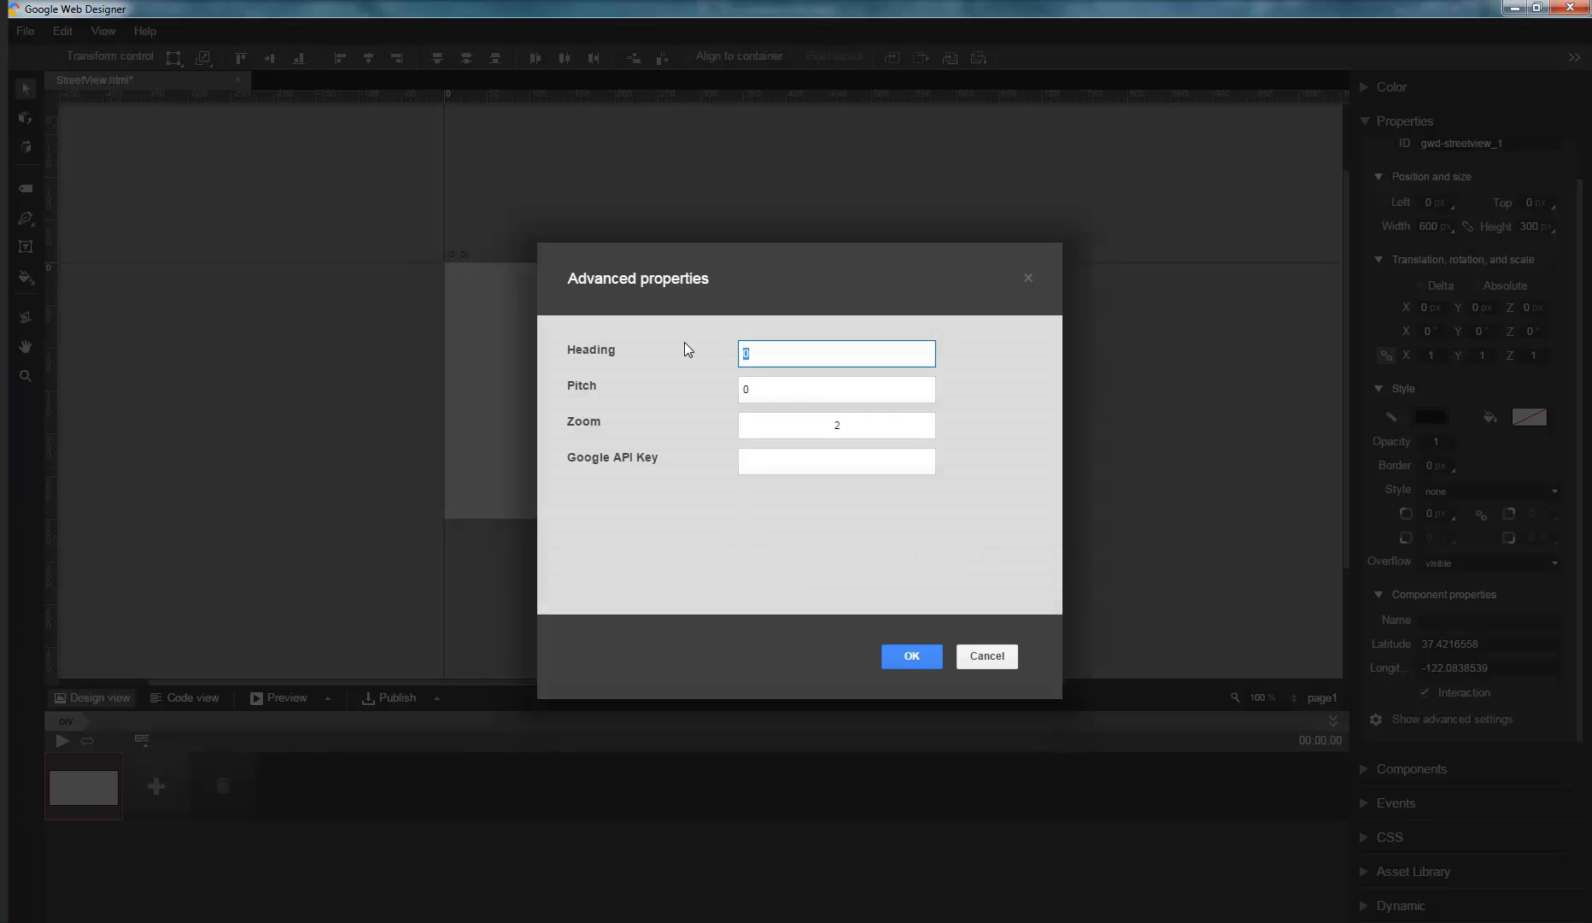
type("50")
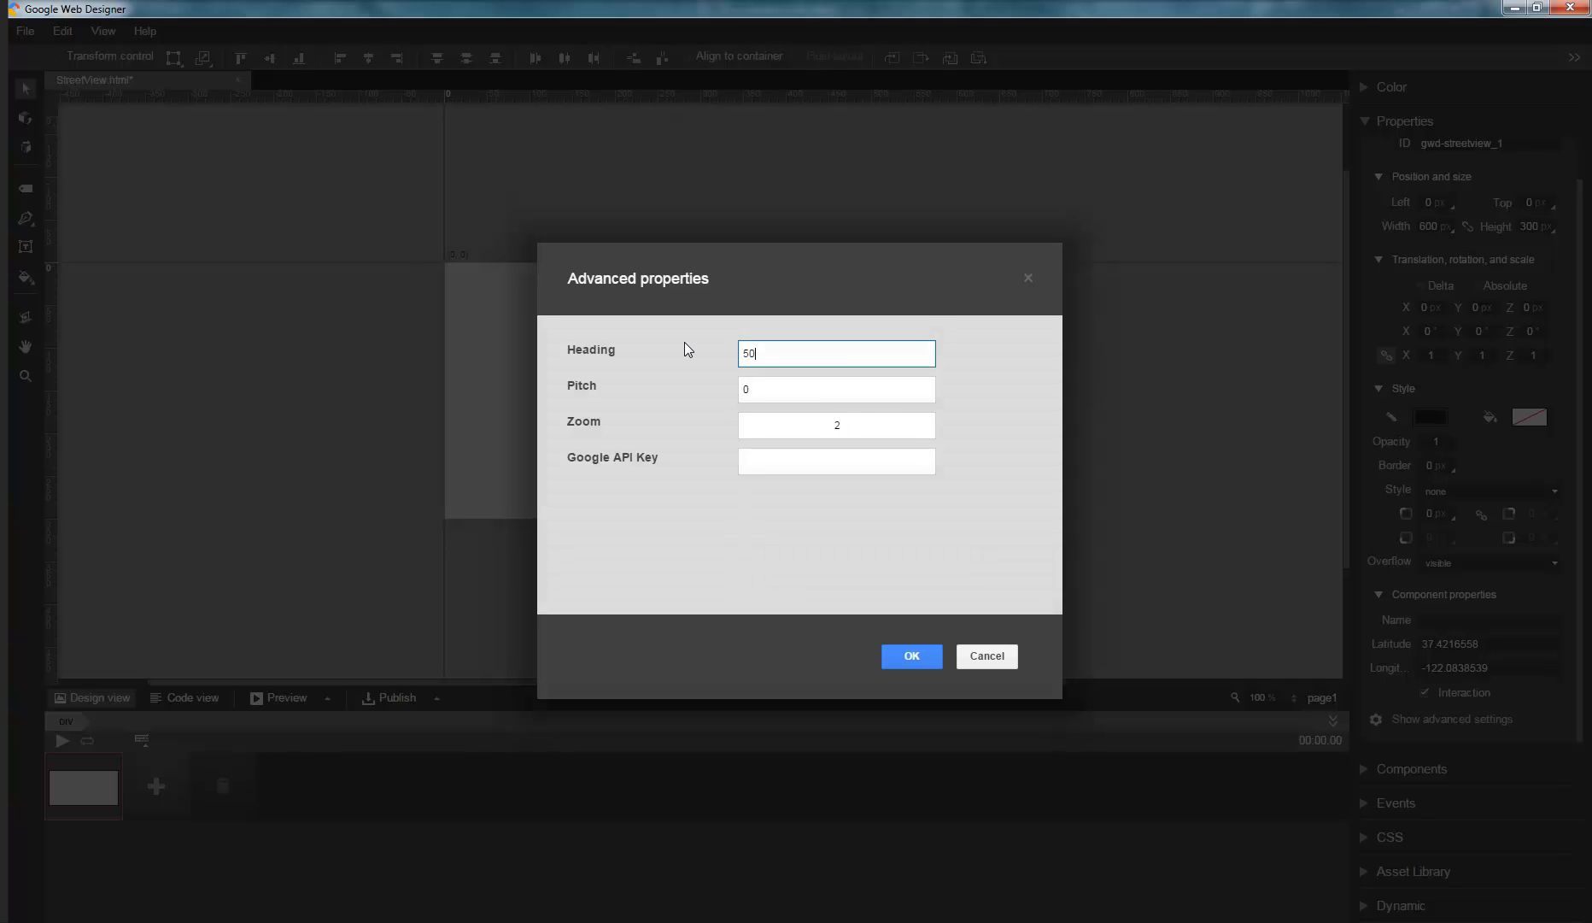
left_click(910, 656)
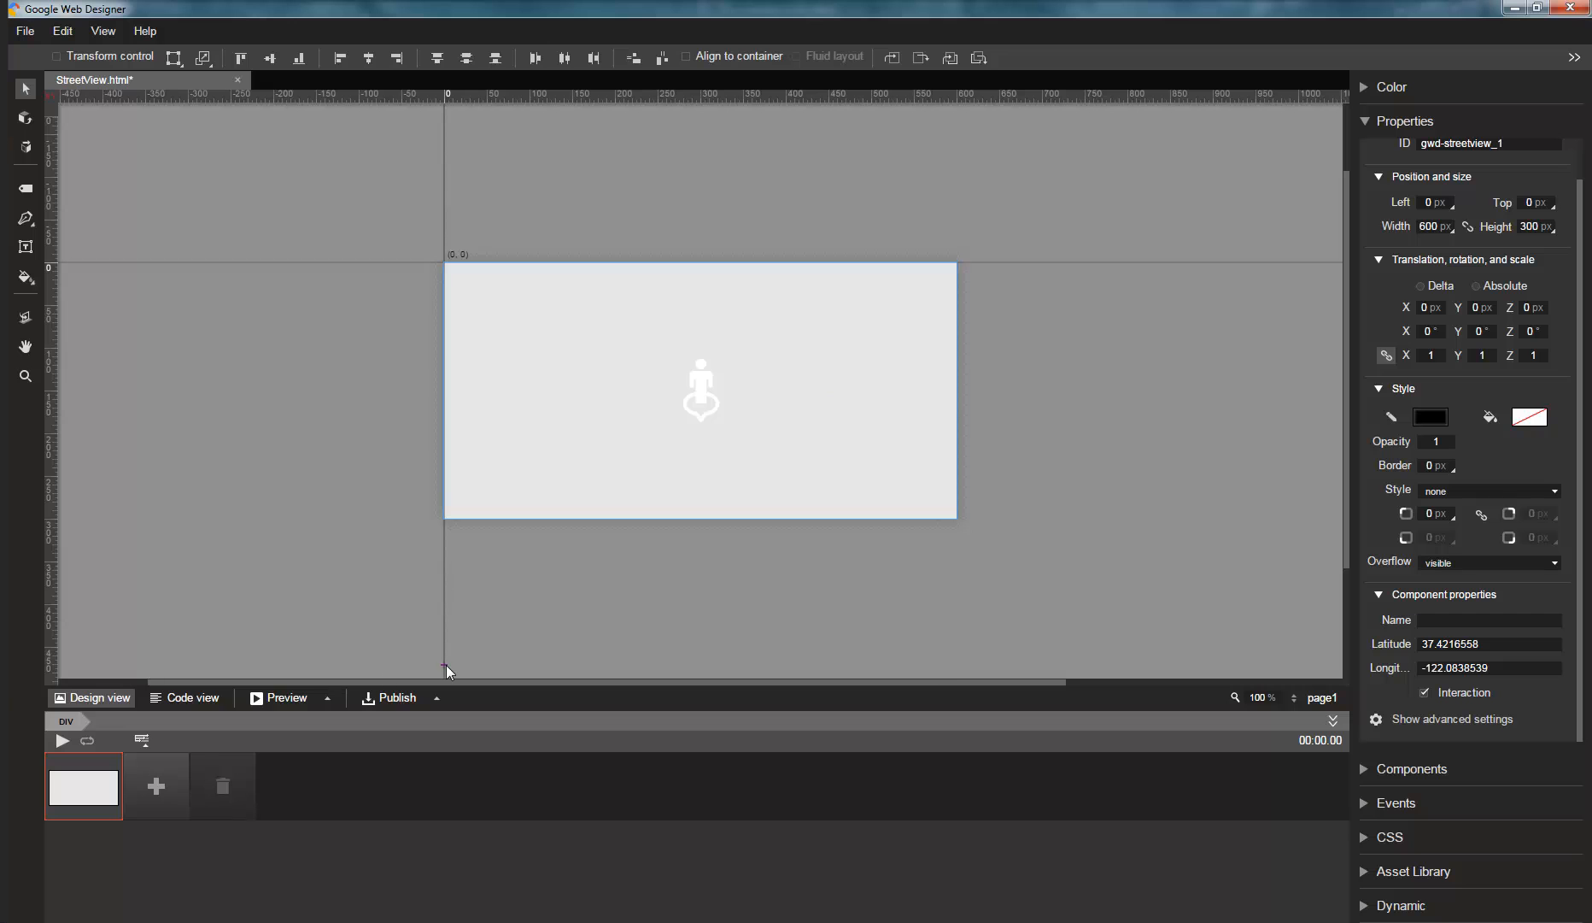
left_click(278, 697)
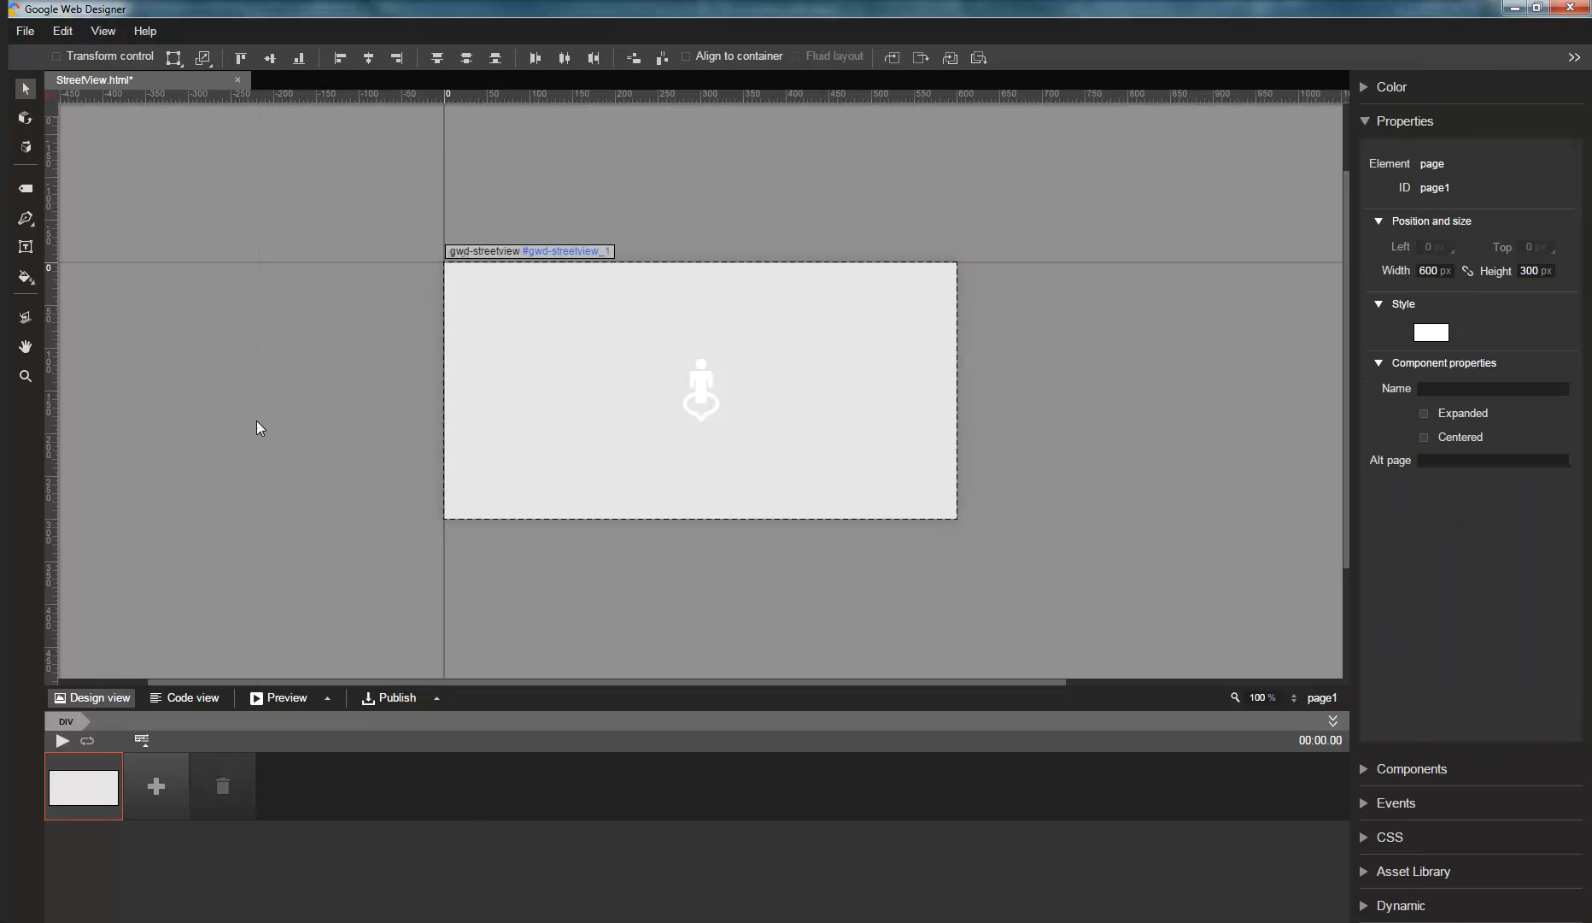
- Set heading 0 and pitch 40 in advanced properties, preview, and collapse the Properties panel
left_click(699, 389)
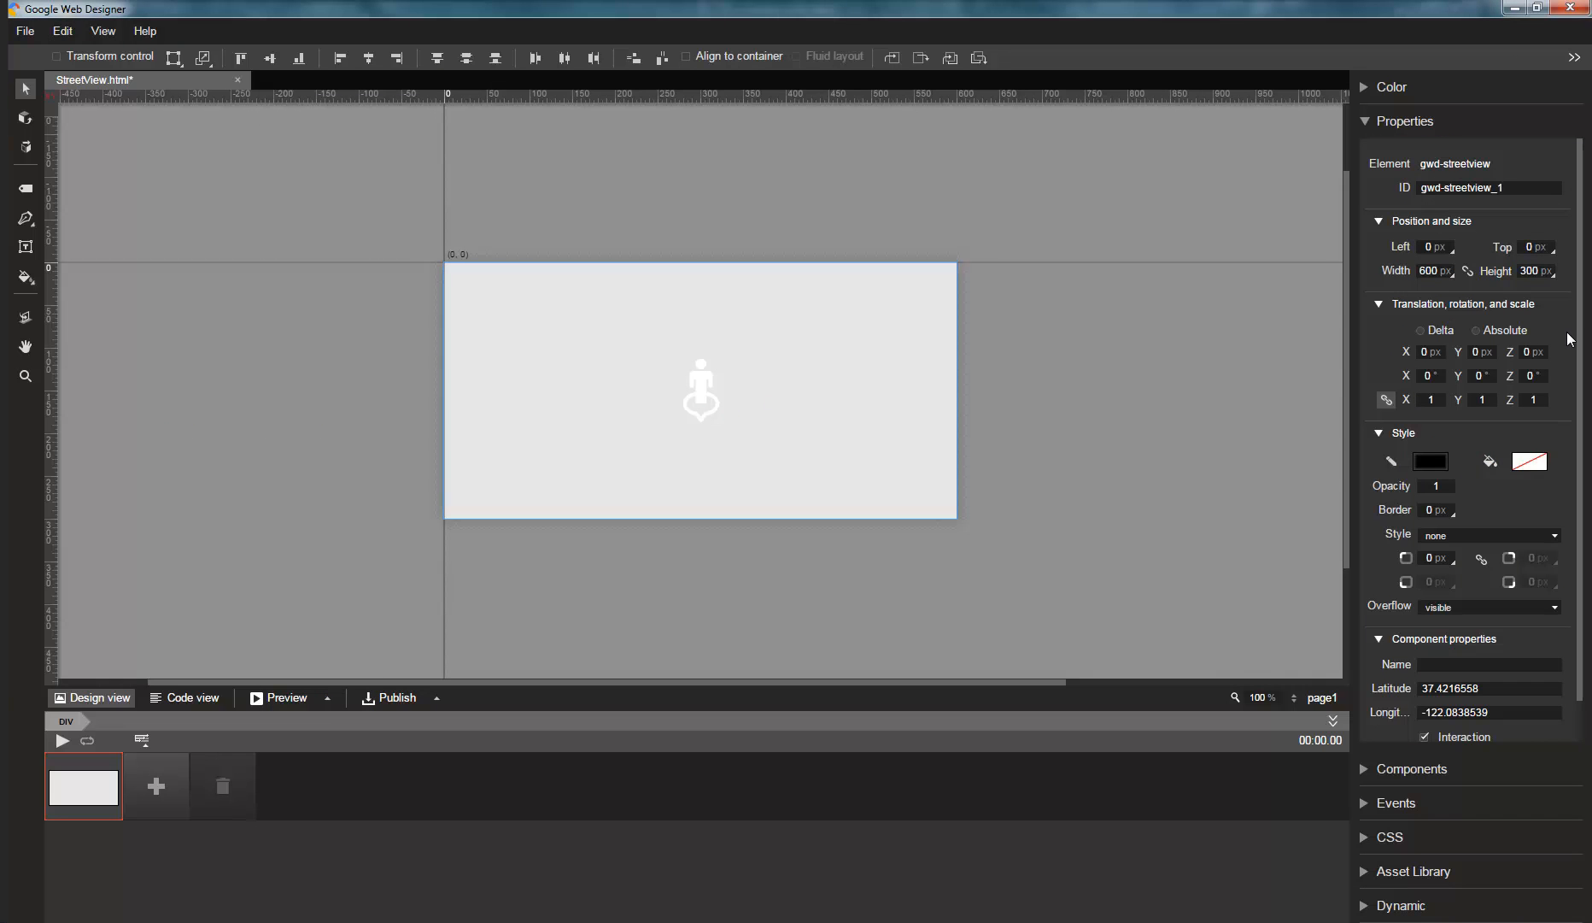
scroll("down", 3)
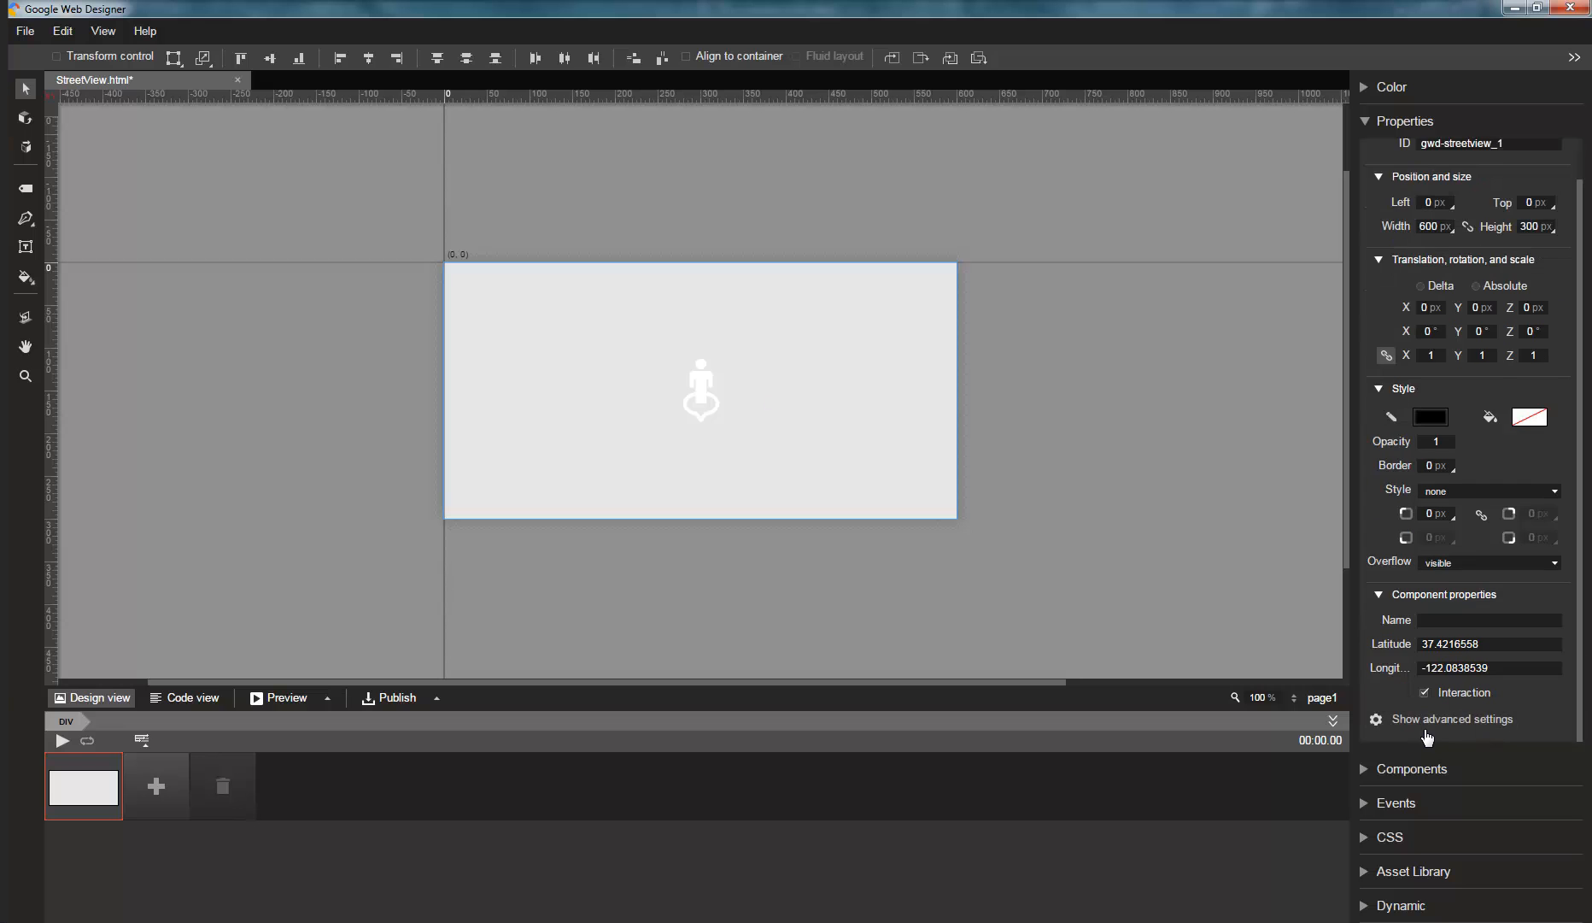
left_click(1451, 718)
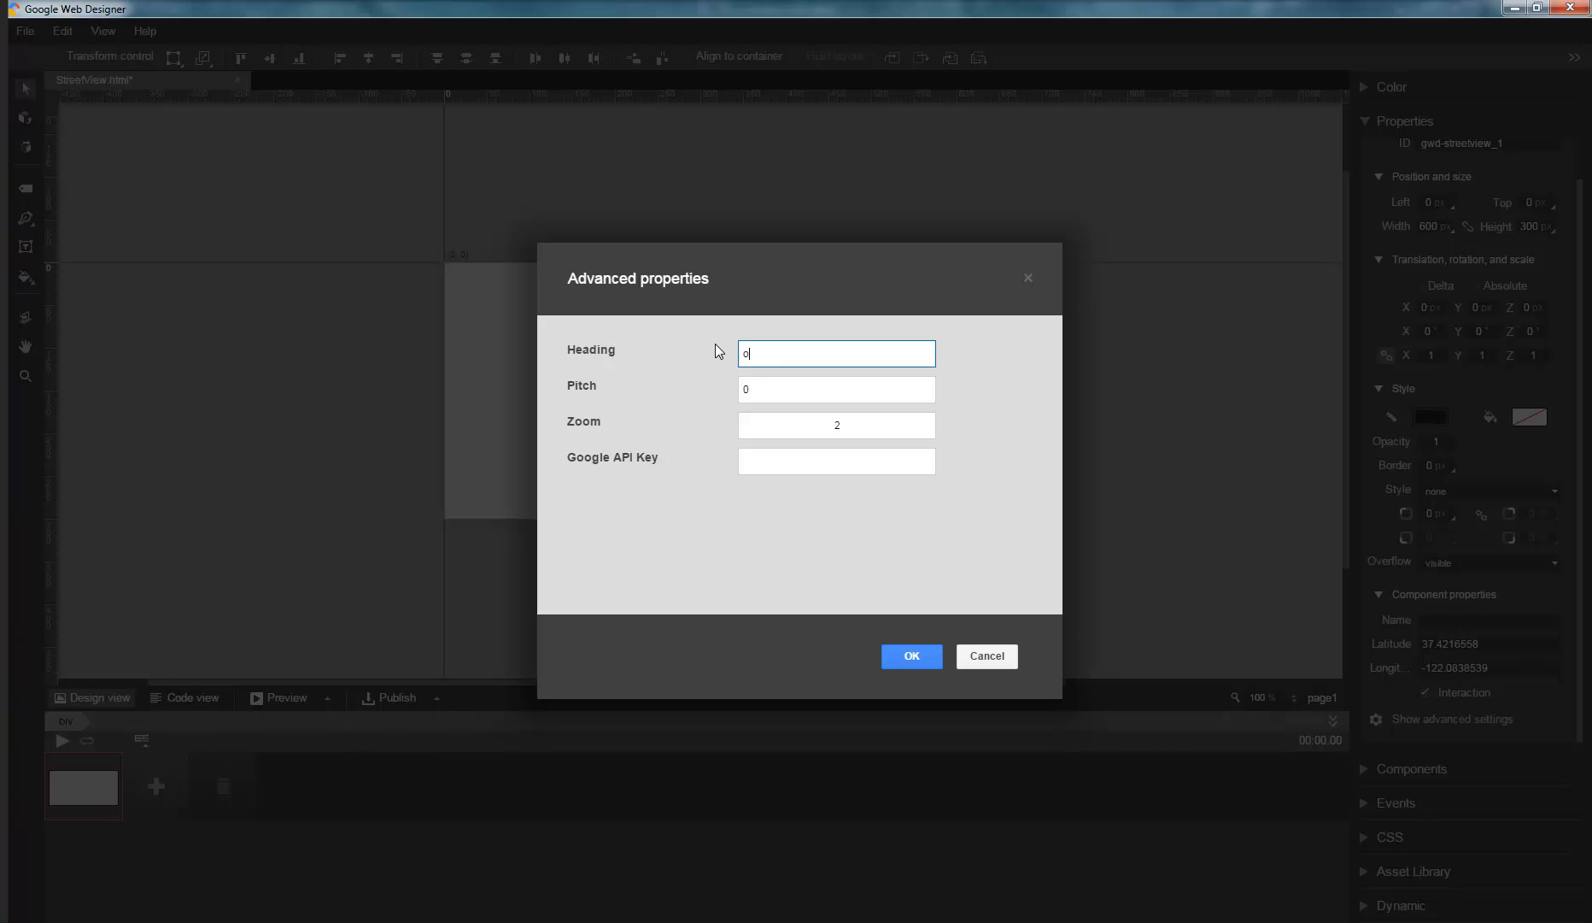
left_click(835, 389)
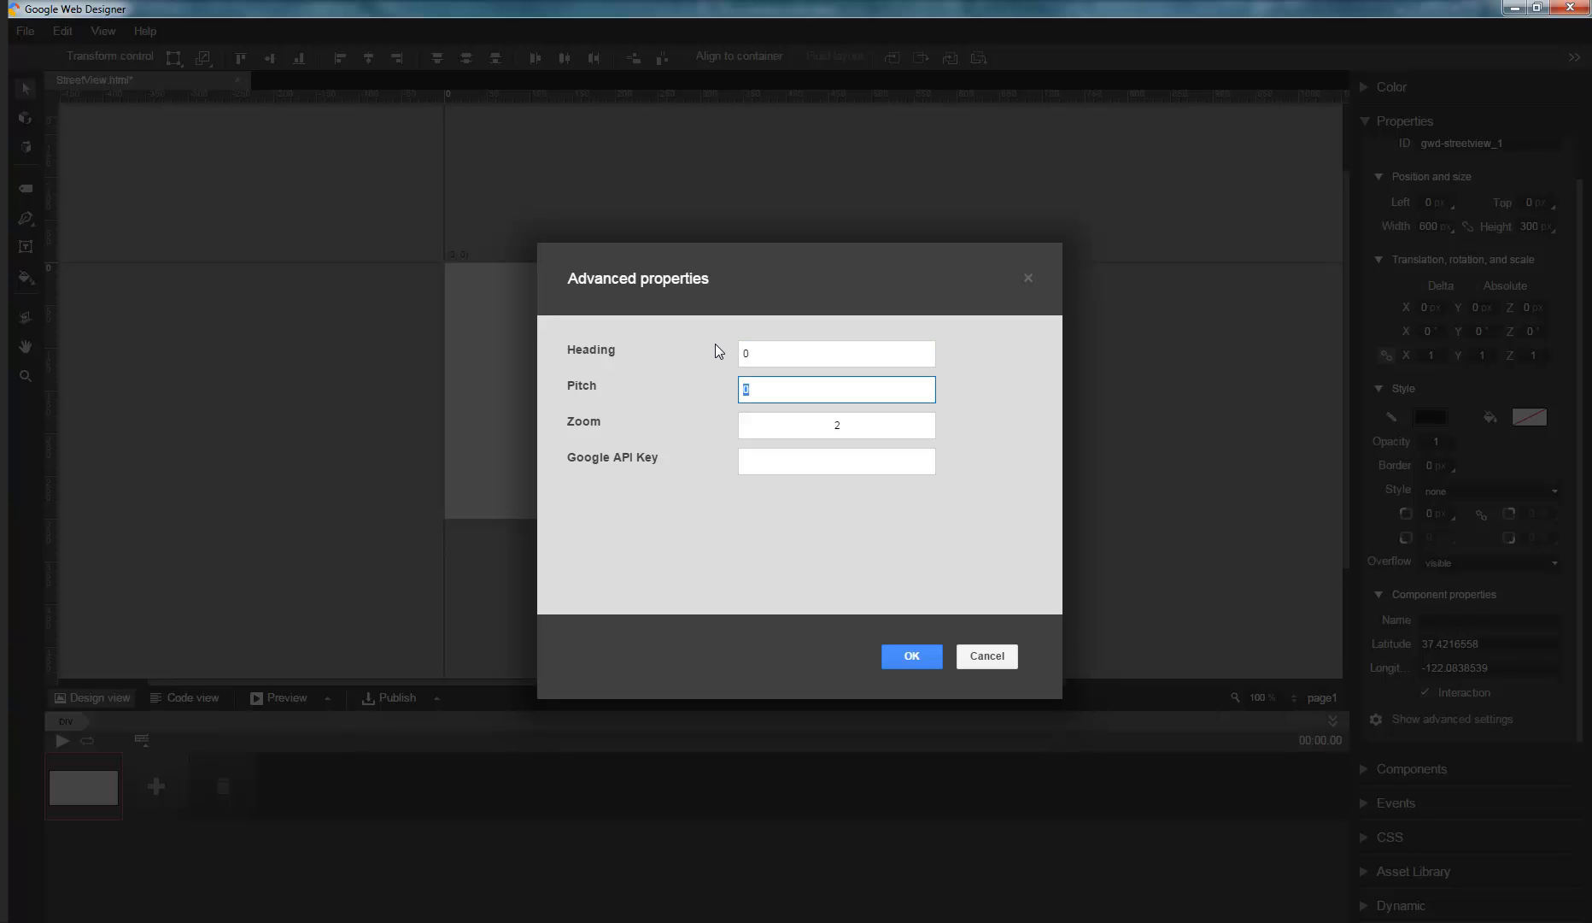
type("40")
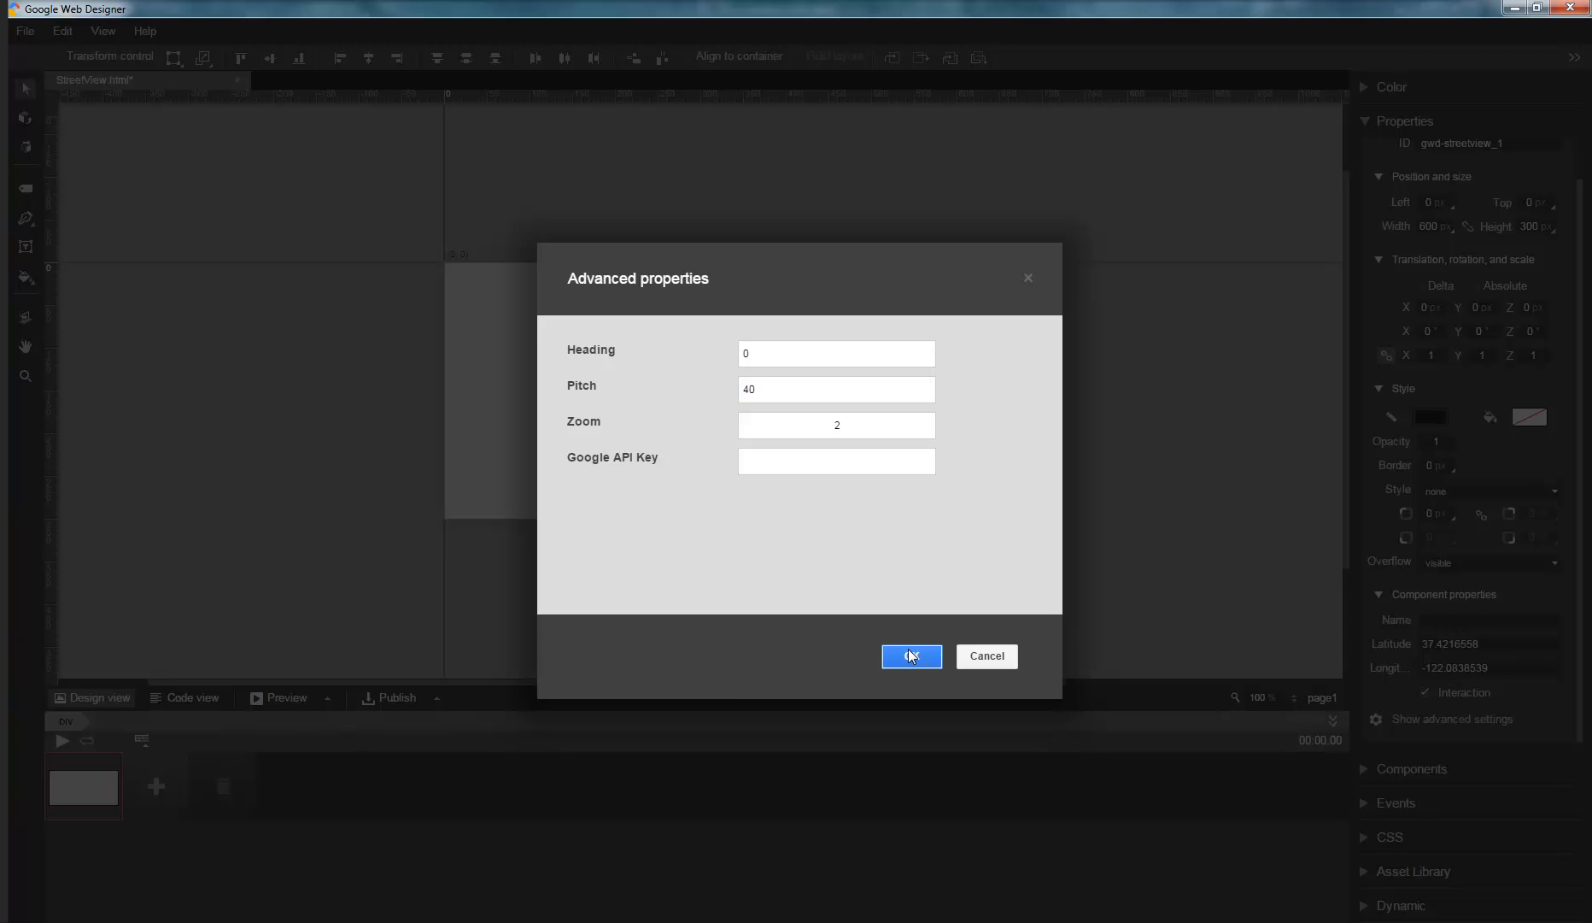
left_click(910, 656)
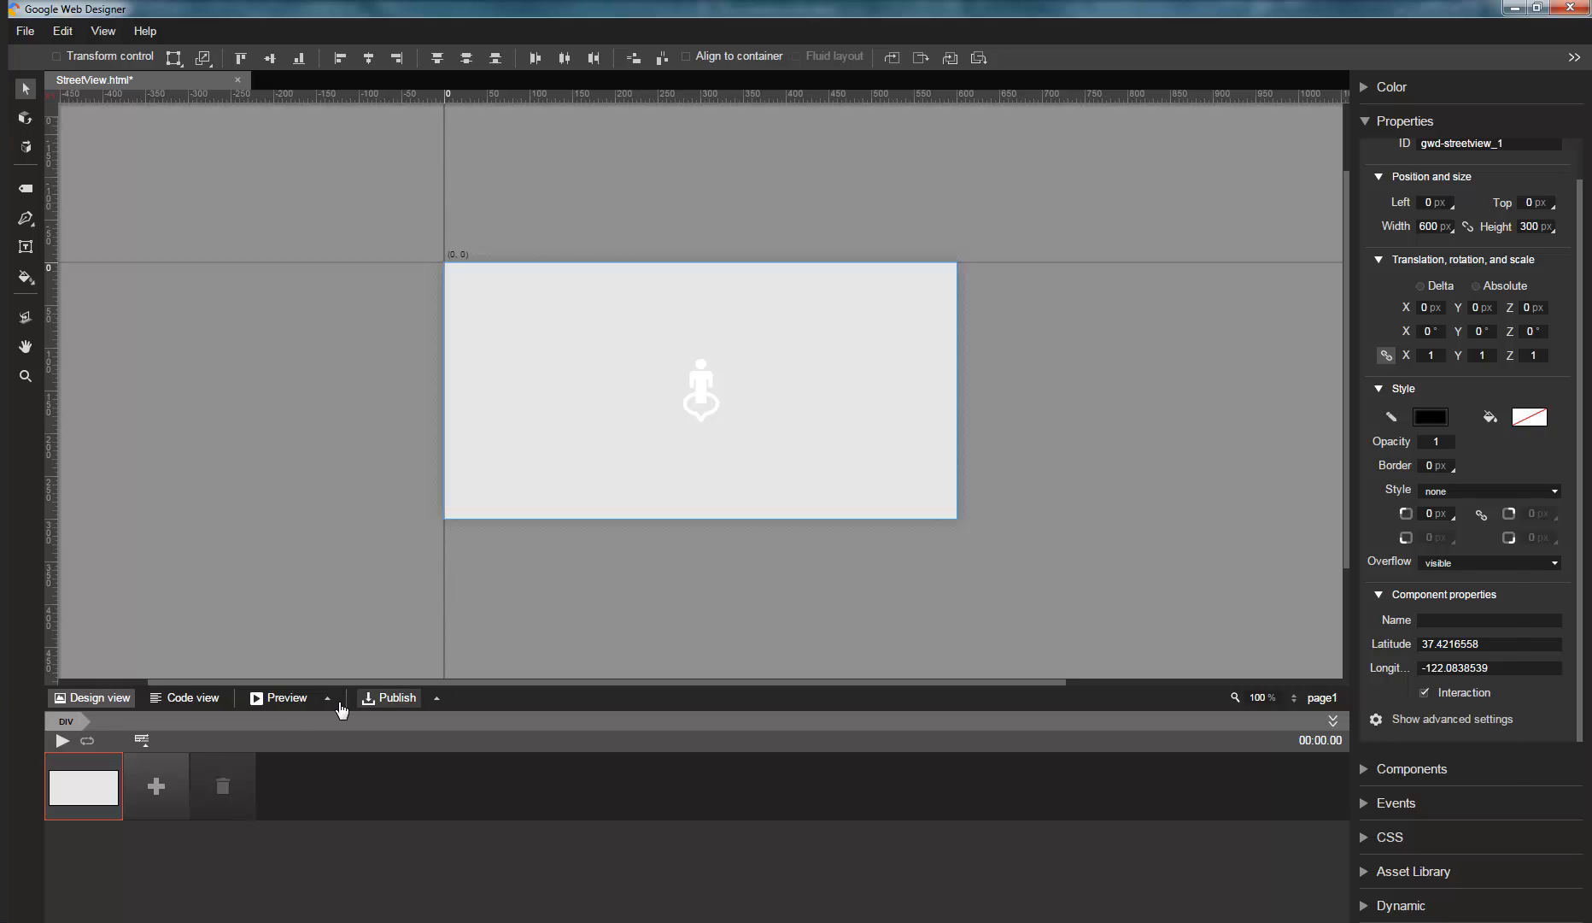
left_click(285, 699)
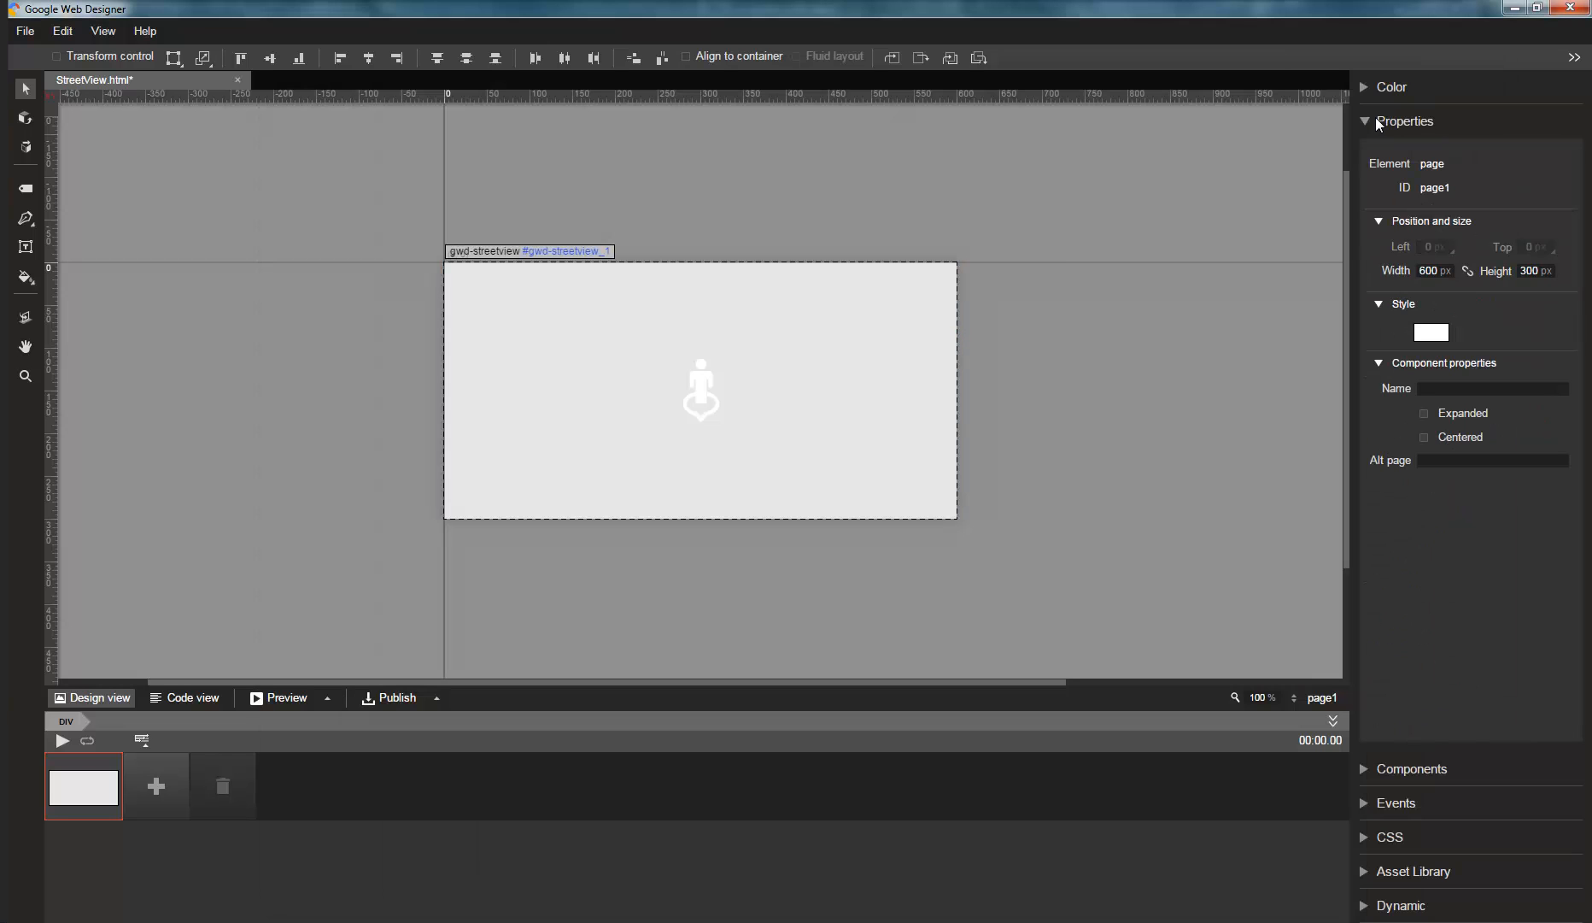
left_click(1404, 121)
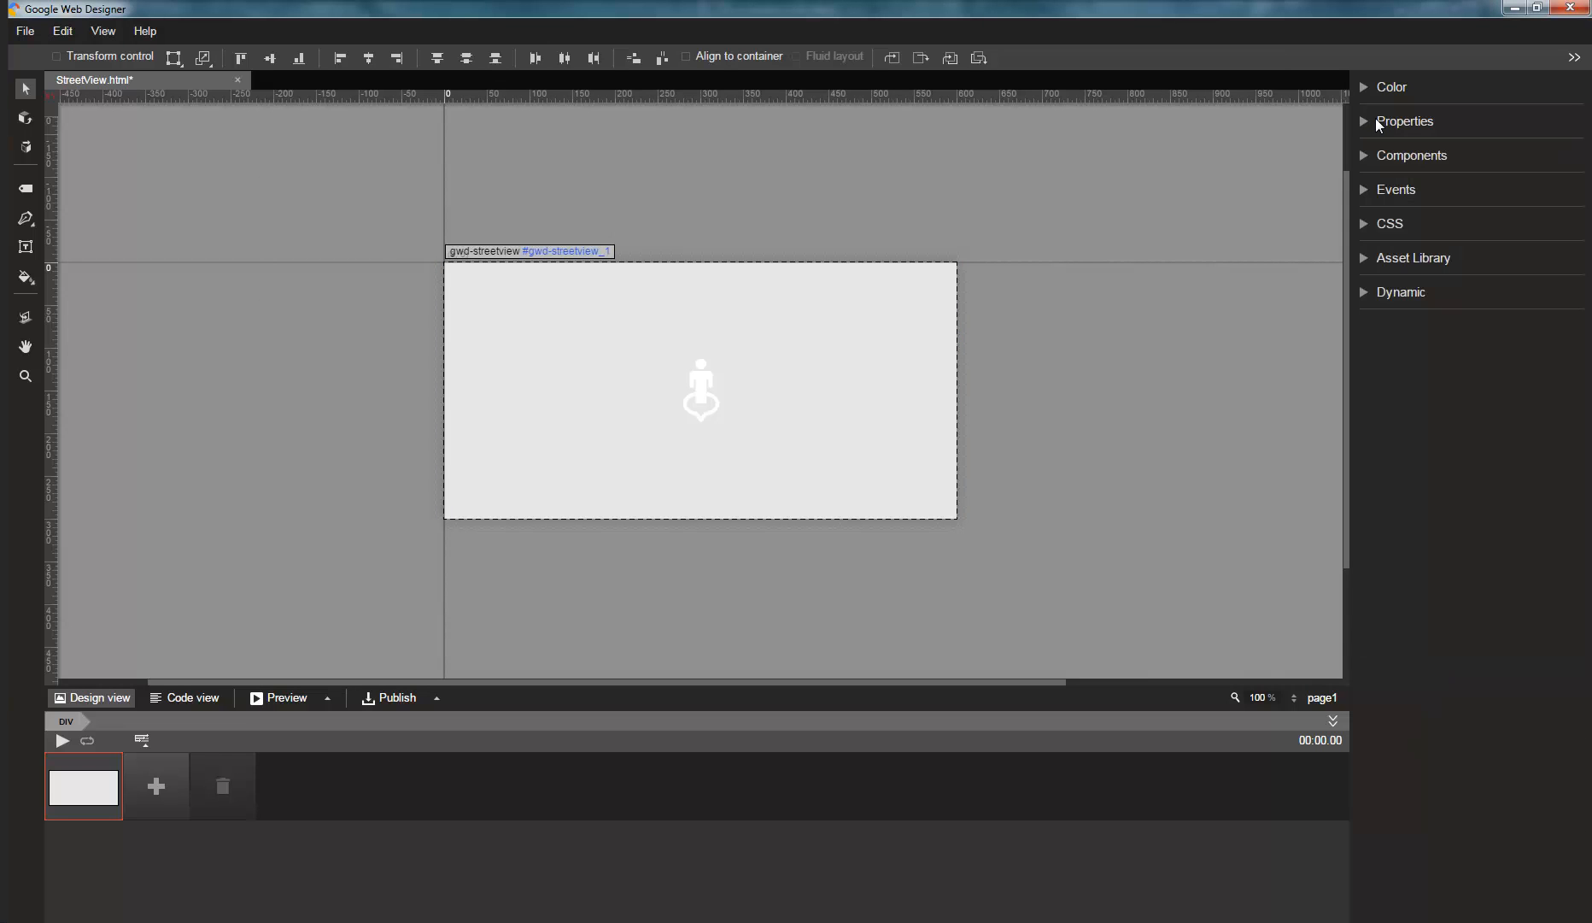